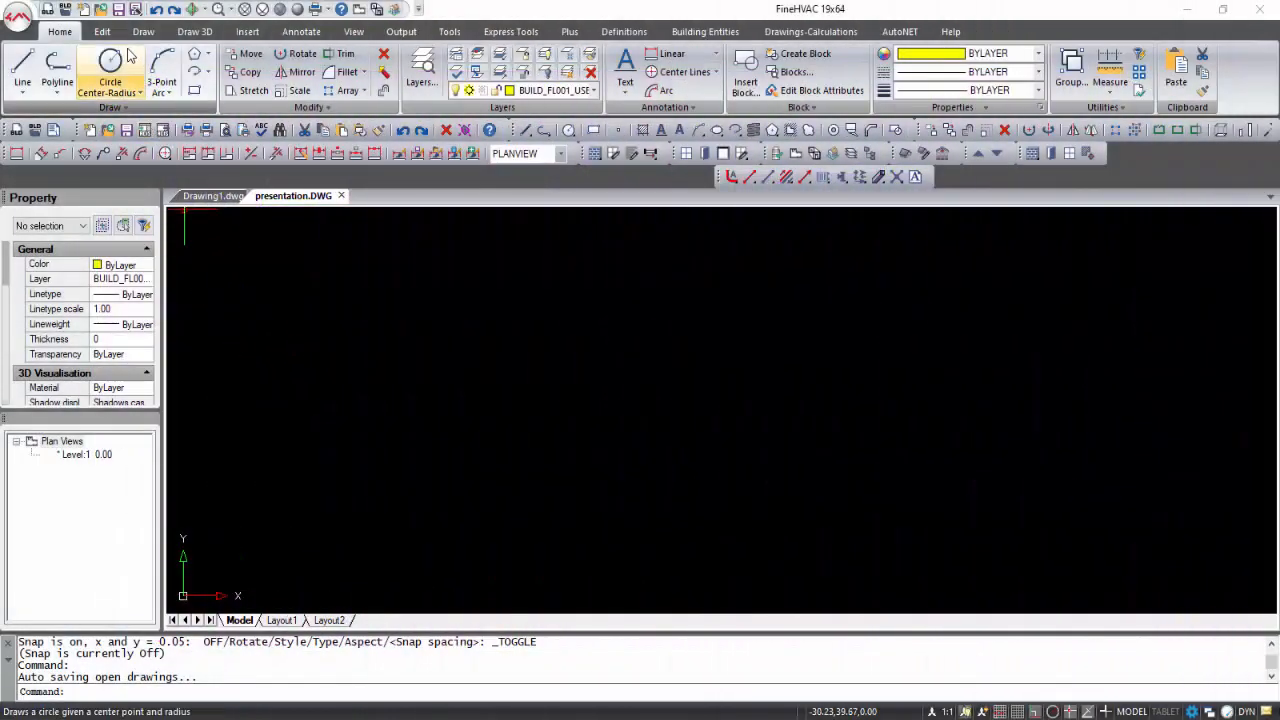
Browse the Edit, Draw, View and Tools command groups on the ribbon.
click(102, 32)
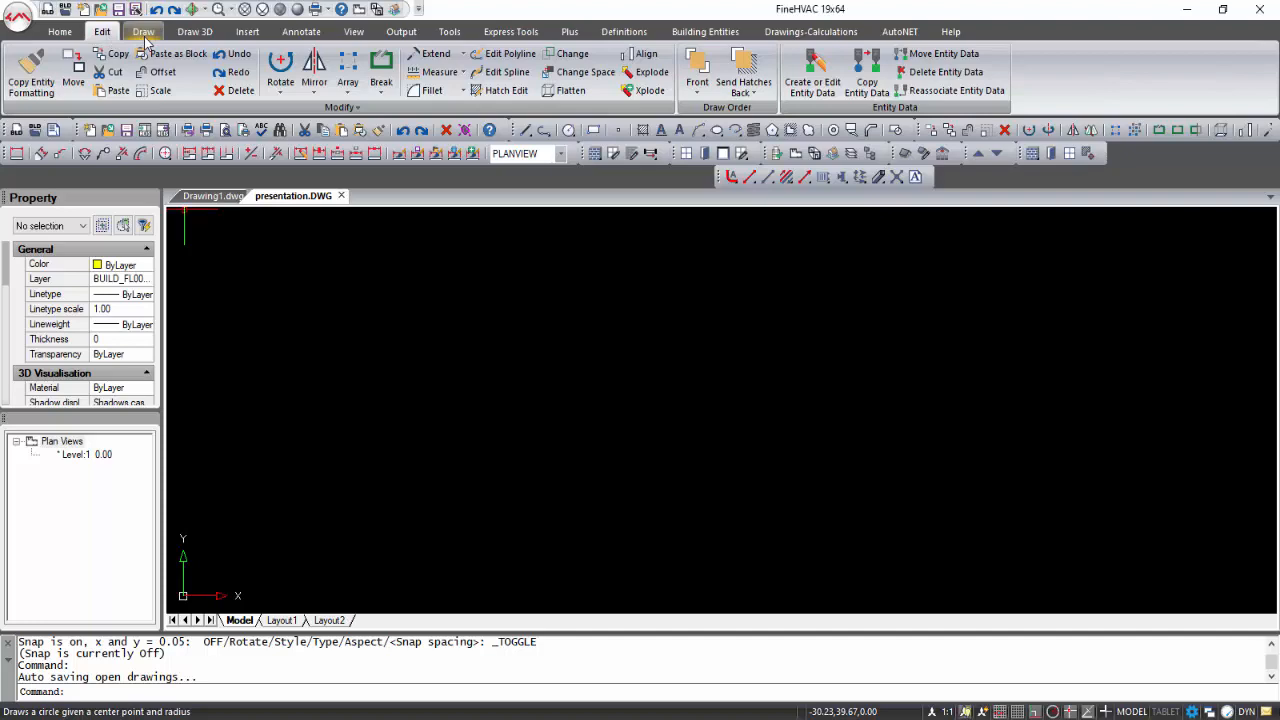
click(194, 32)
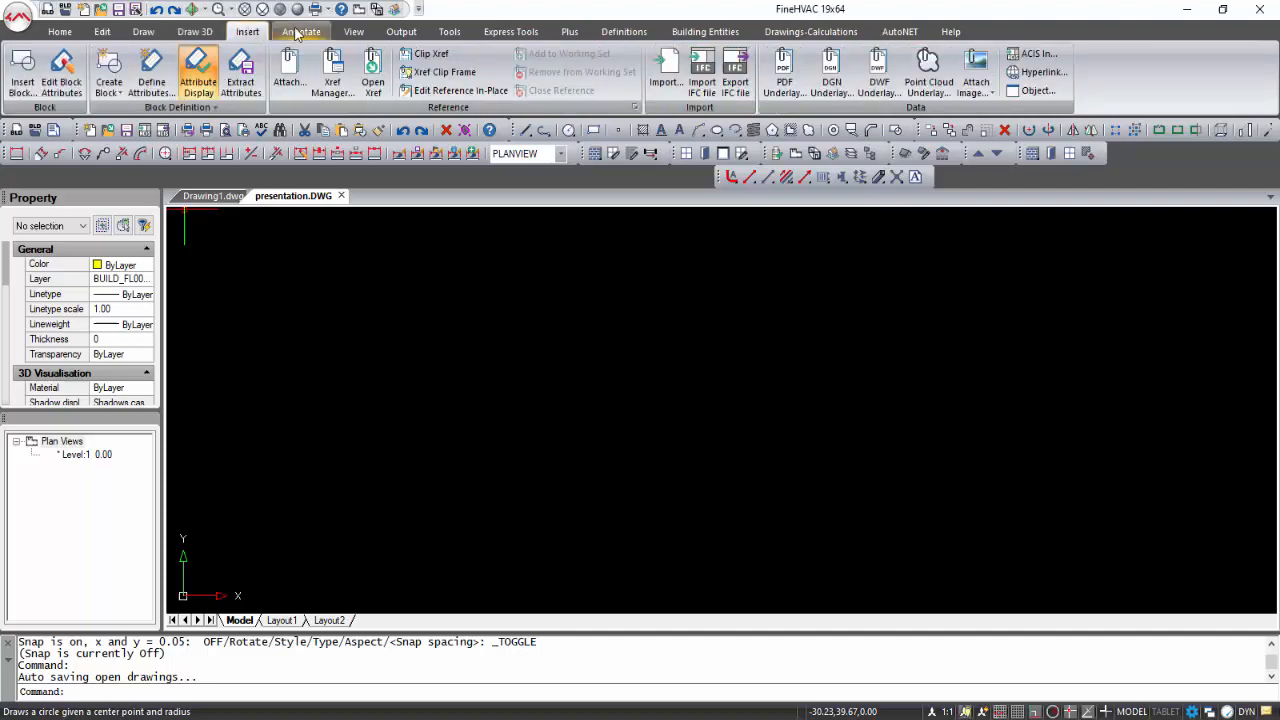
click(352, 32)
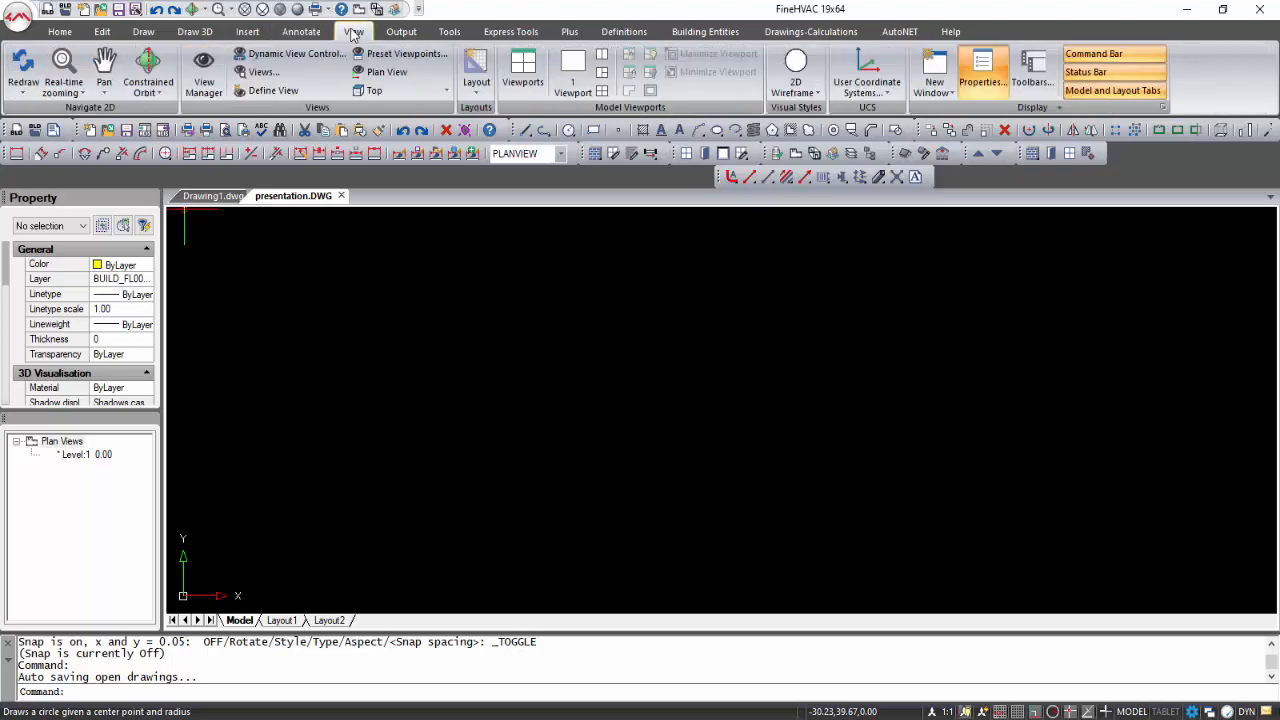
click(448, 32)
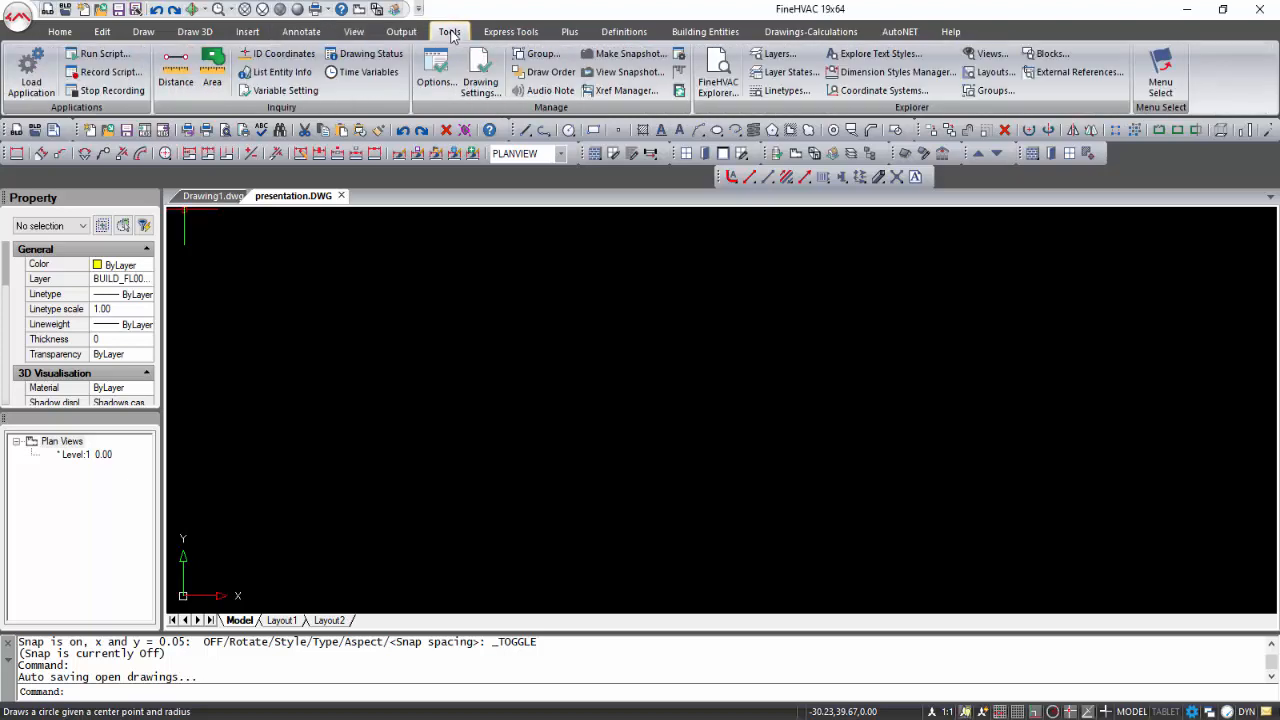
Browse the Plus, Building Entities, Drawings-Calculations and AutoNET duct command groups.
click(568, 32)
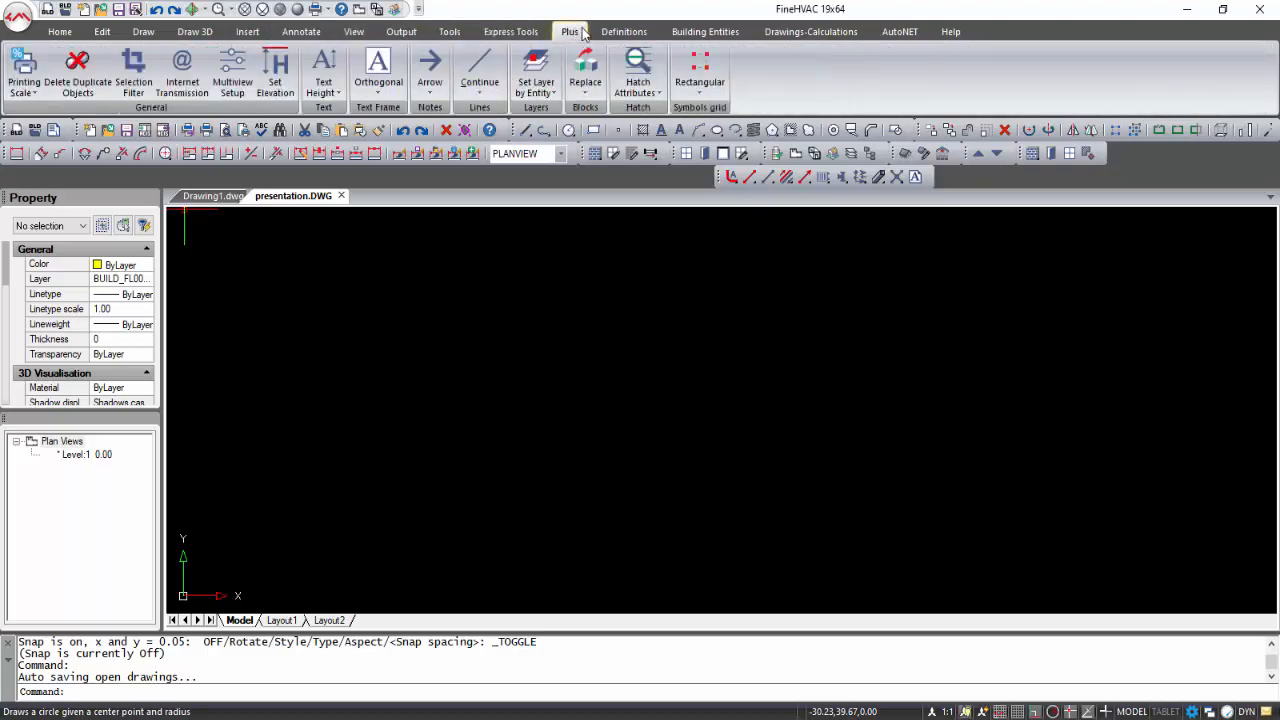
click(704, 32)
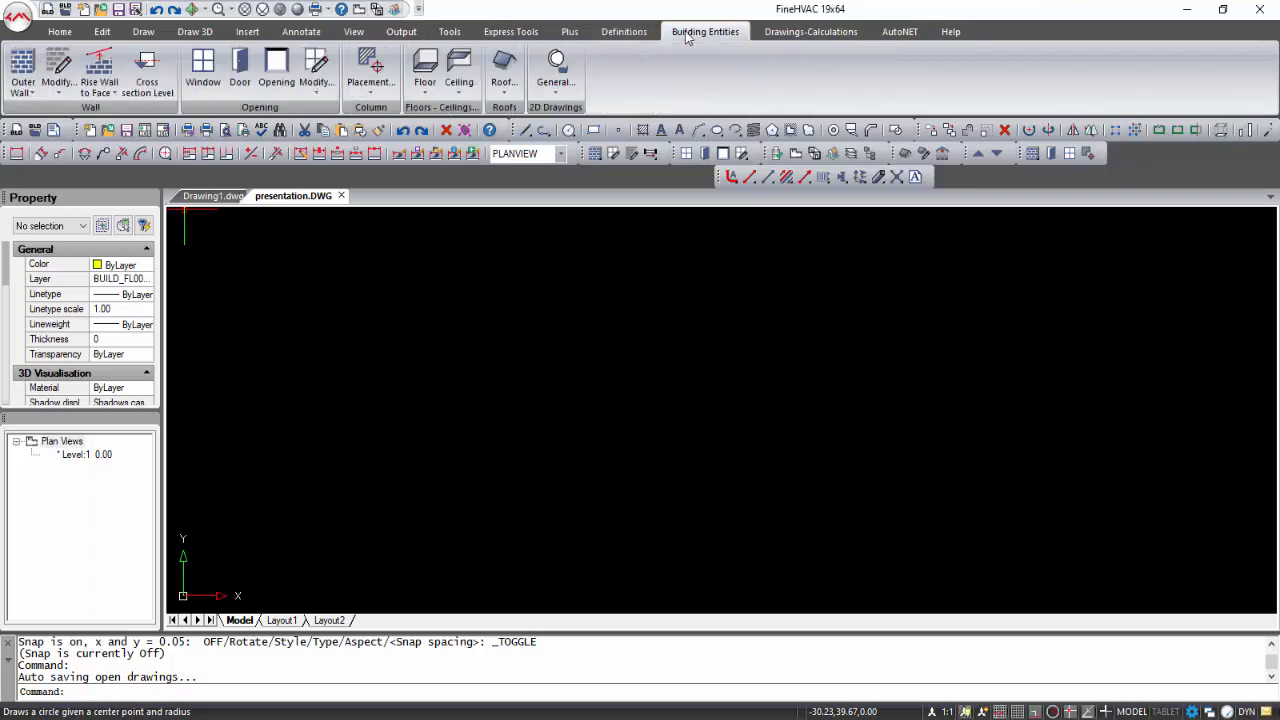
click(810, 32)
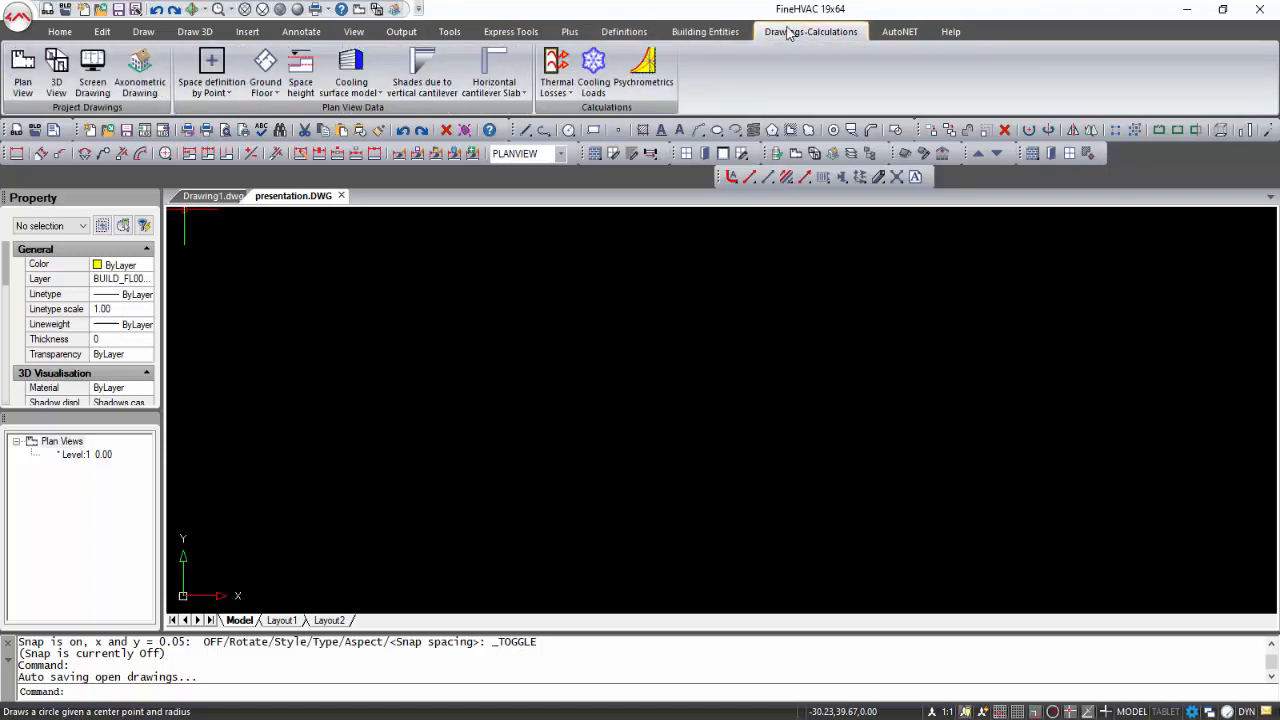
click(898, 32)
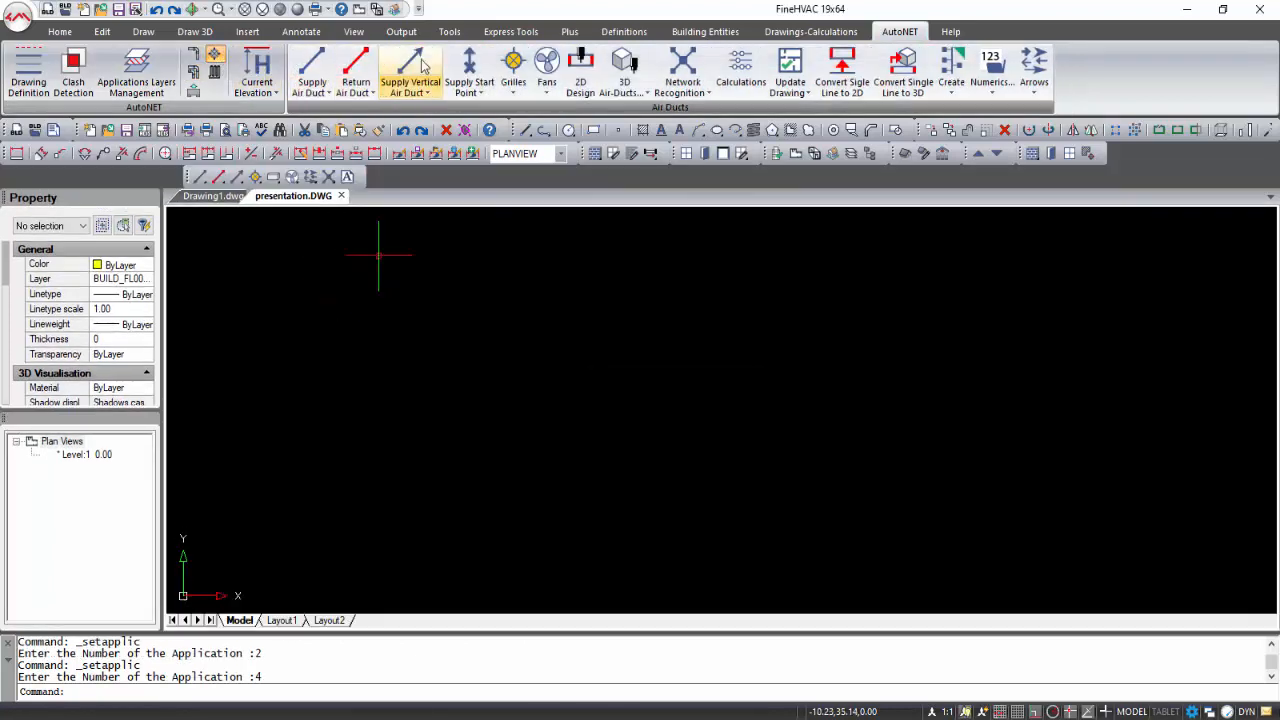
mouse_move(682, 70)
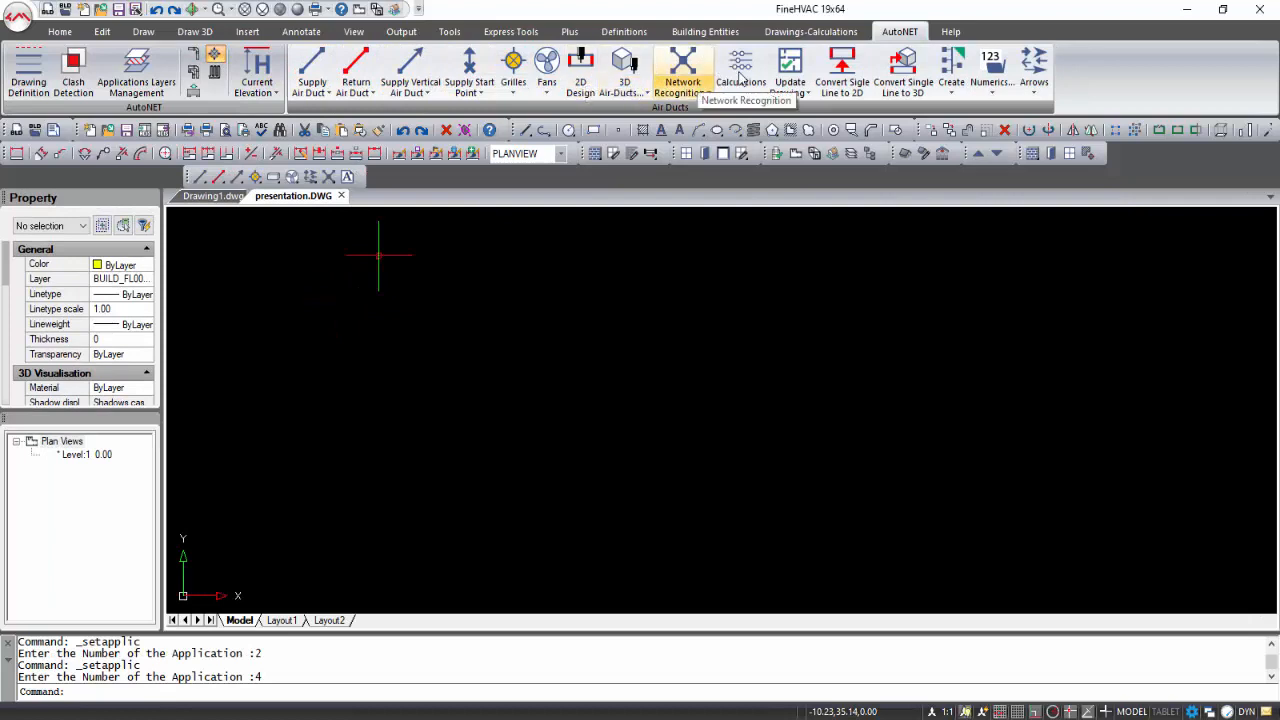
Switch the interface to the classic menu bar and browse the AutoBLD building menu.
click(950, 32)
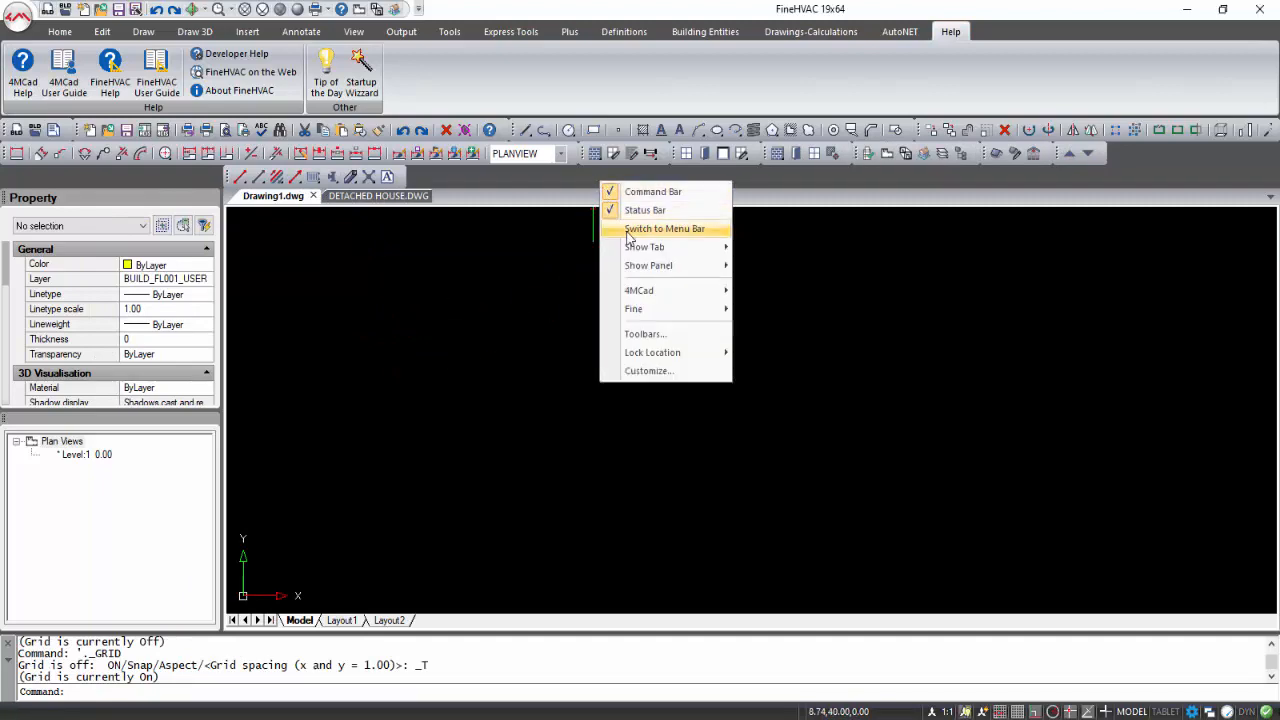
click(664, 228)
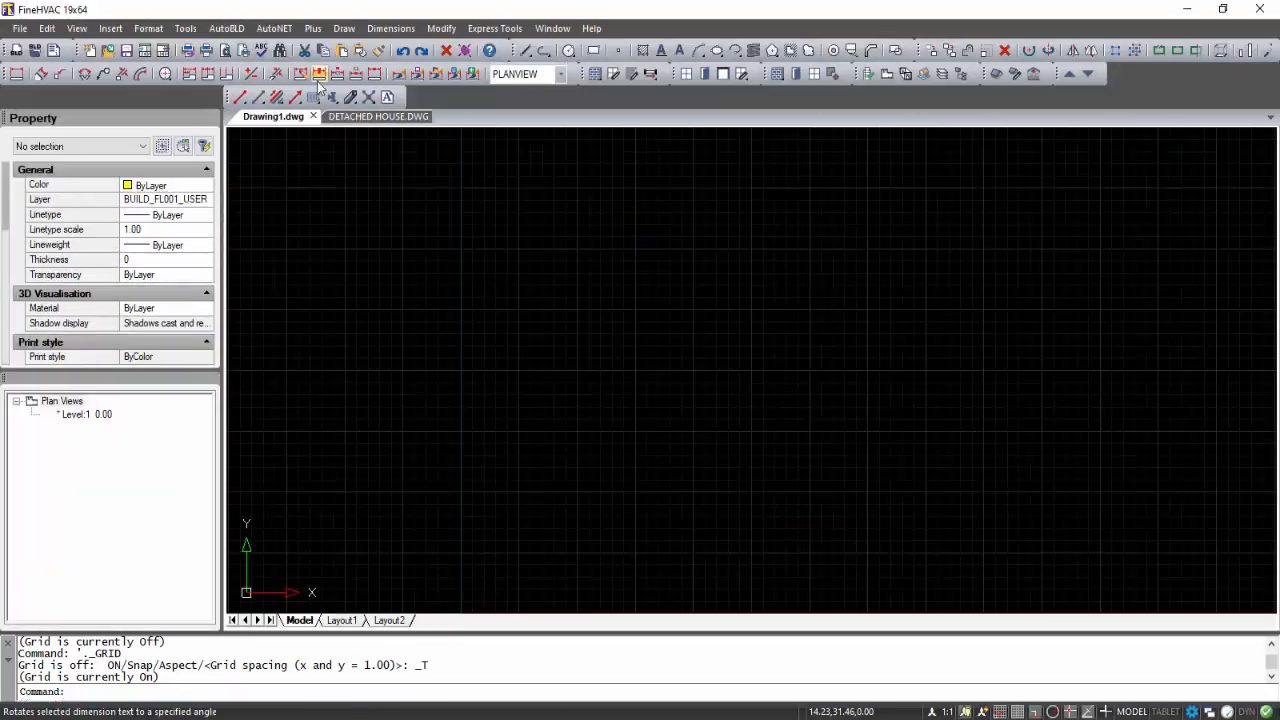
click(226, 28)
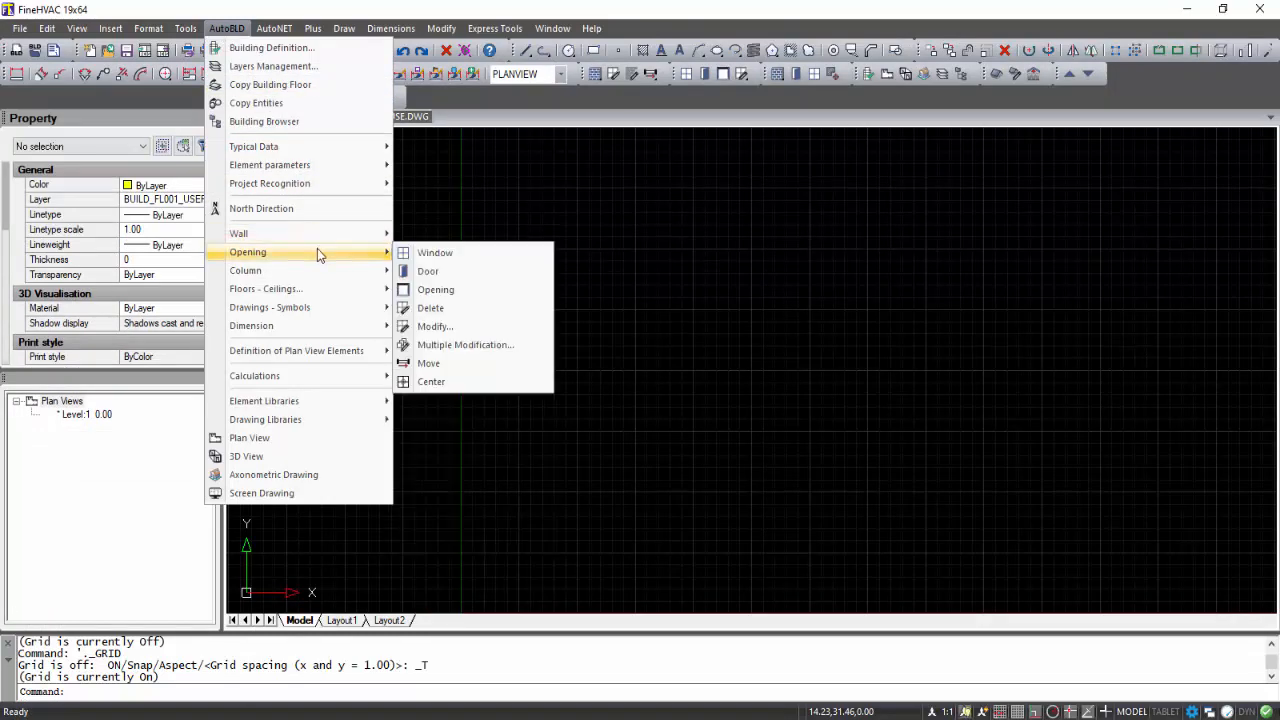
click(272, 28)
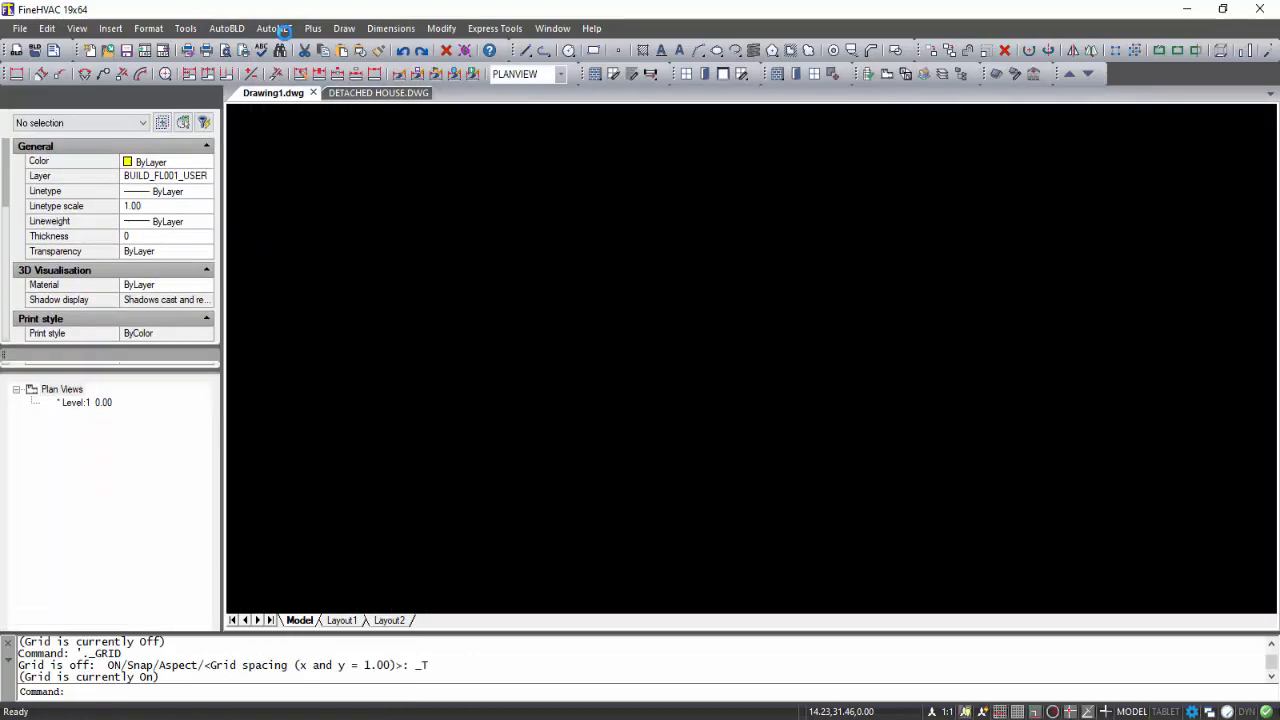
Switch the interface back from menus to the ribbon layout.
click(274, 28)
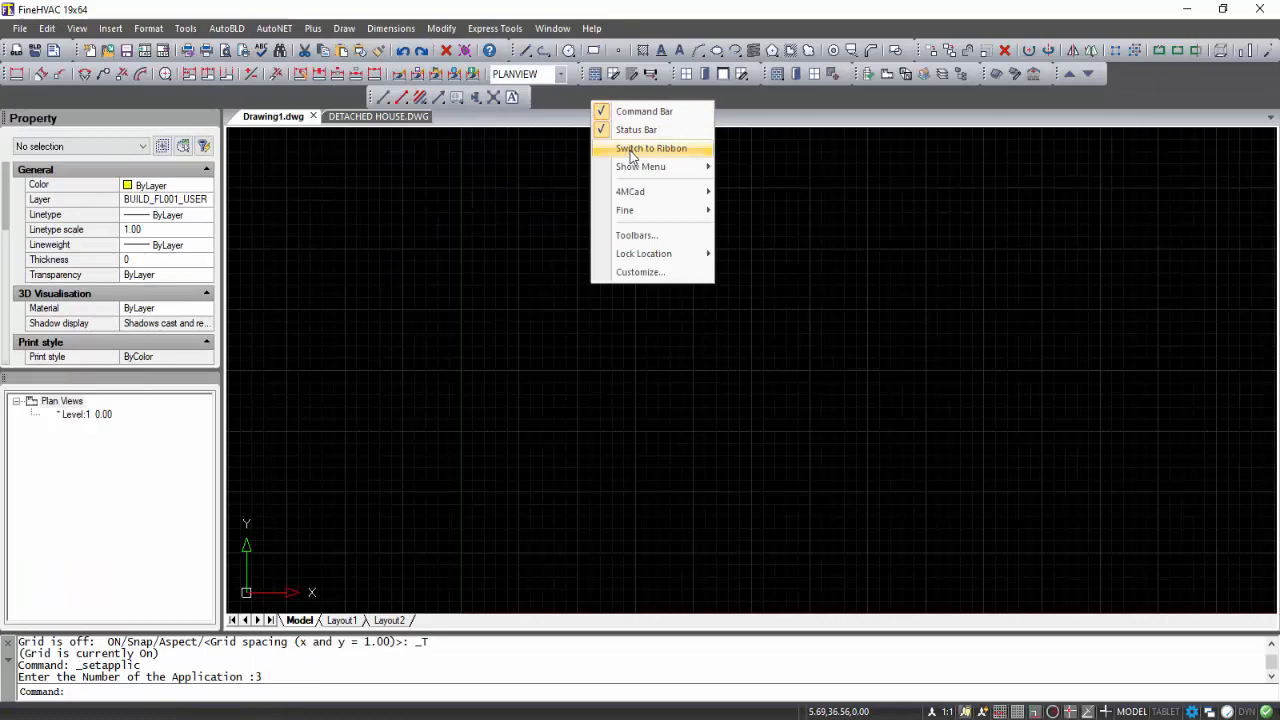
click(652, 148)
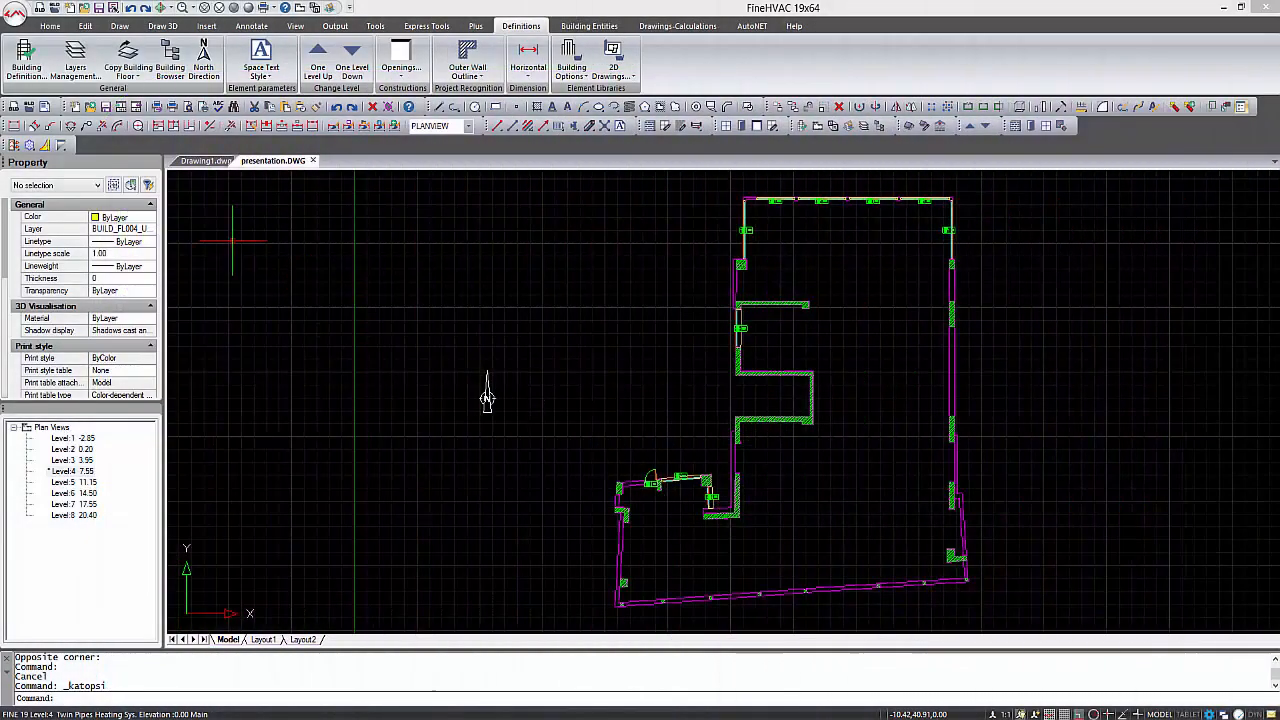
In Building Definition, rename level 5 to '3rd floor'.
click(26, 58)
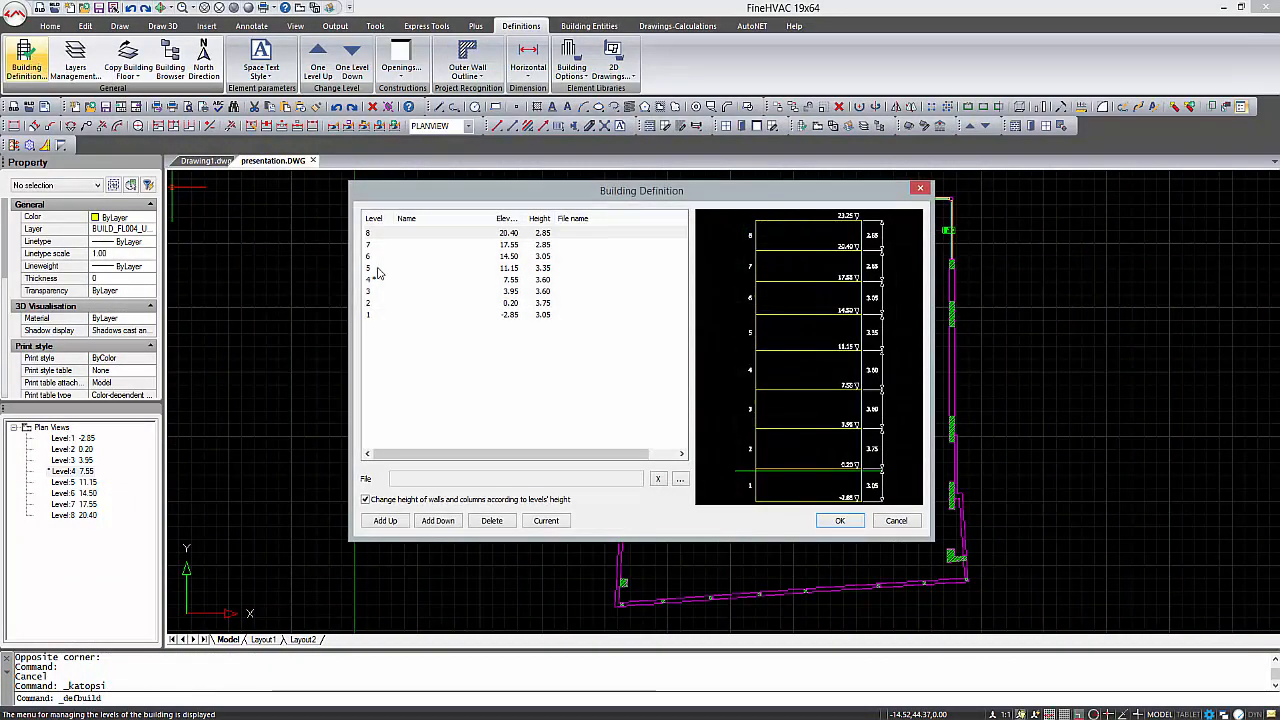
click(450, 268)
text(3)
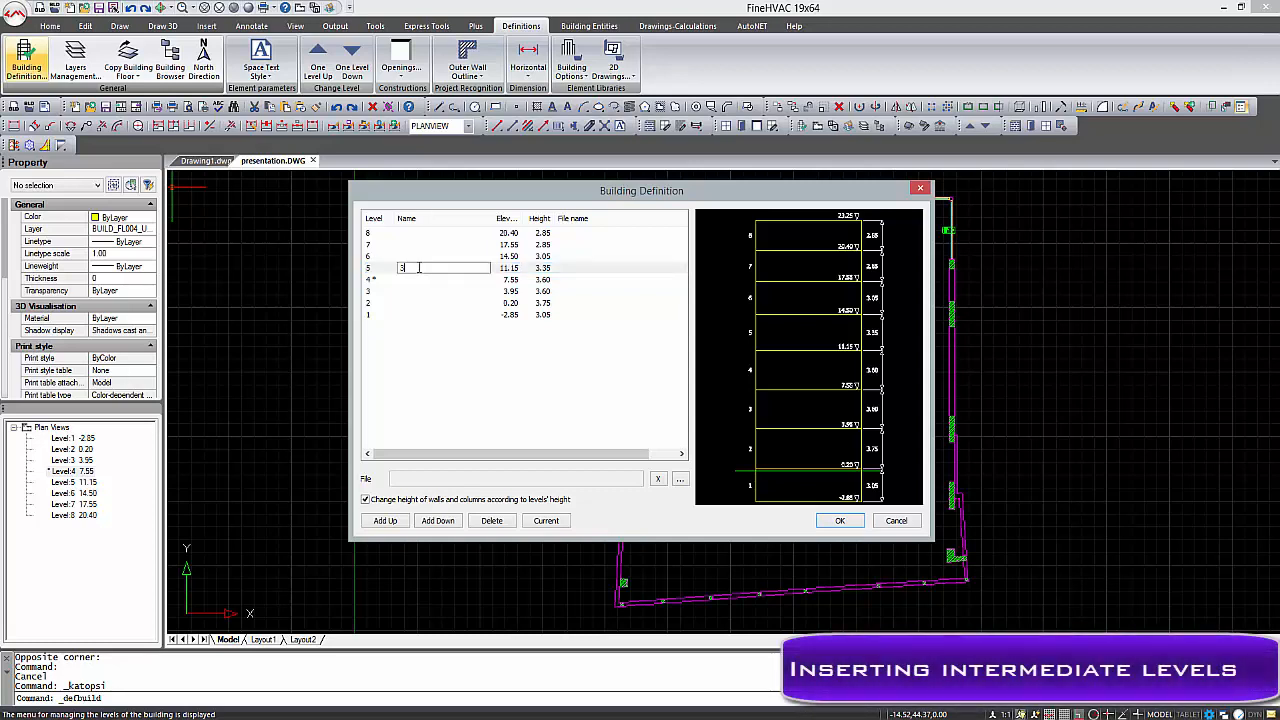
text(rd floor)
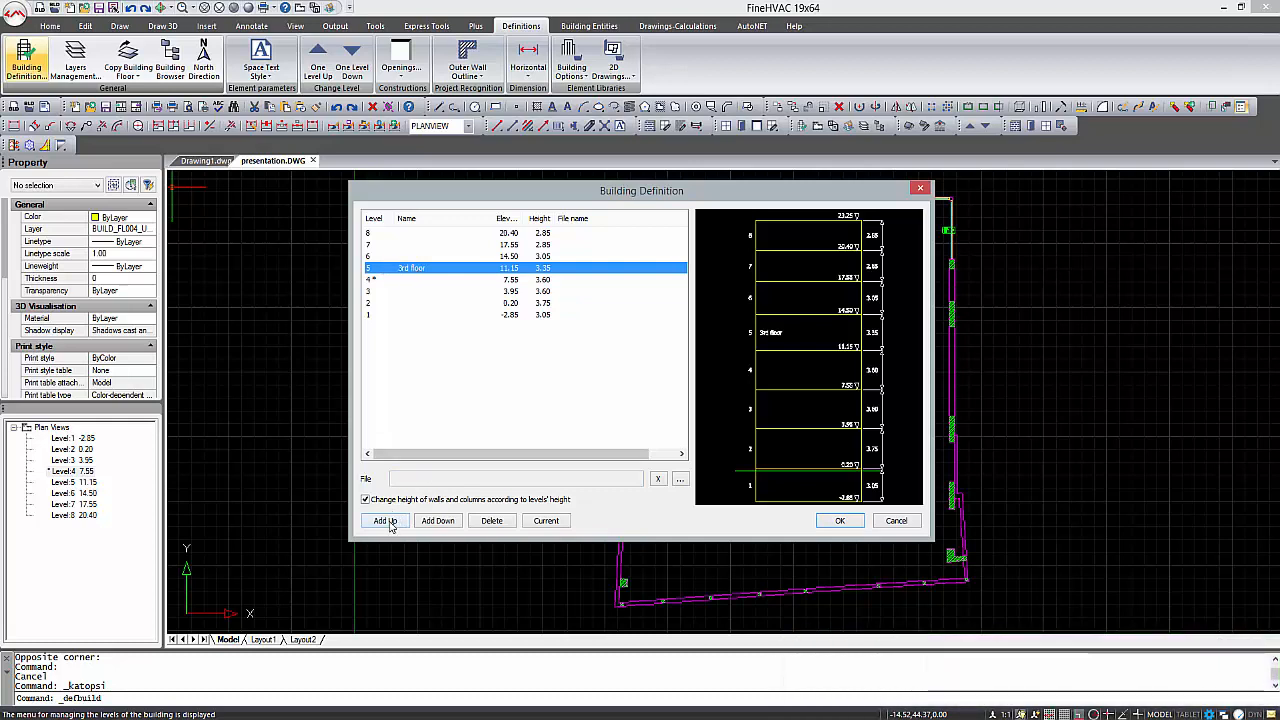
Insert two intermediate levels with Add Up and apply the building definition.
click(384, 520)
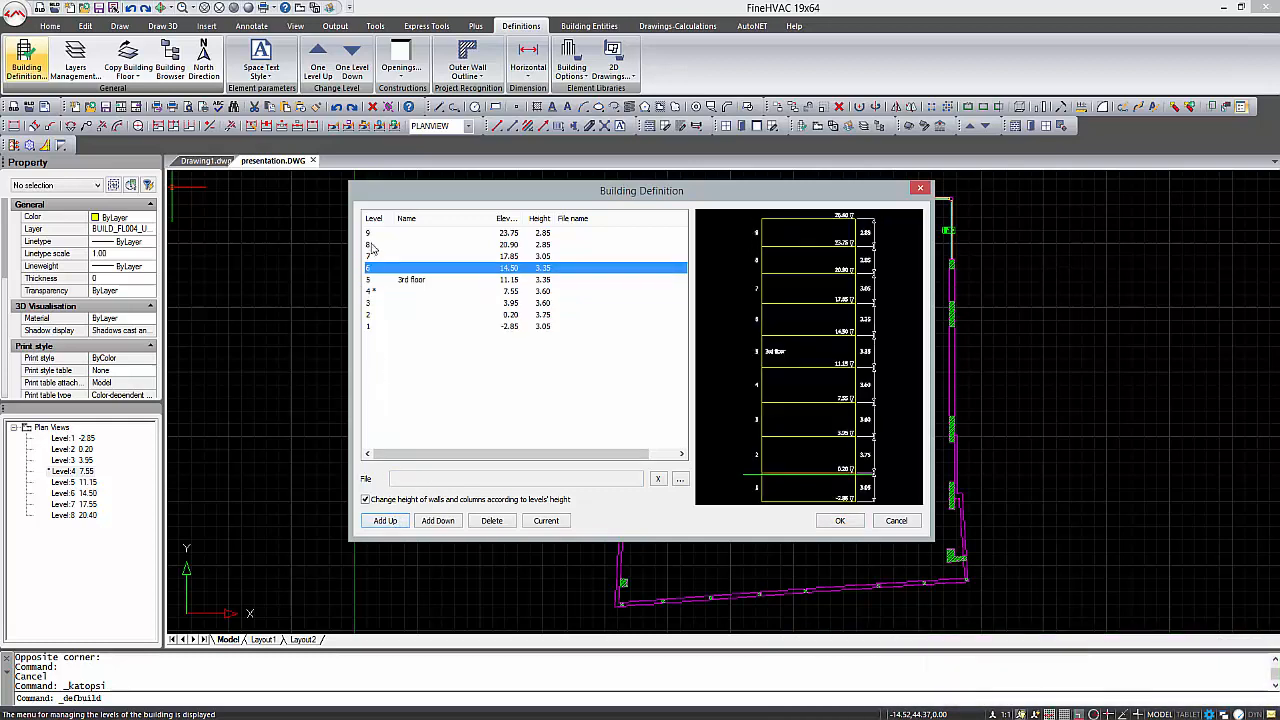
click(384, 520)
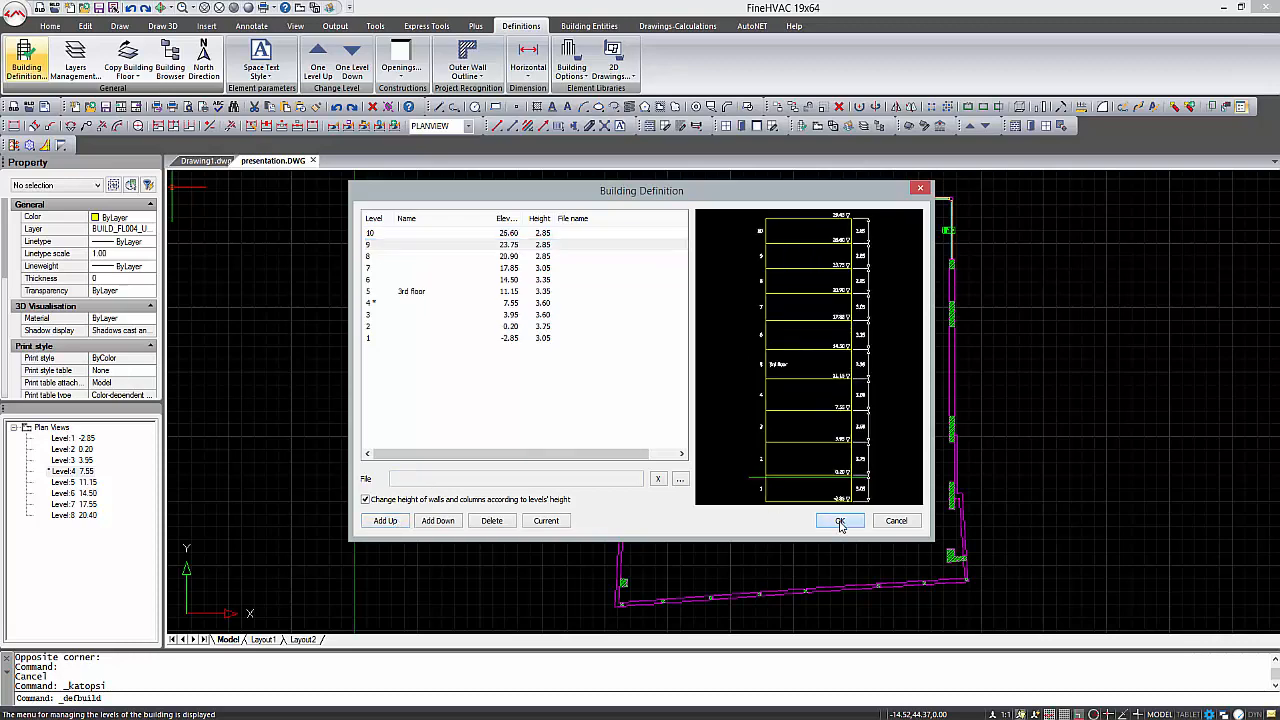
click(840, 520)
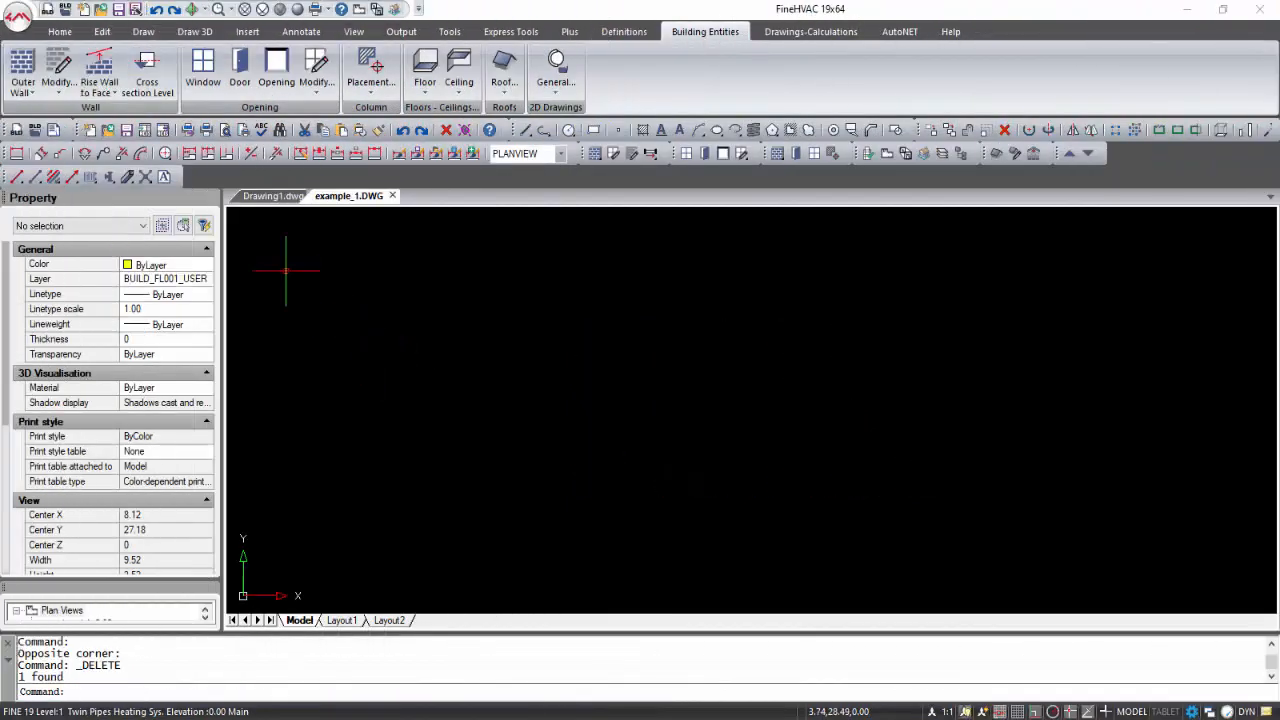
Place an outer wall in the example drawing, accepting its default properties.
click(22, 76)
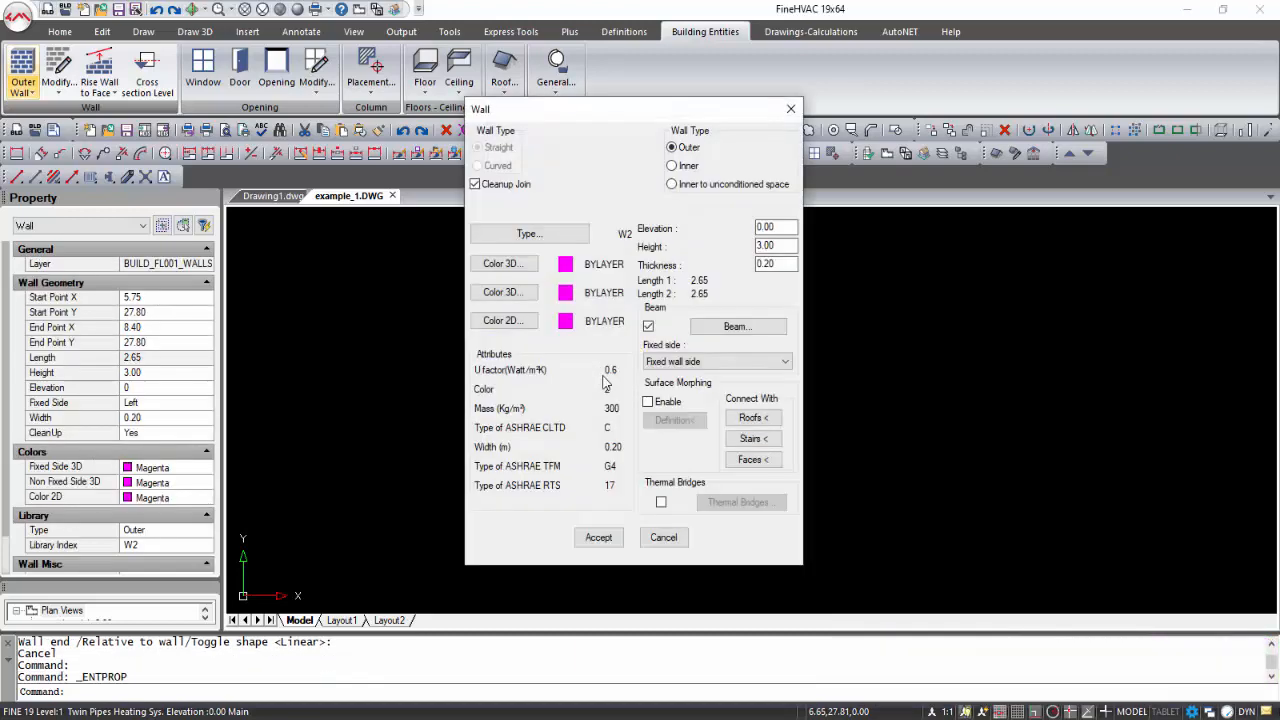
click(648, 400)
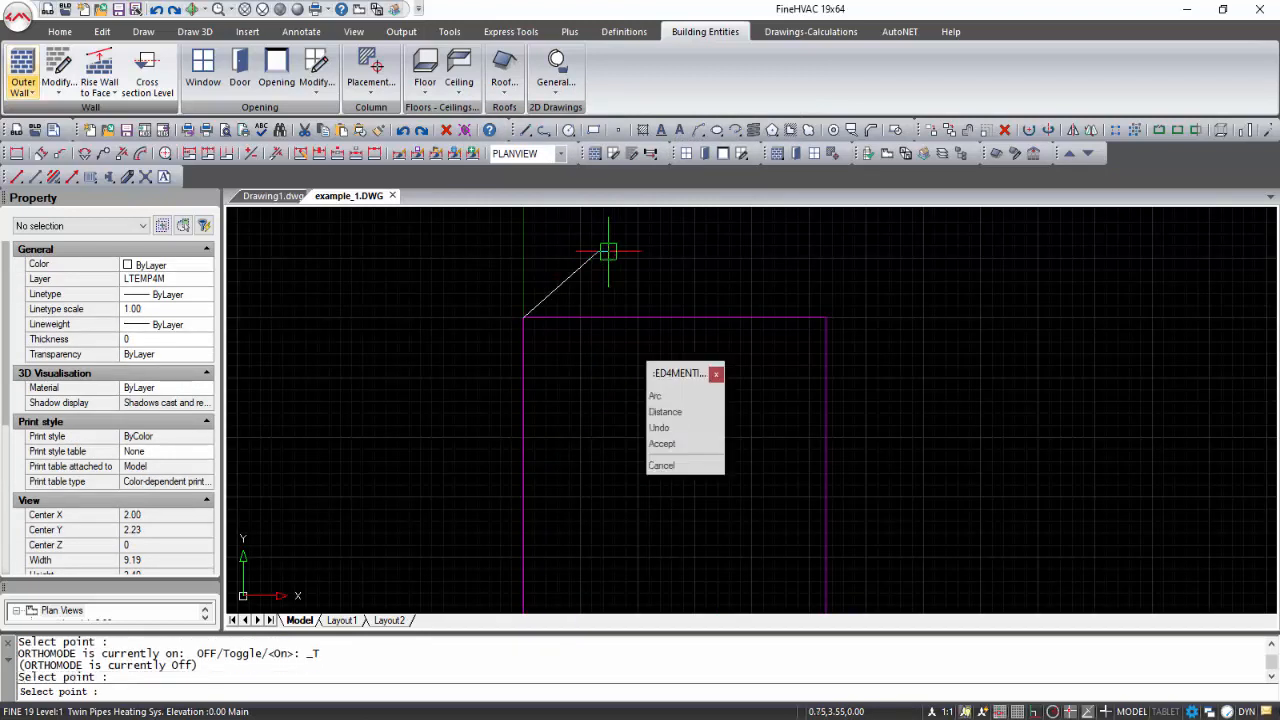
Morph the wall frame so its top edge slopes, then view it in 3D.
click(810, 404)
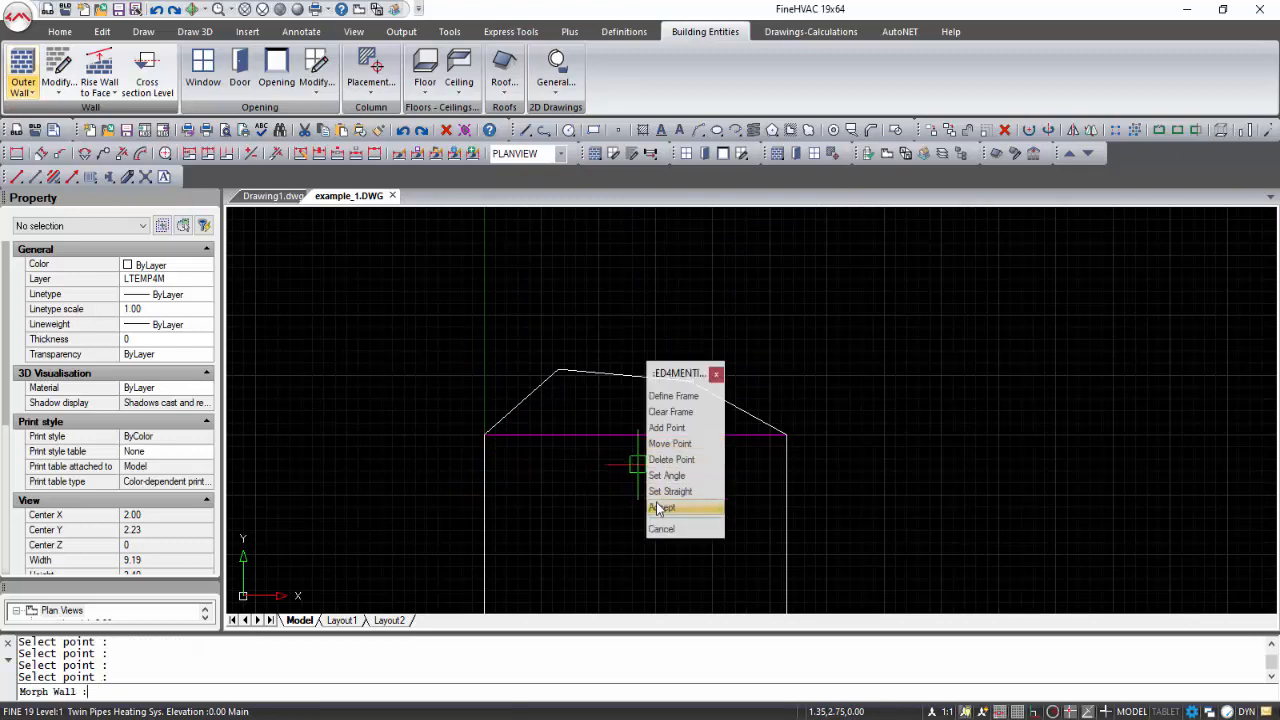
click(664, 508)
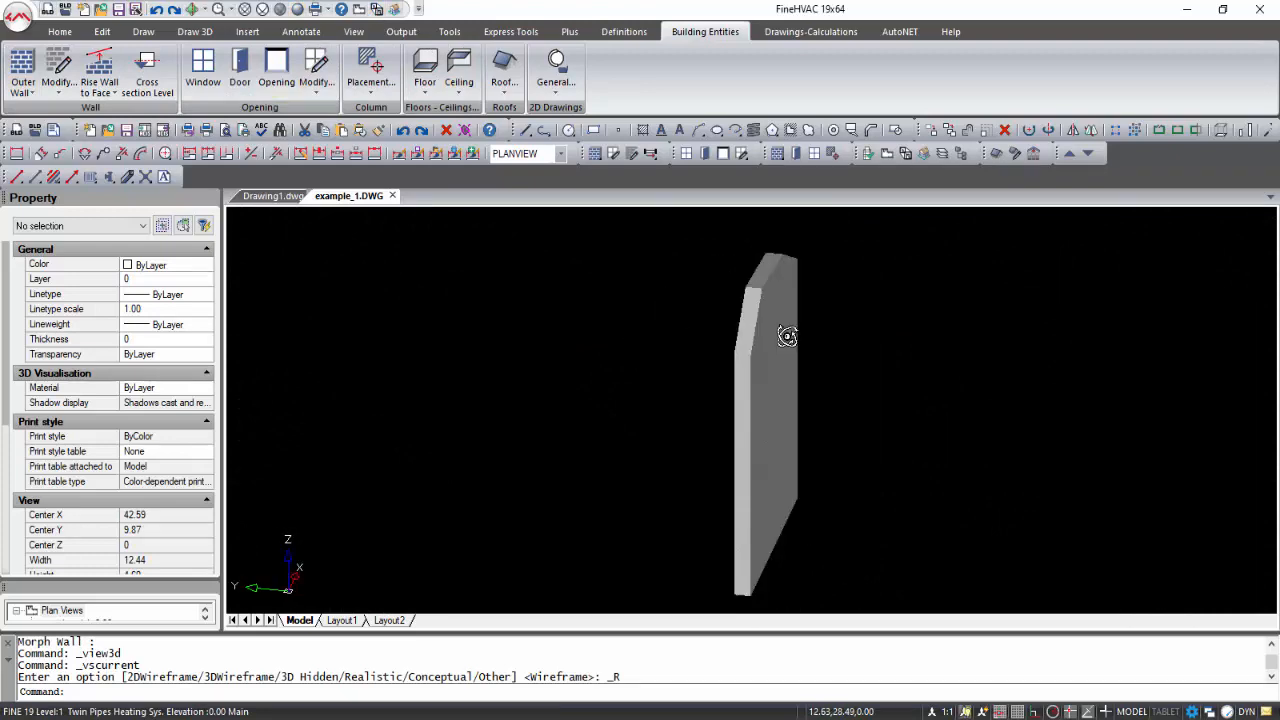
click(18, 14)
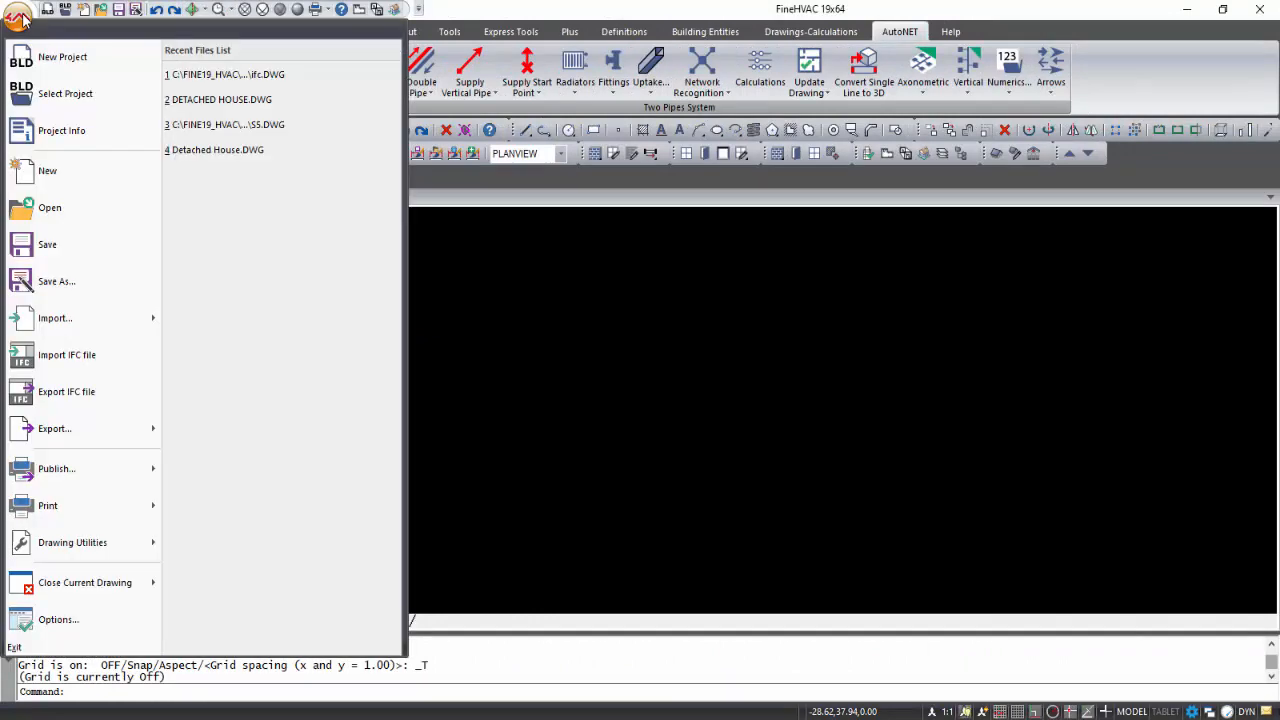
mouse_move(68, 356)
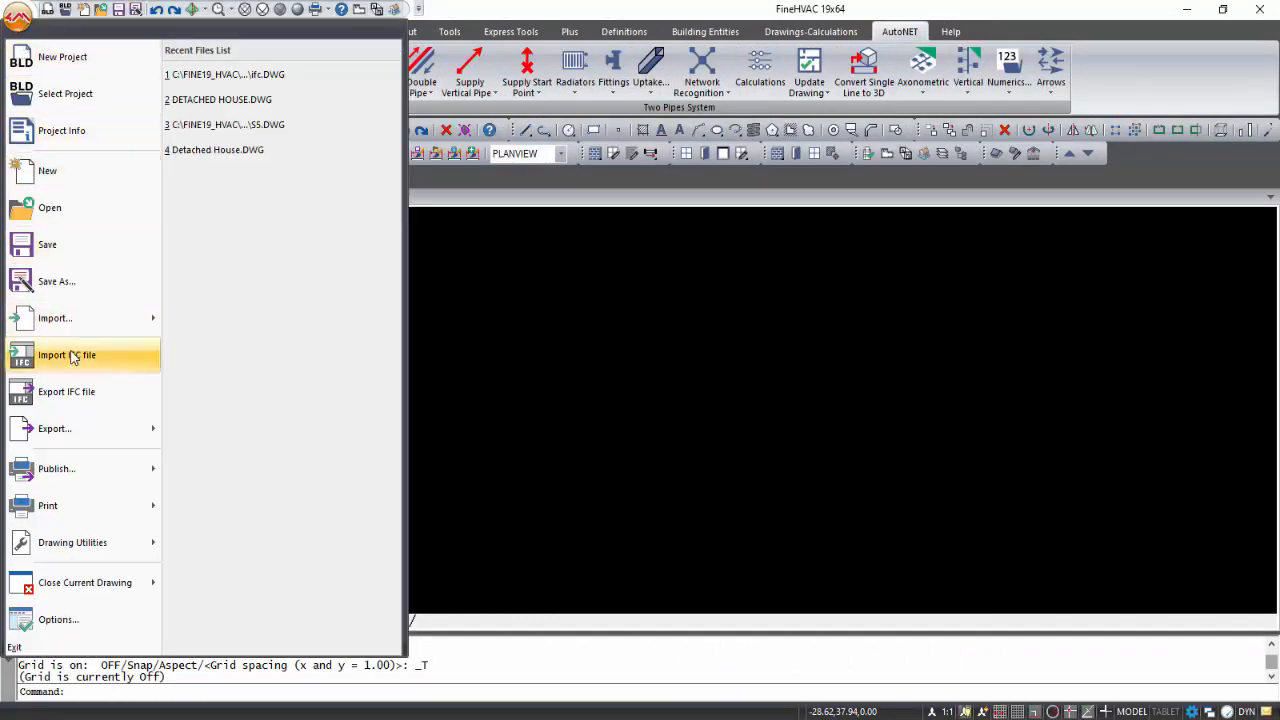
Import the .ifc building file and accept the wall material-to-type mapping.
click(68, 356)
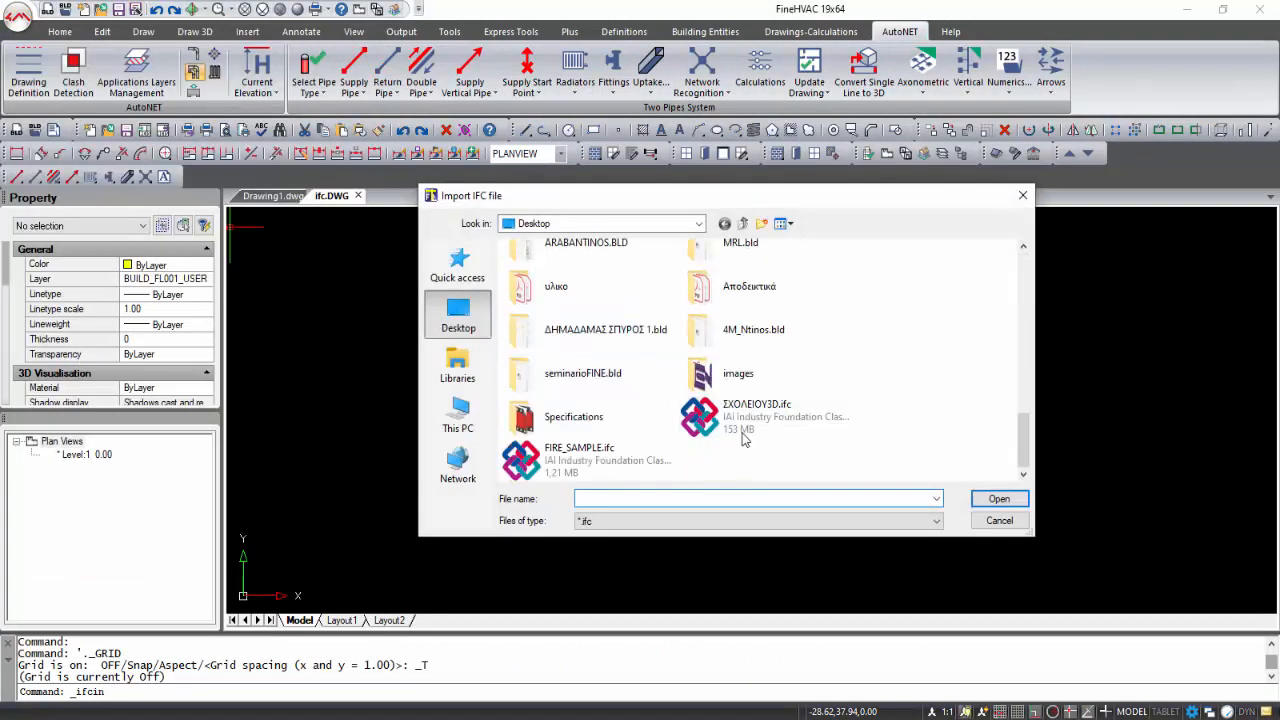
click(998, 498)
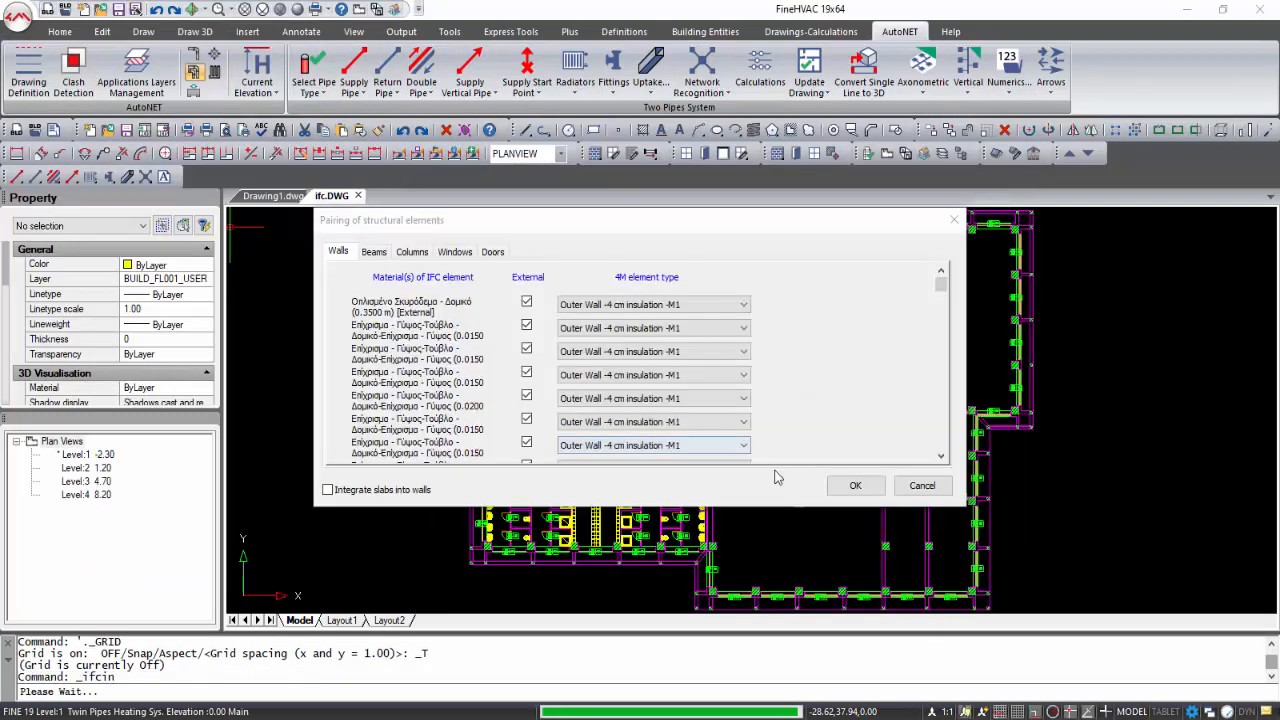
click(856, 486)
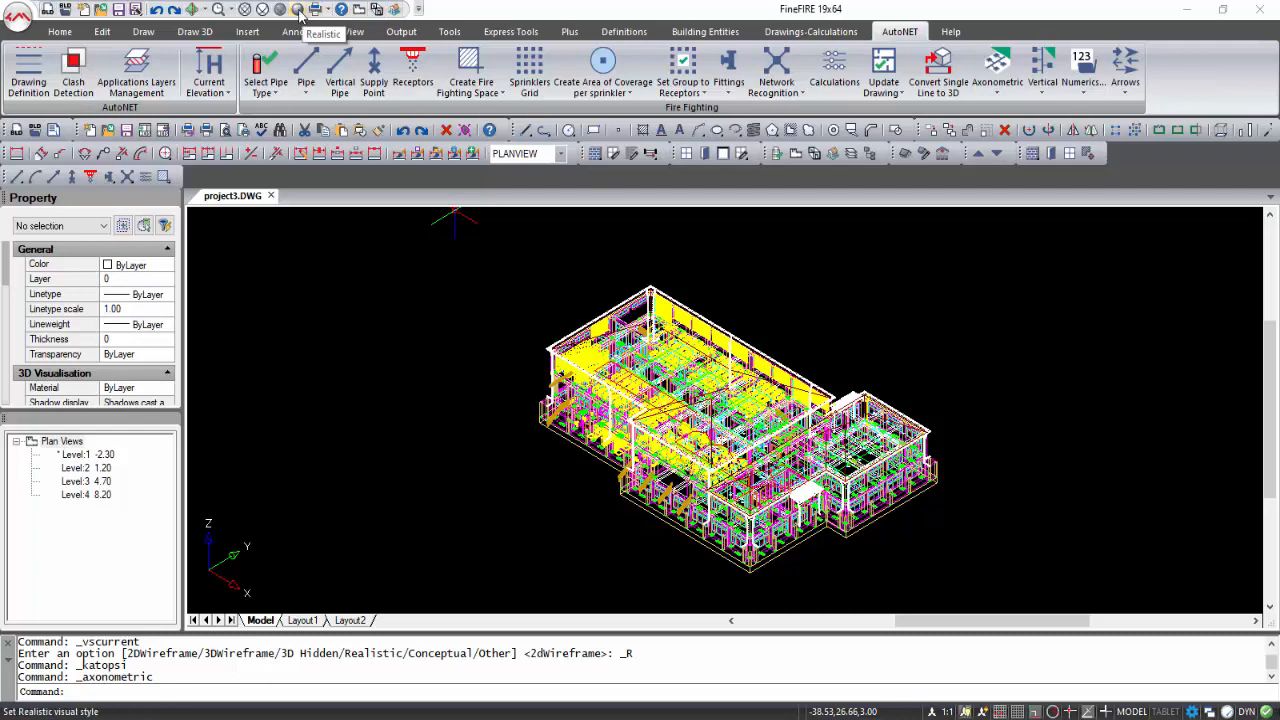
Render the fire-fighting 3D model with Realistic visual style and orbit it.
click(300, 8)
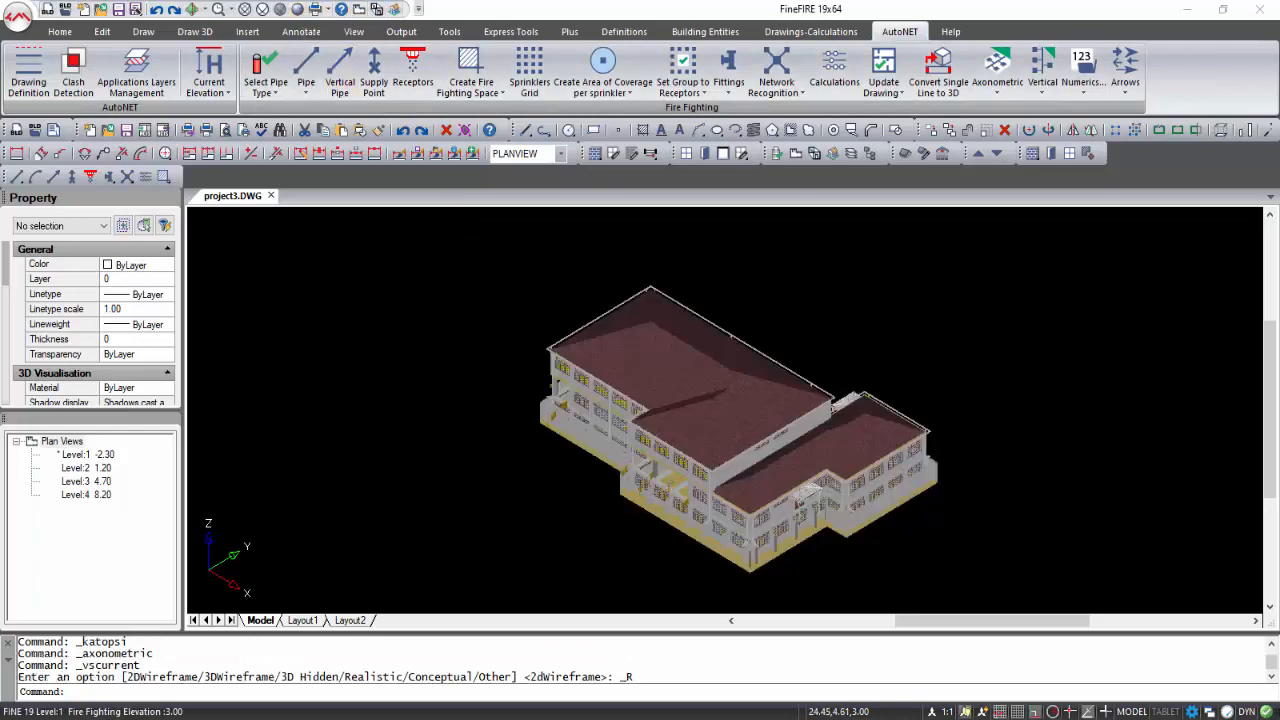
drag(736, 414, 736, 500)
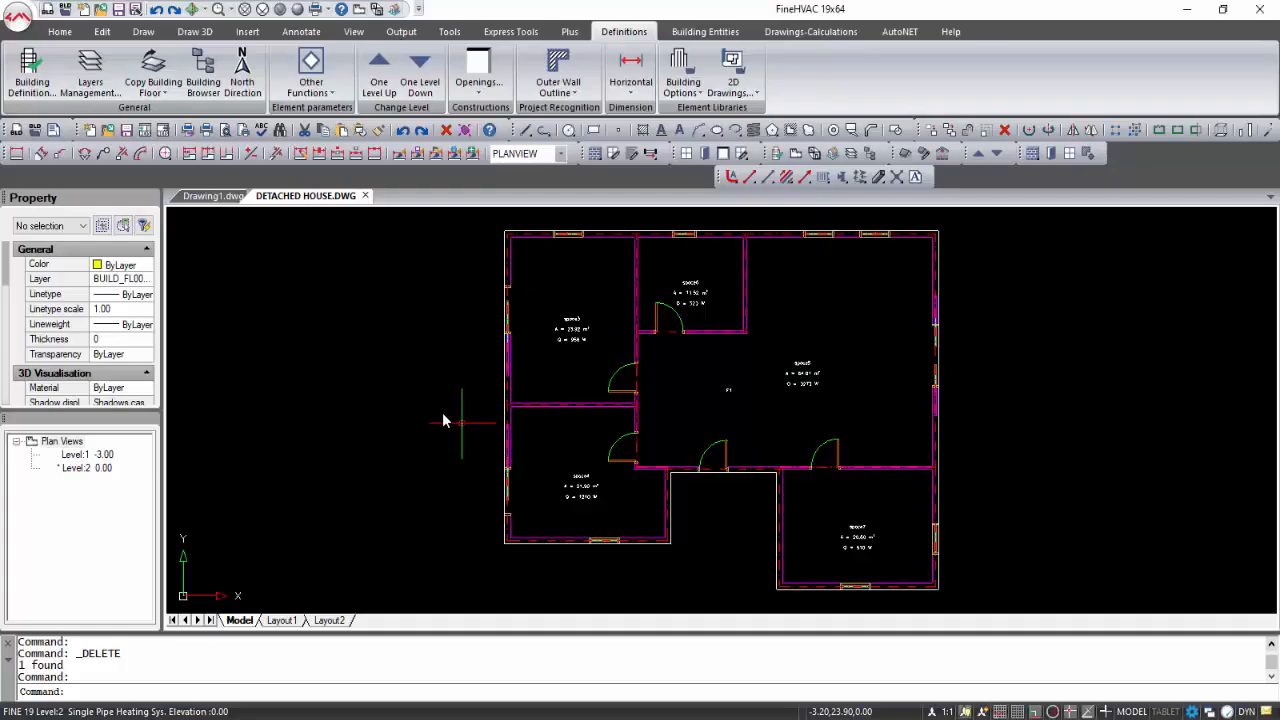
Set Thermal Losses to 'Temperature difference <> 0' in the drawing attributes.
click(312, 70)
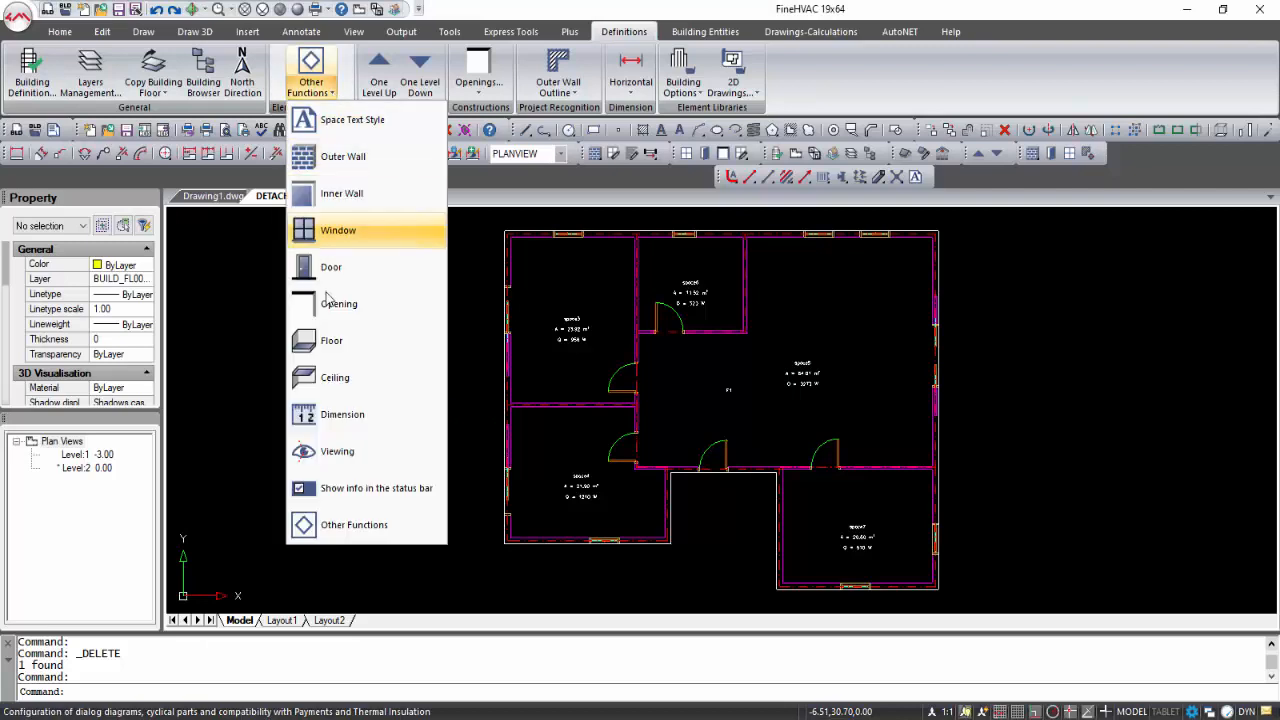
click(338, 230)
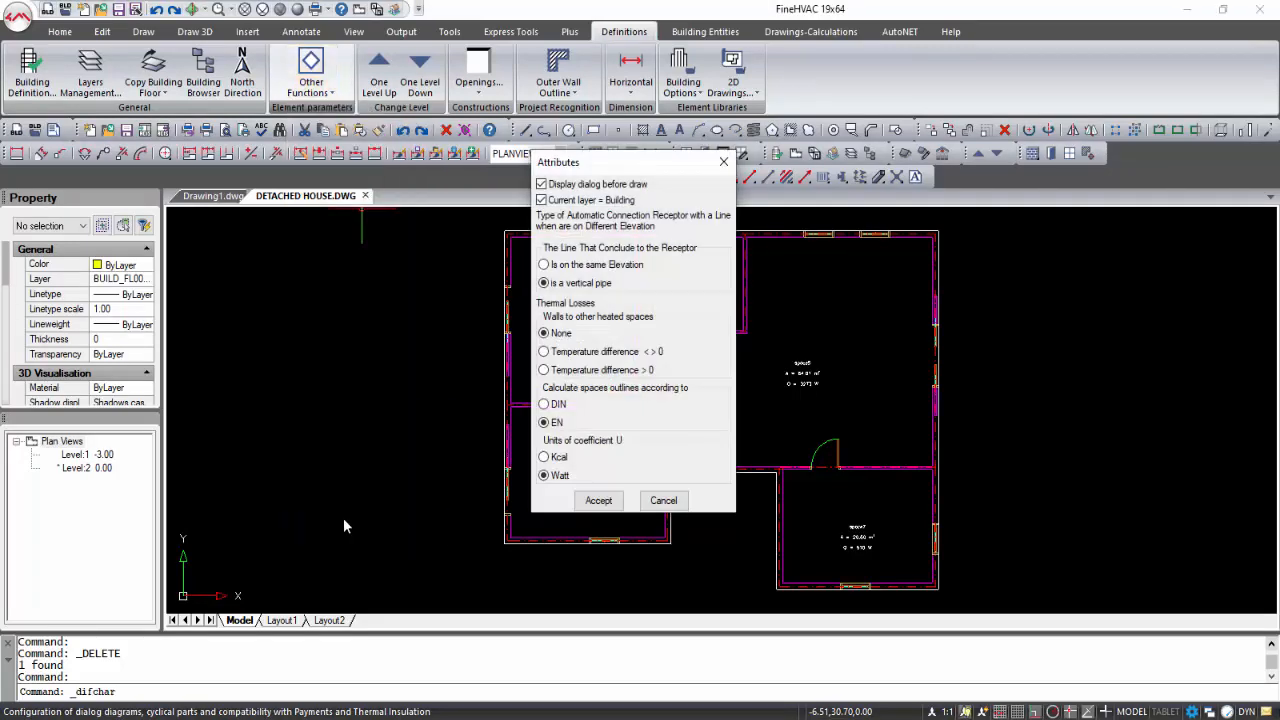
click(544, 352)
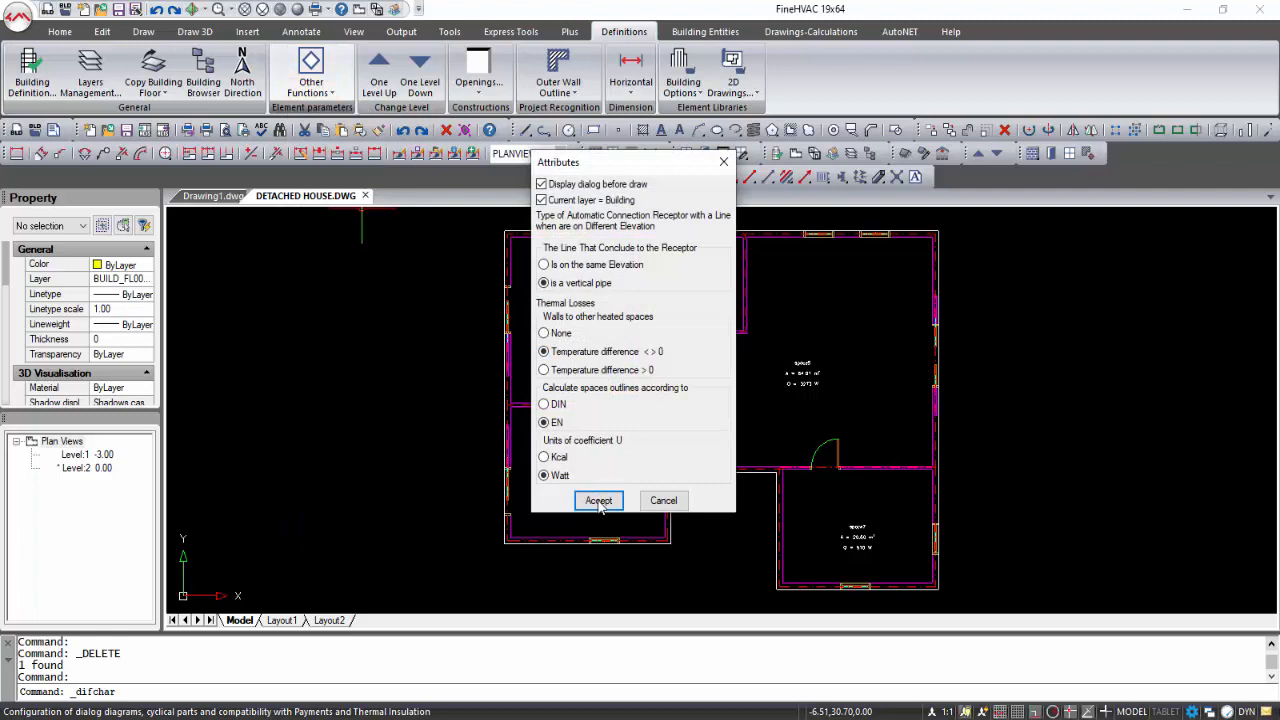
click(598, 500)
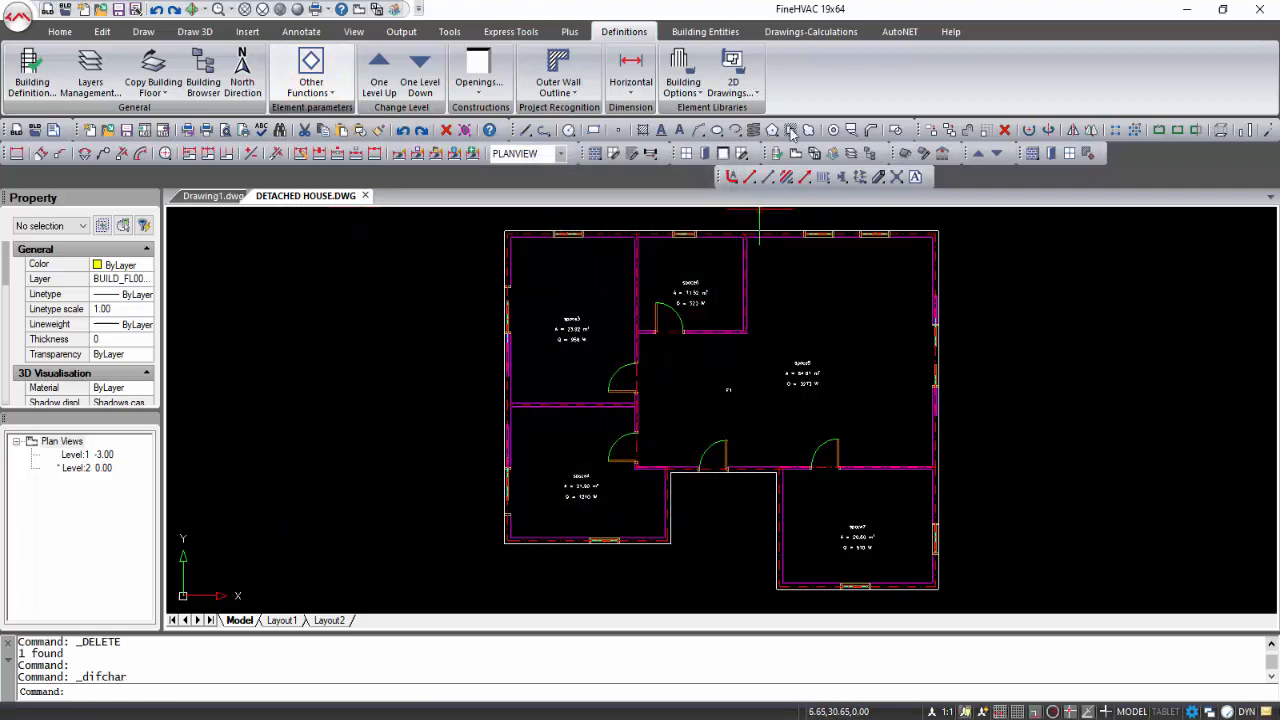
Review and accept the spaces' winter/summer temperature and humidity data.
click(810, 32)
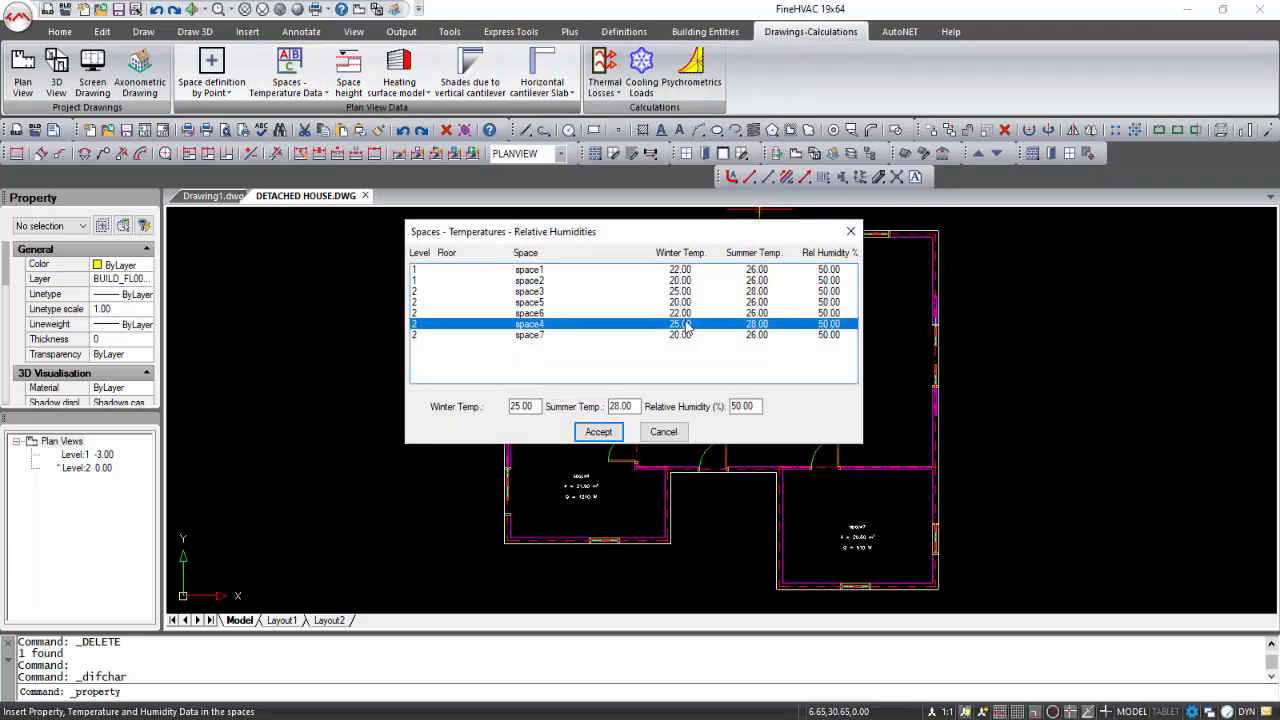
click(598, 432)
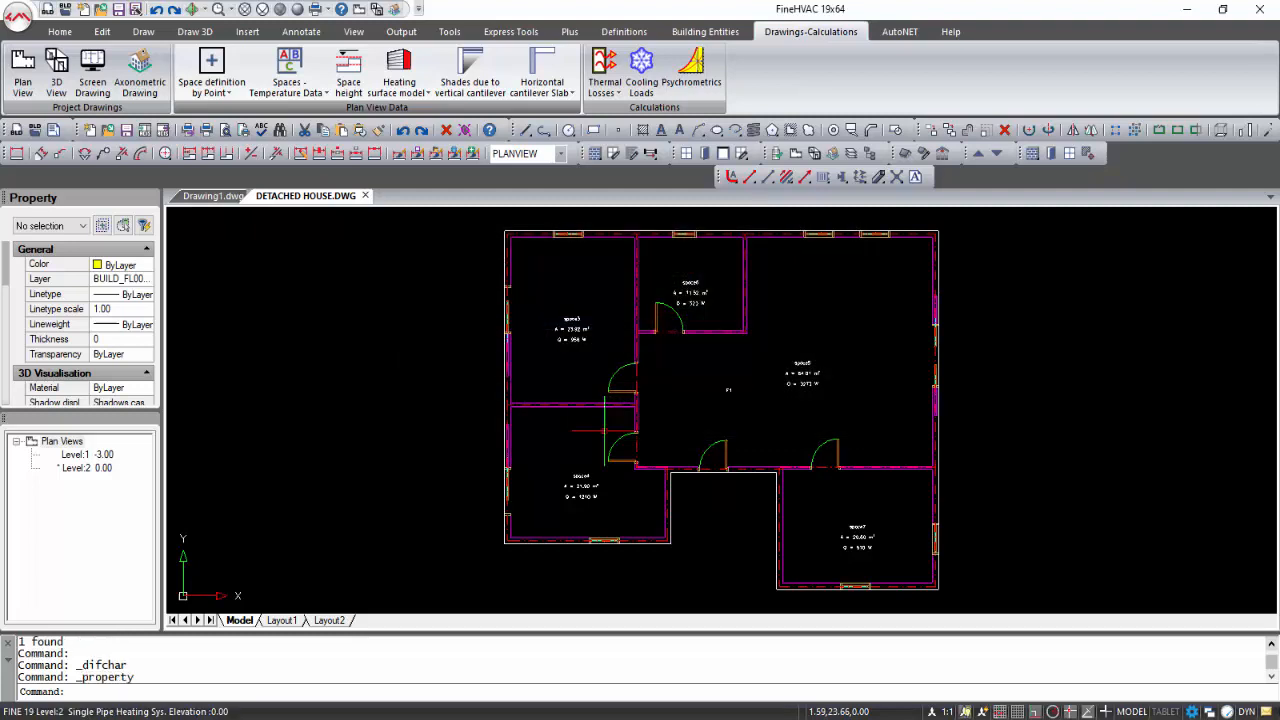
click(398, 70)
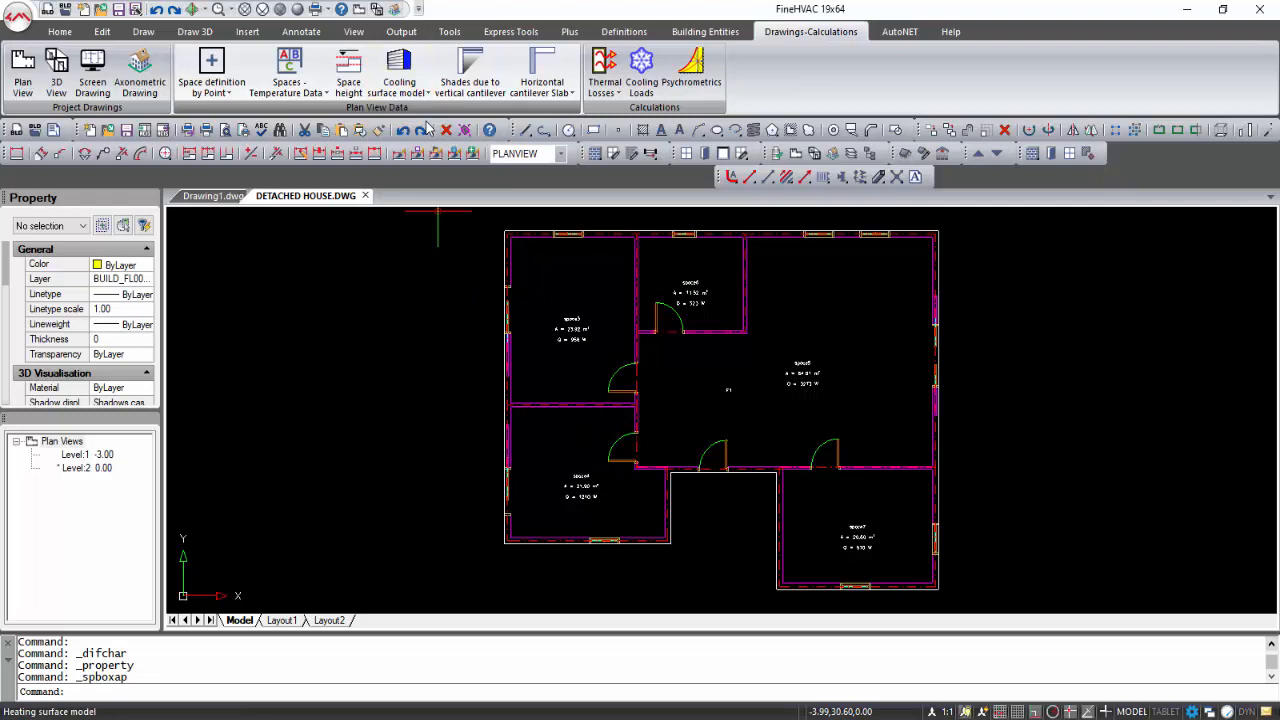
Generate the 3D heating surface model, run thermal losses, and show the Air Ducts drawing.
click(400, 70)
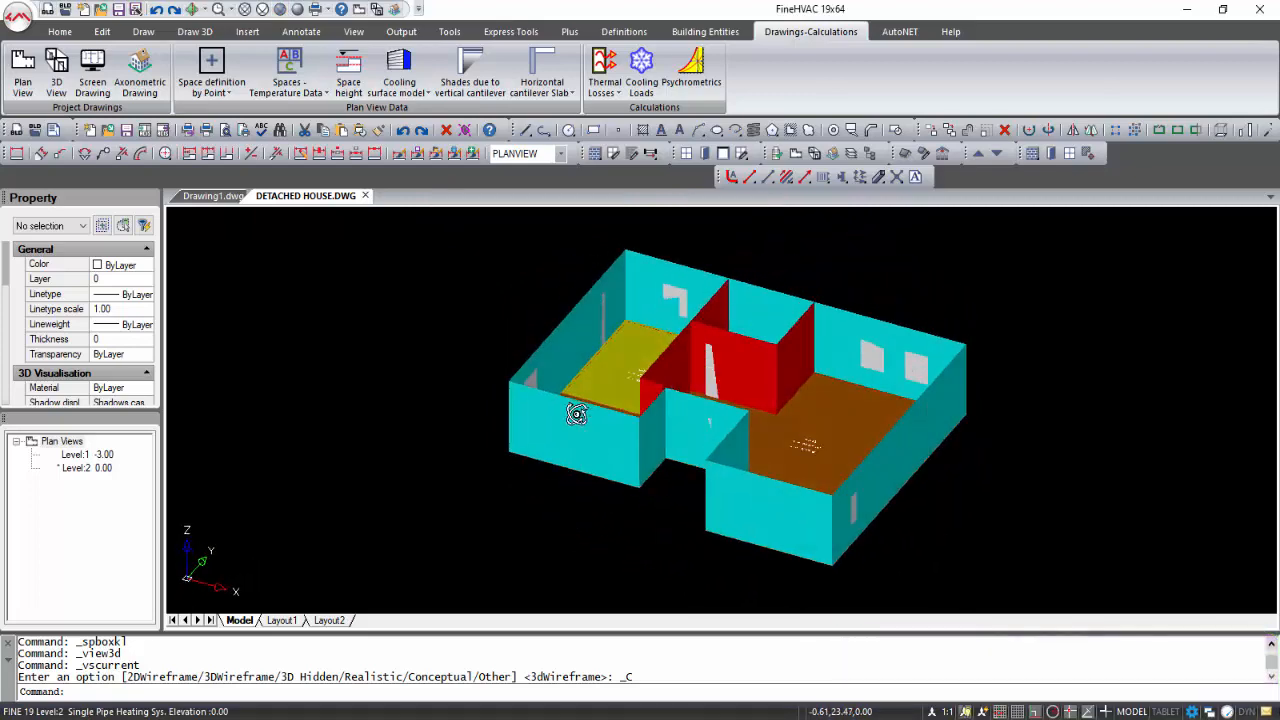
click(624, 32)
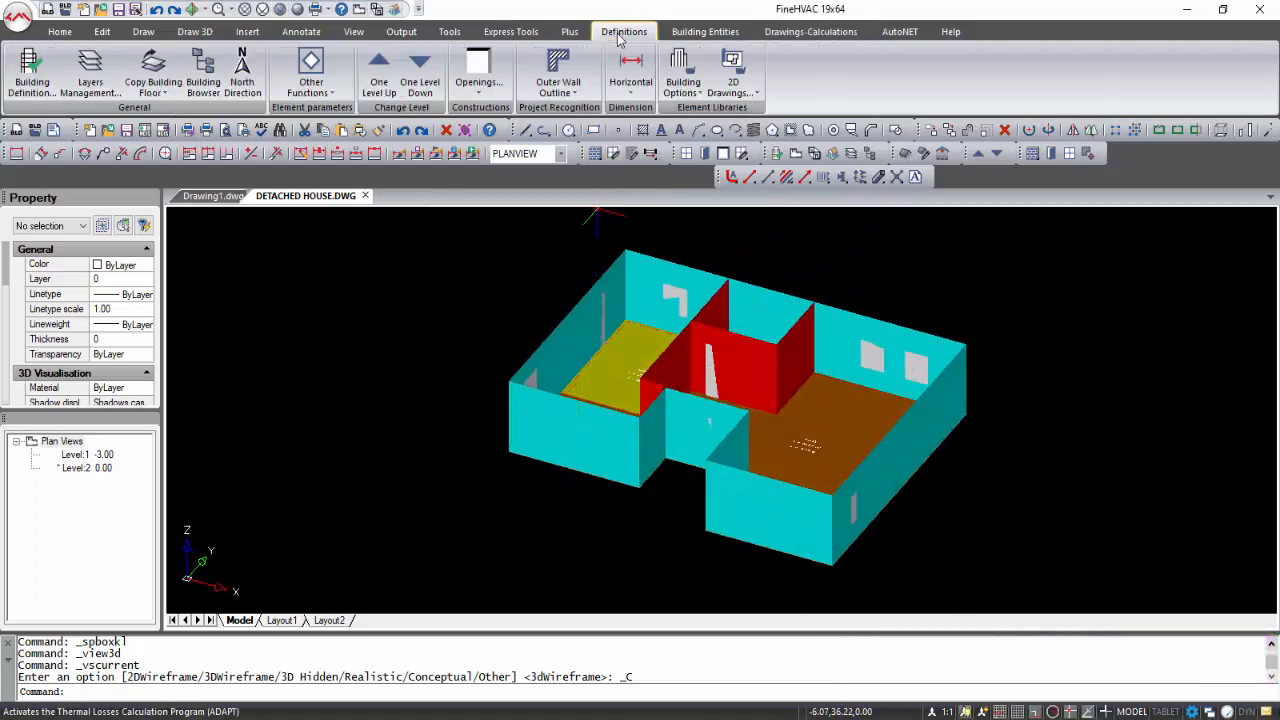
click(90, 76)
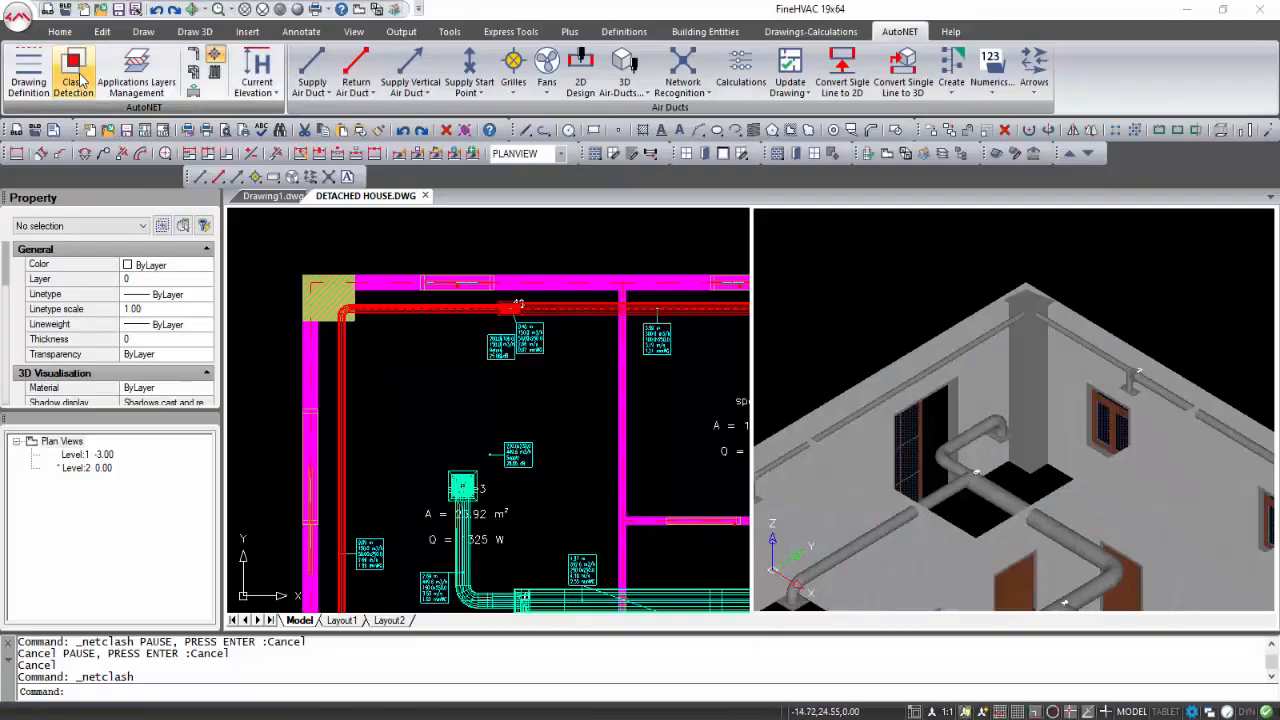
Activate clash detection for the Air Ducts network against beams and columns.
click(72, 70)
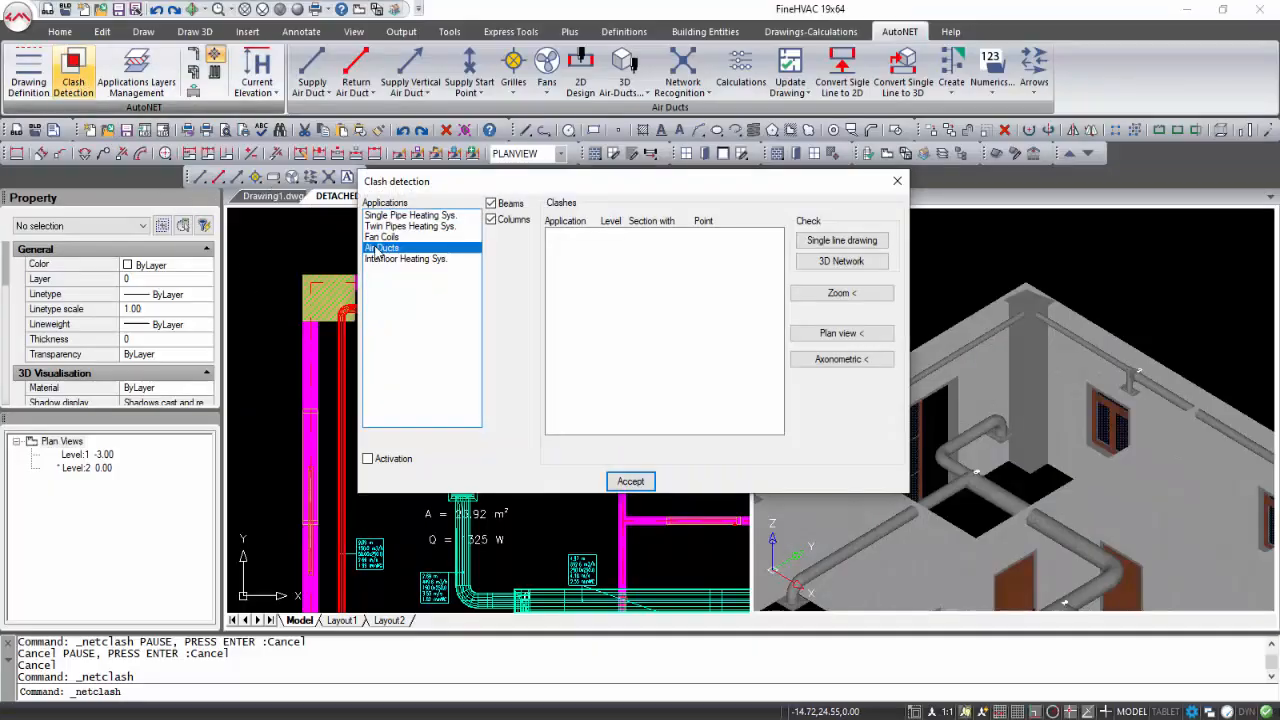
click(368, 458)
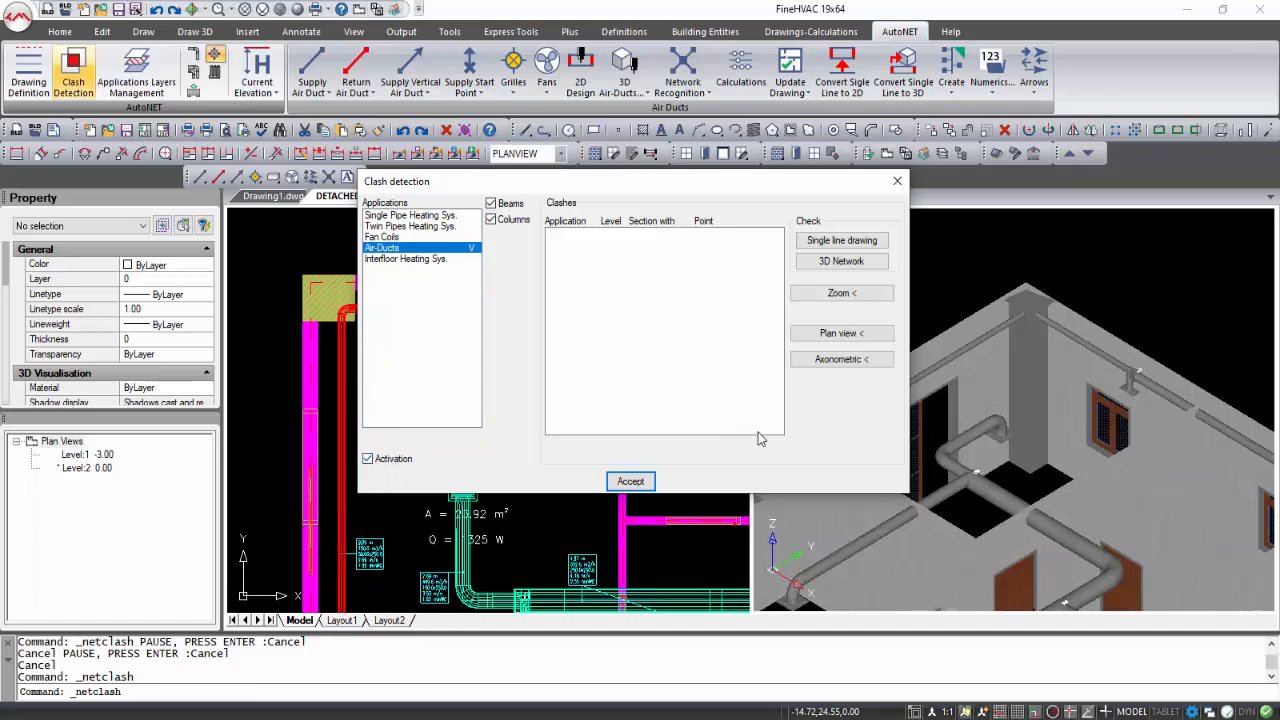
click(840, 260)
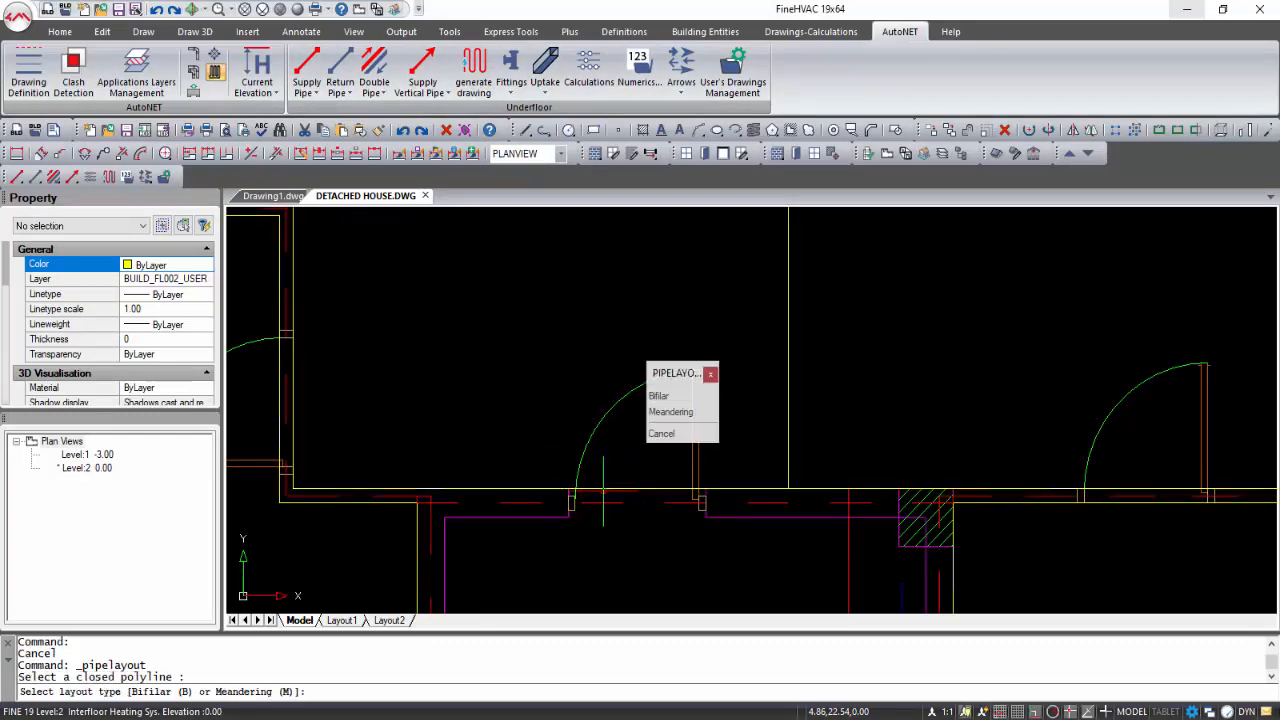
Lay bifilar underfloor coils with default bend radius, then show the Fan-Coils network.
click(660, 396)
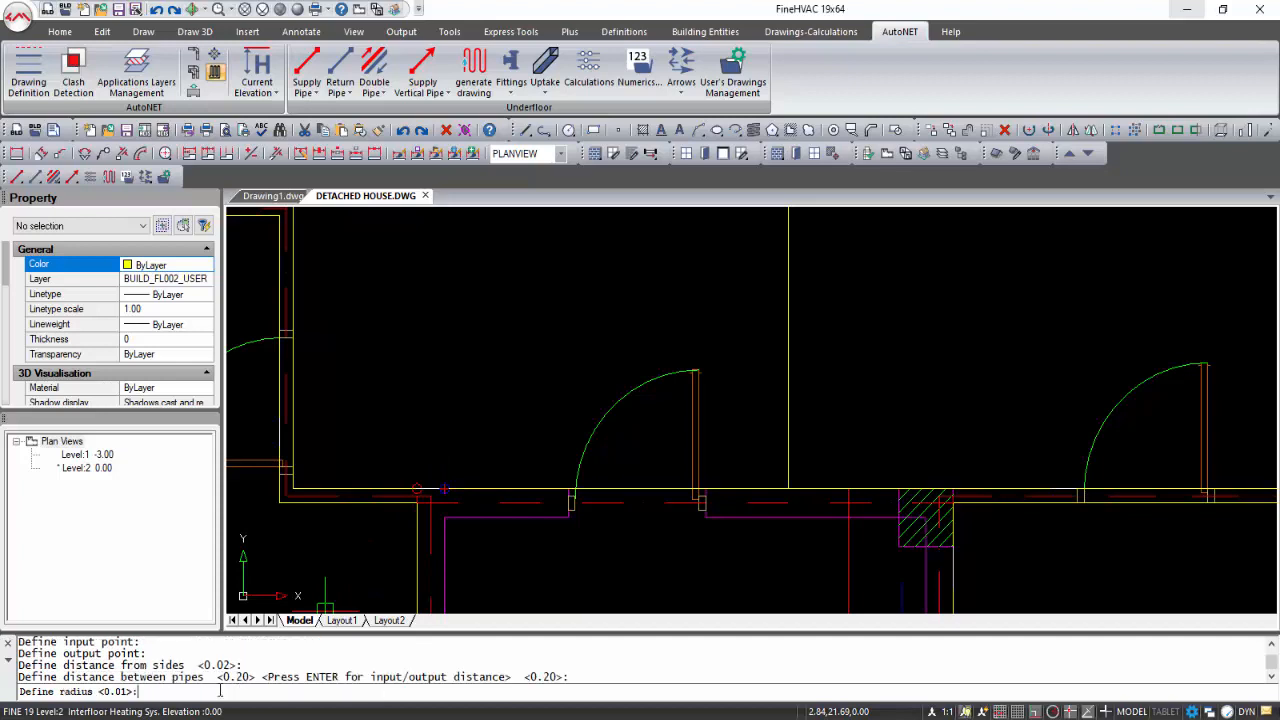
key(enter)
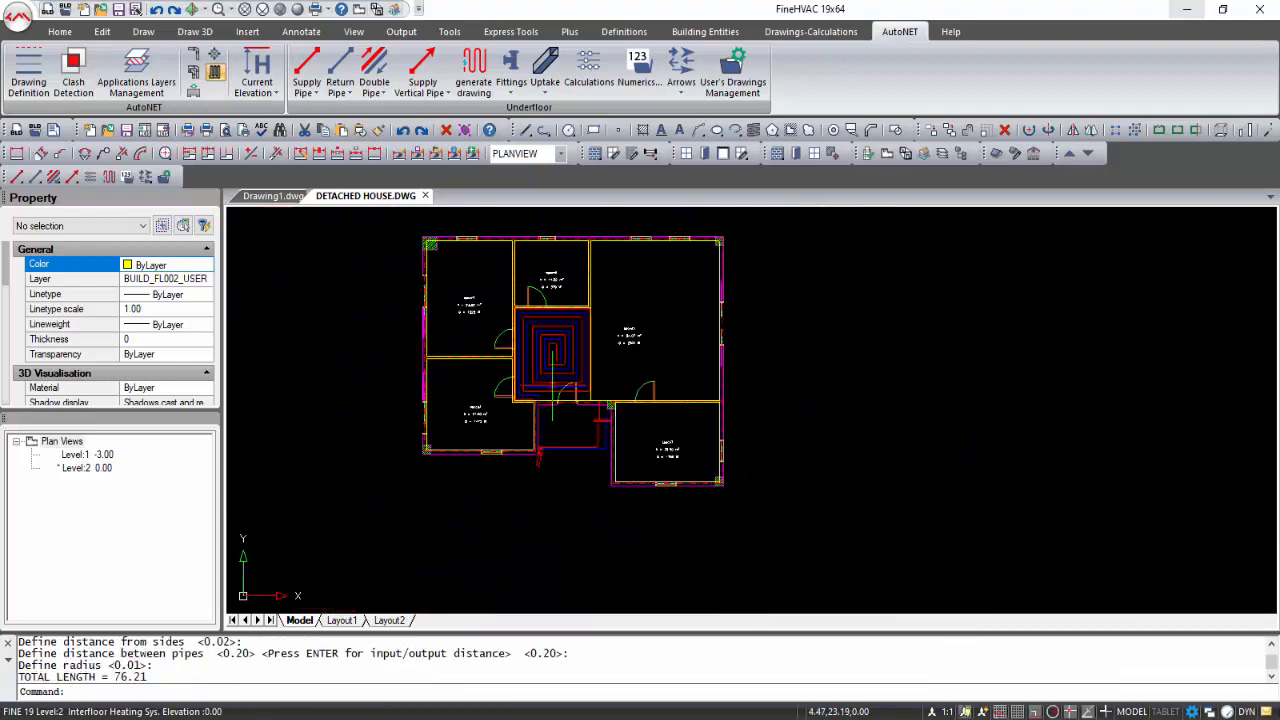
click(948, 32)
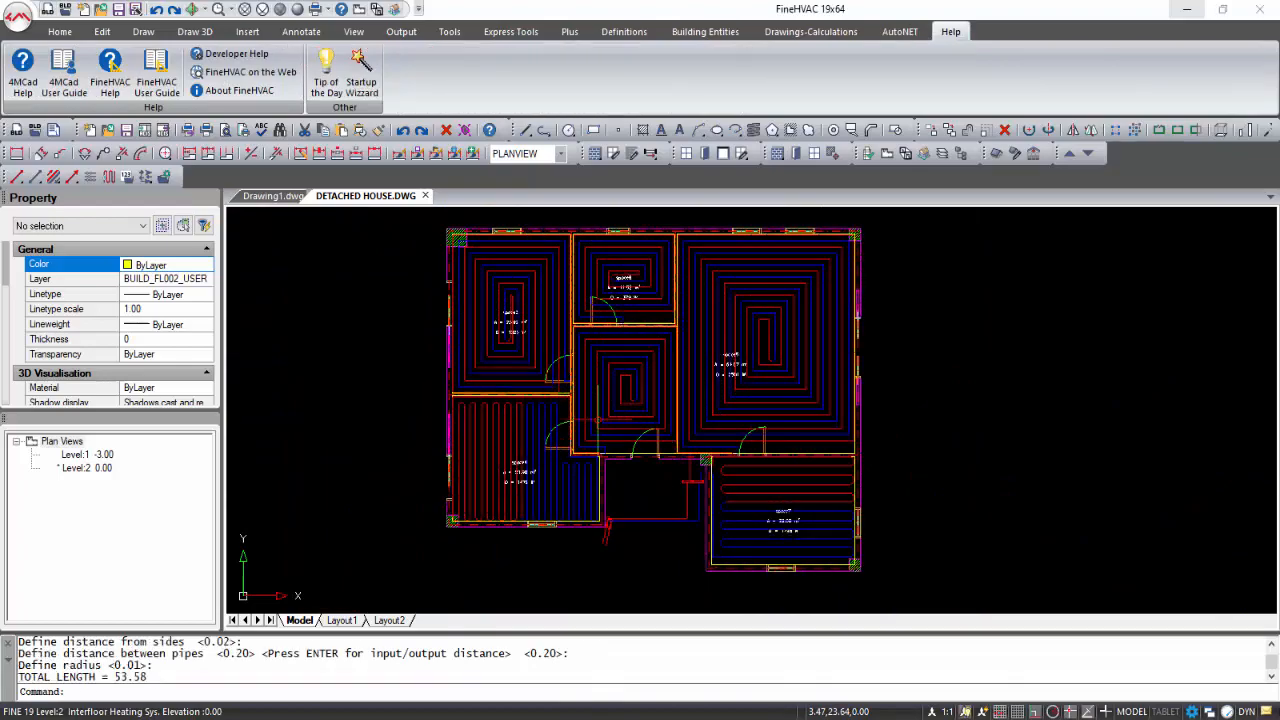
click(898, 32)
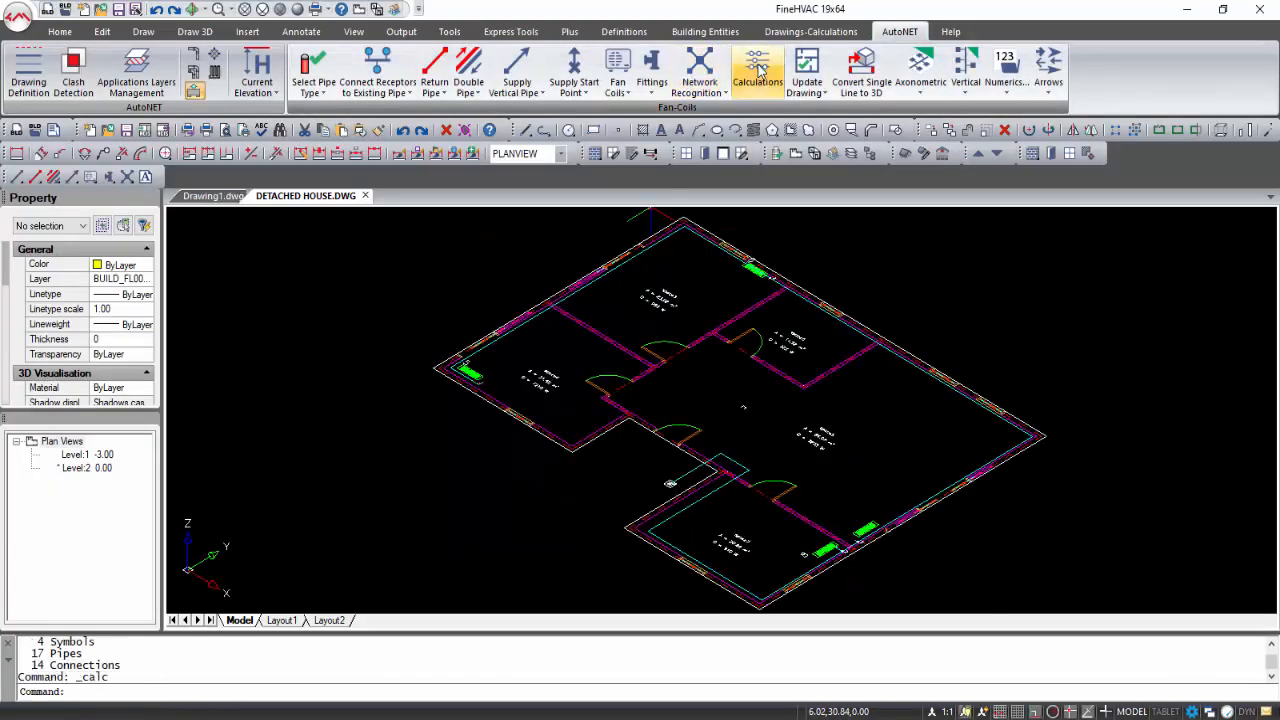
Update the plan drawing with all network segments and fan-coil receptors, letting receptors resize automatically.
click(756, 70)
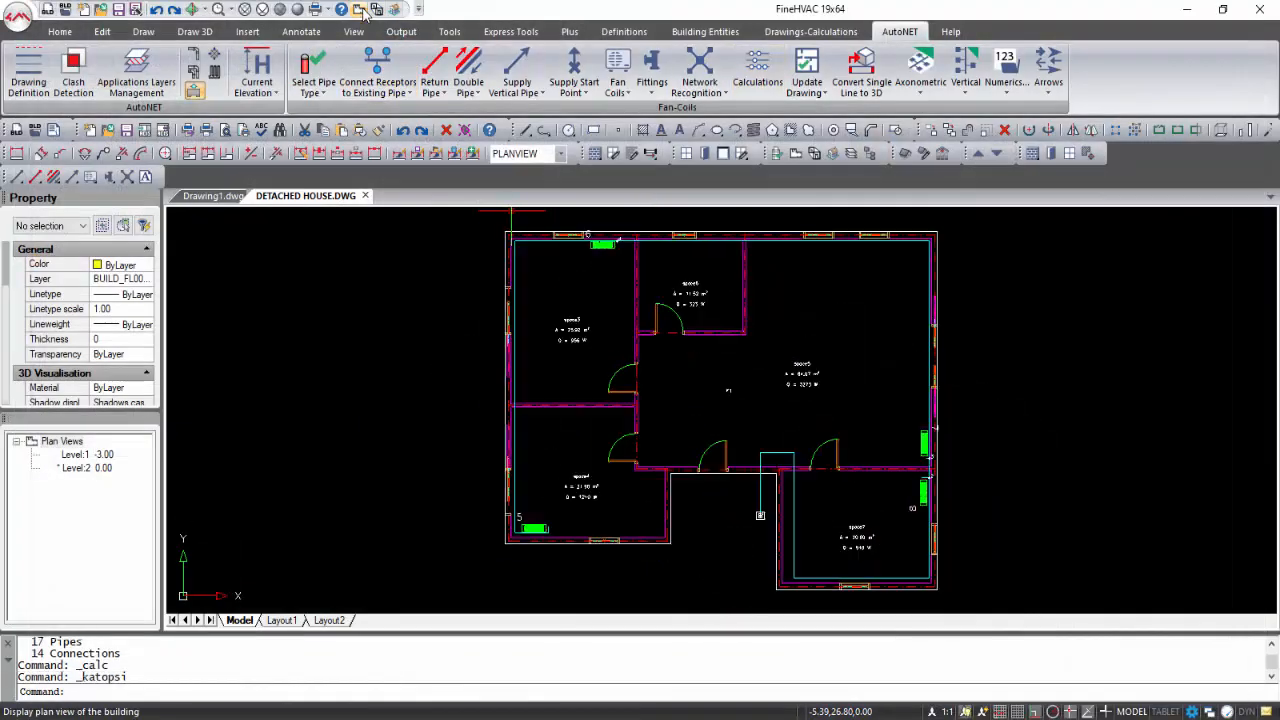
click(806, 70)
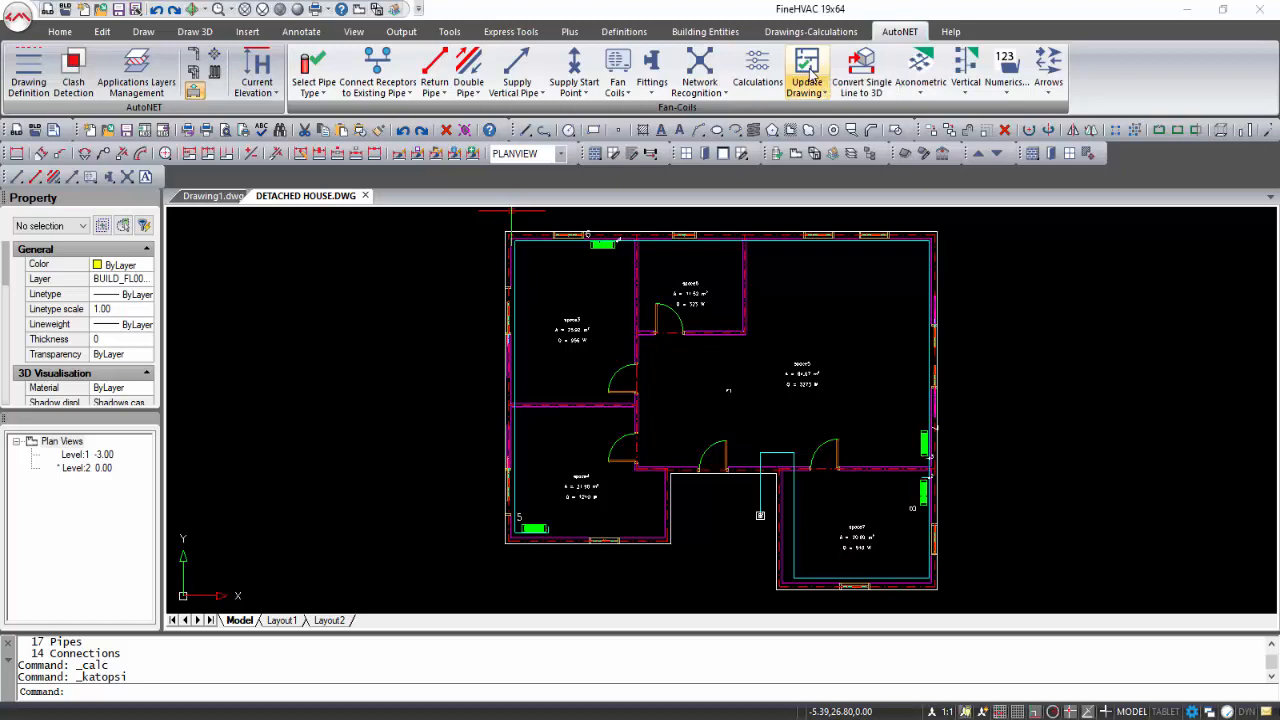
click(804, 76)
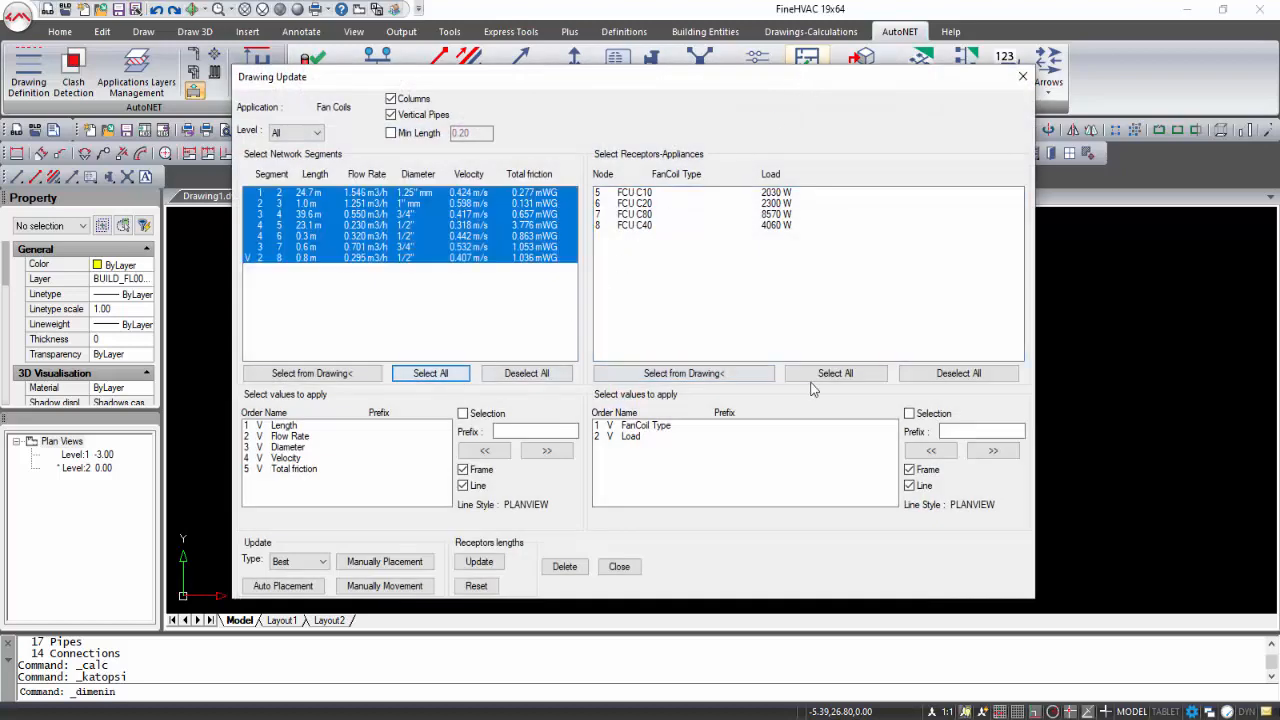
click(836, 374)
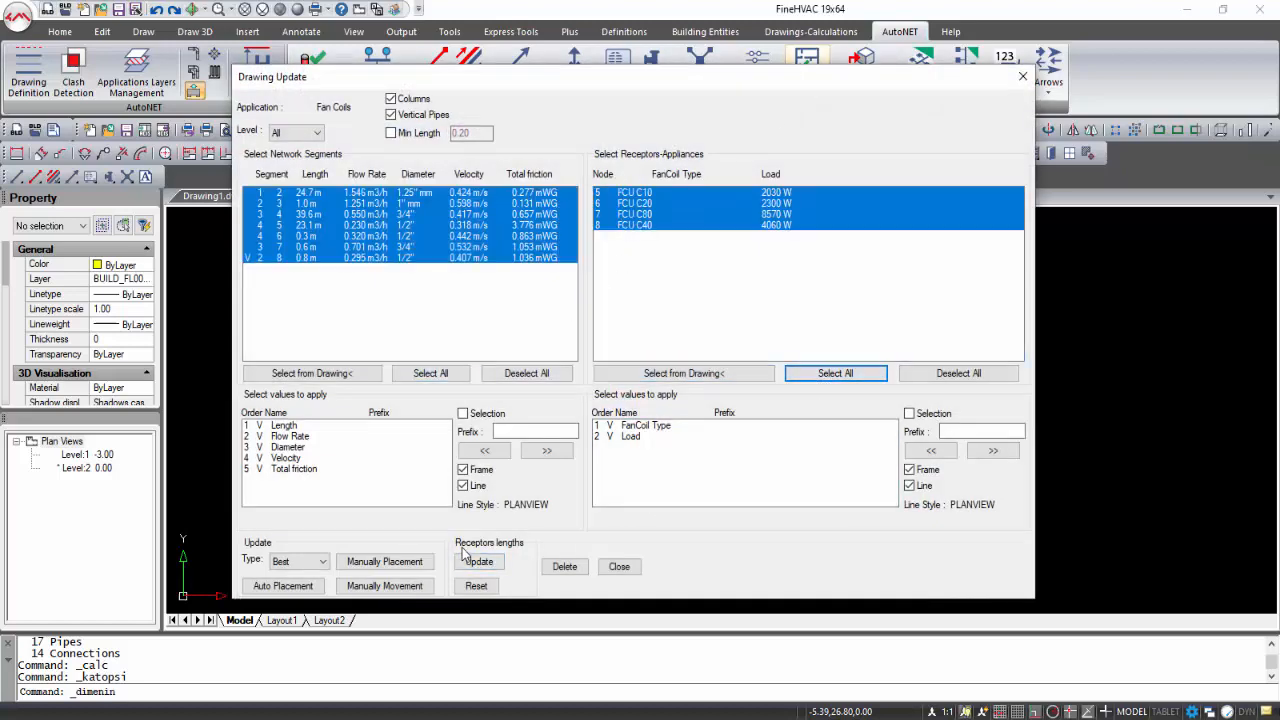
click(478, 560)
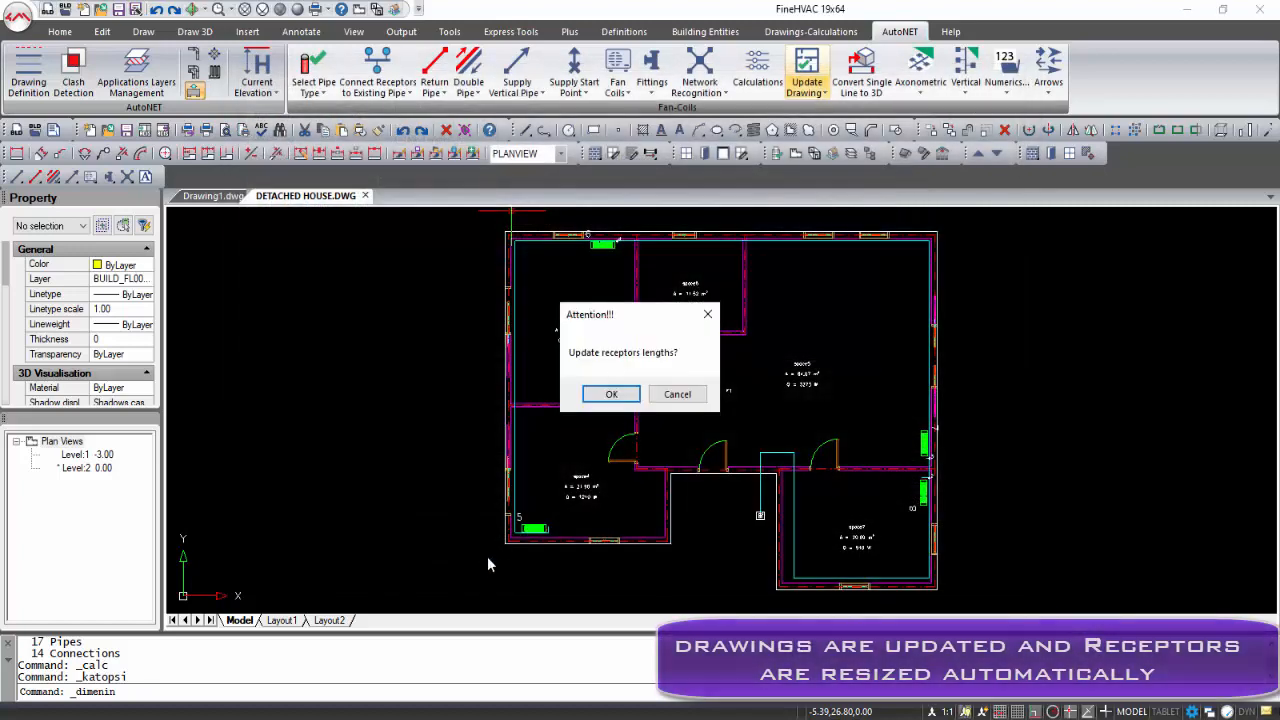
click(612, 392)
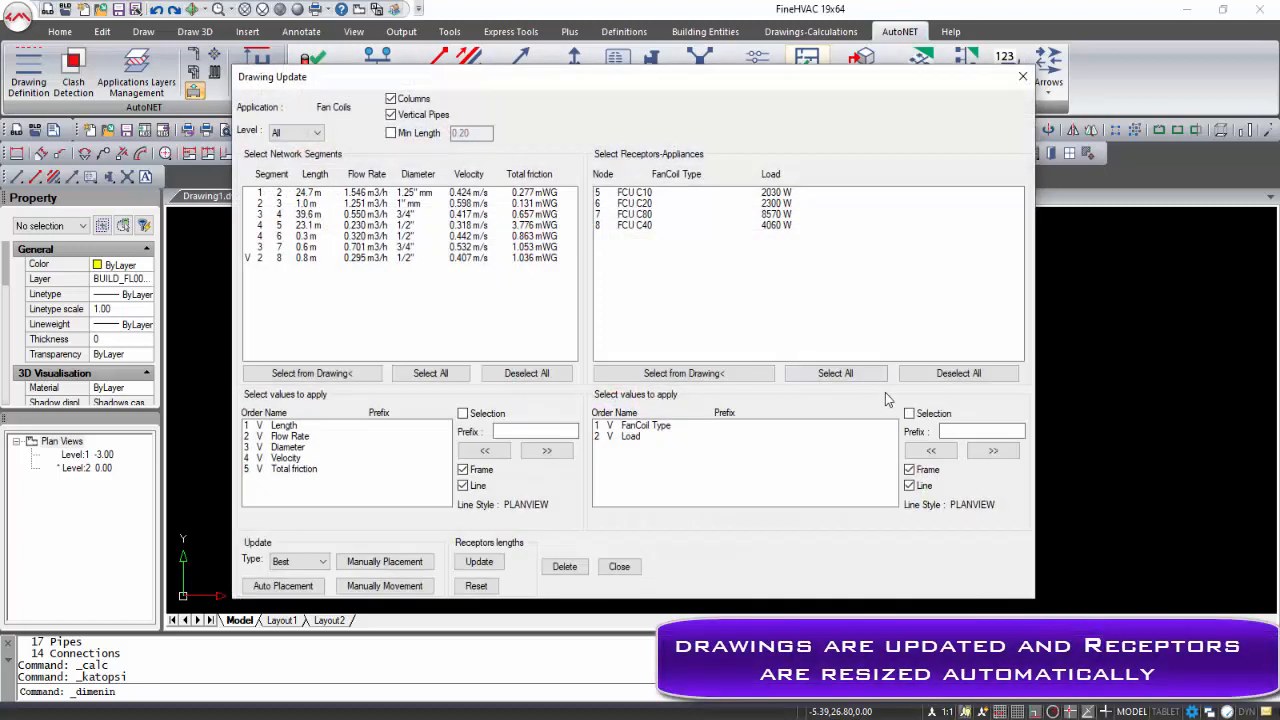
click(618, 568)
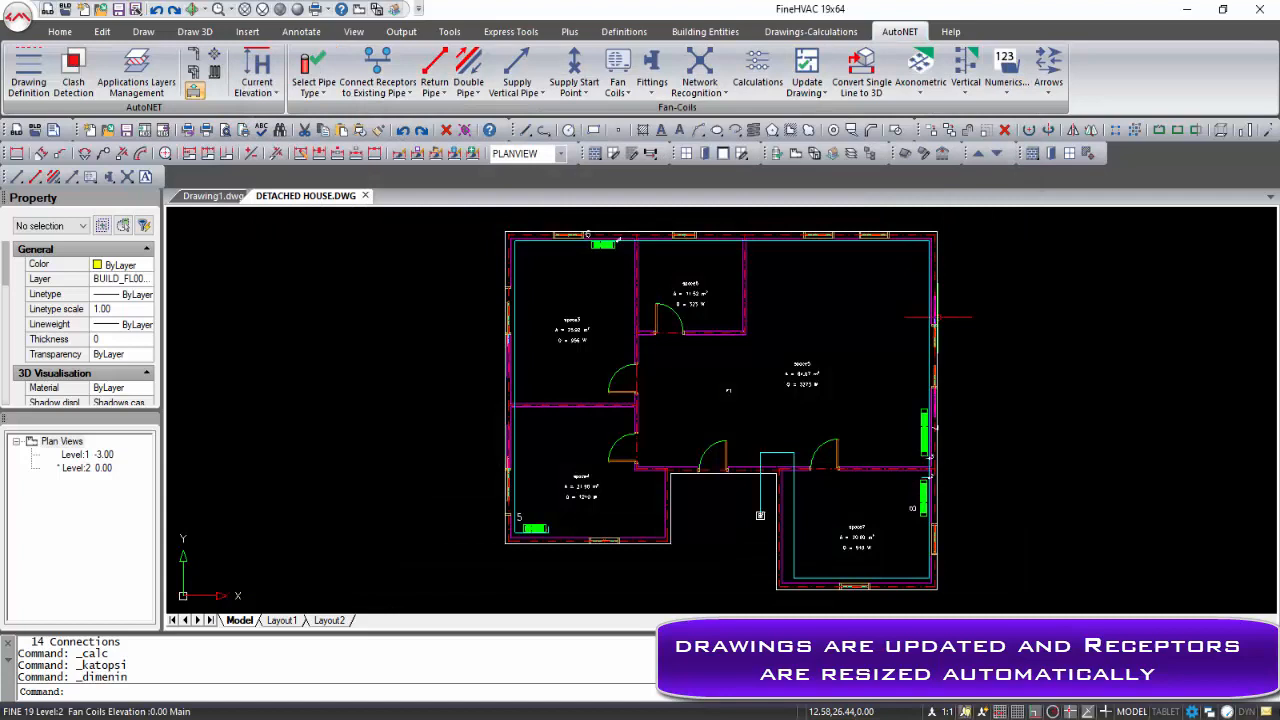
mouse_move(610, 248)
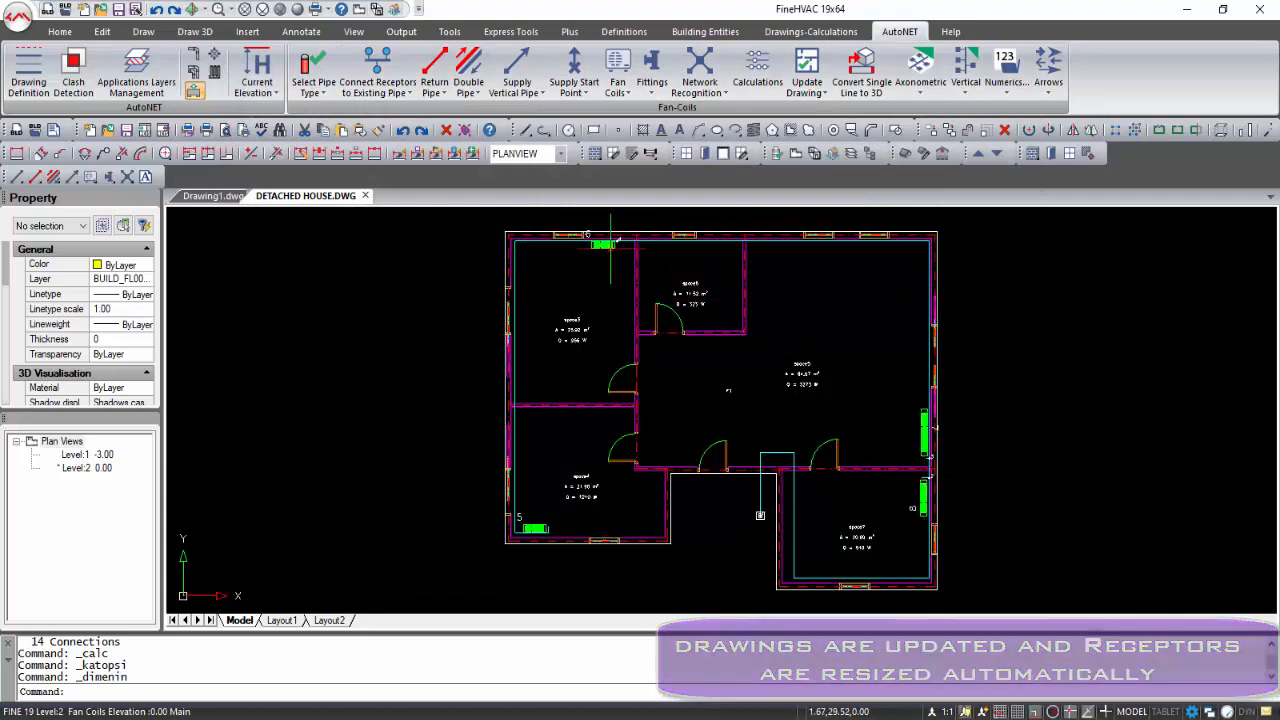
mouse_move(540, 532)
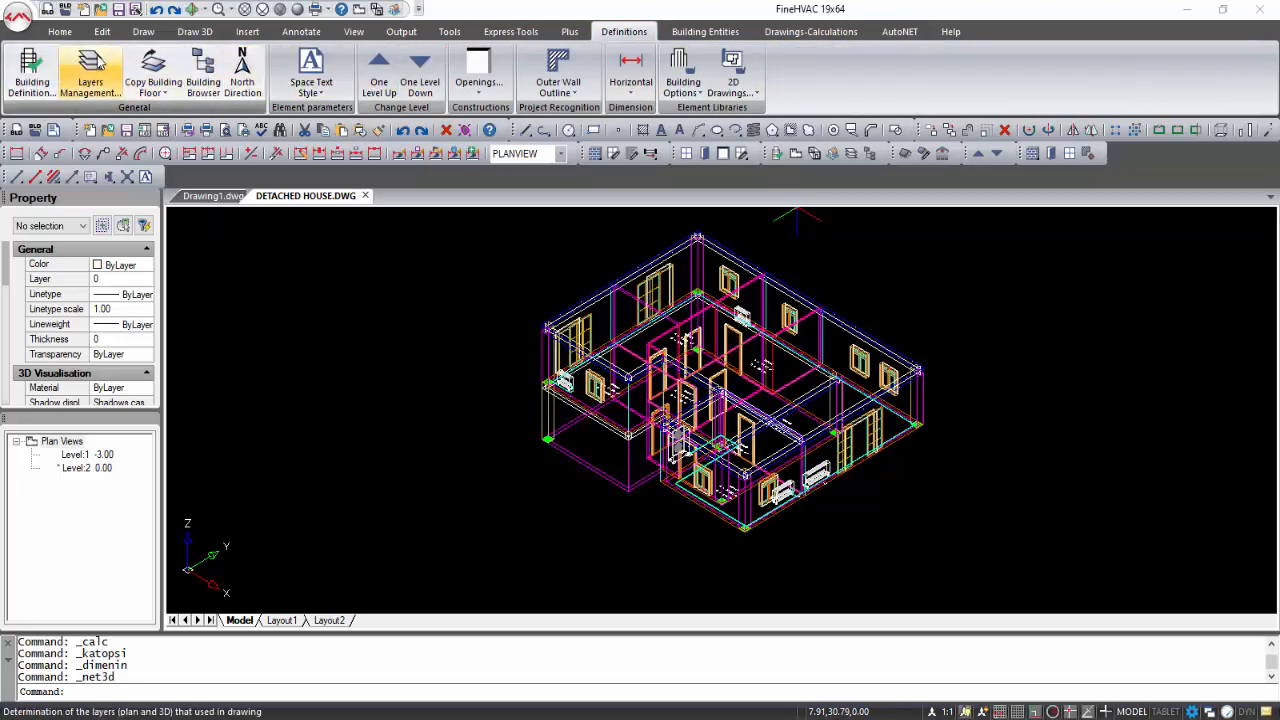
Set the 3D View layer configuration in Layers Management.
click(90, 76)
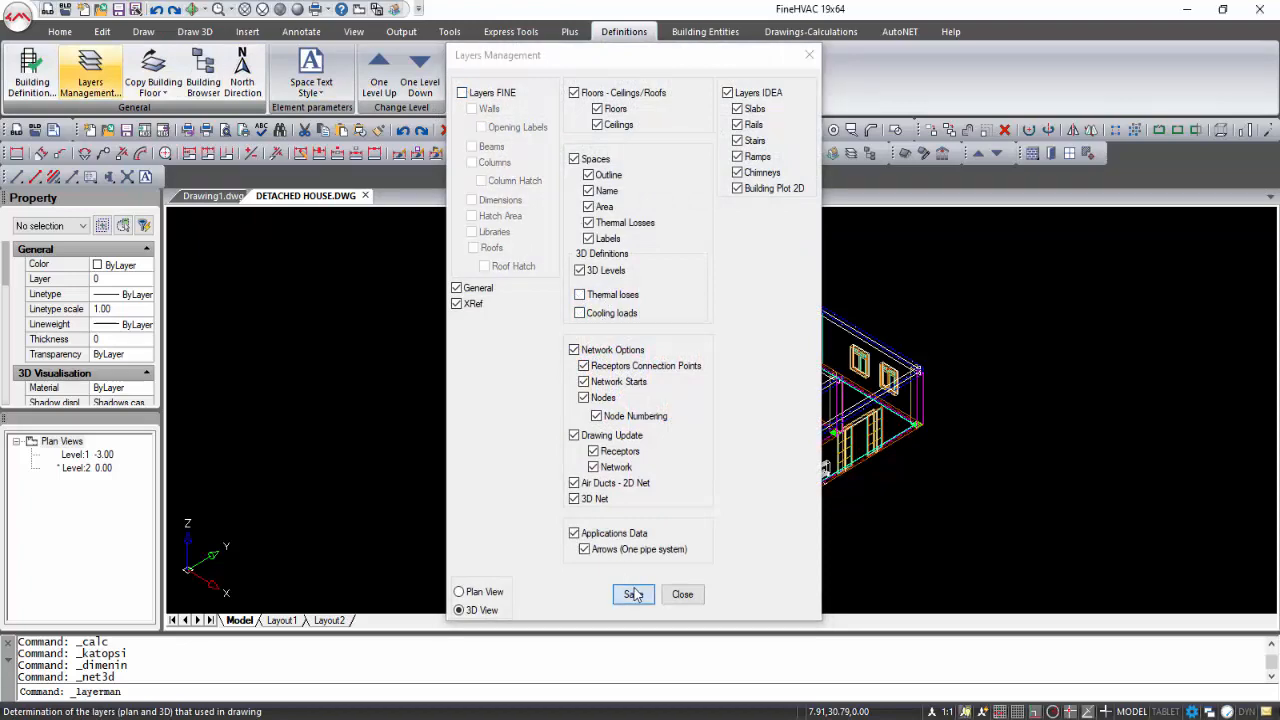
click(632, 594)
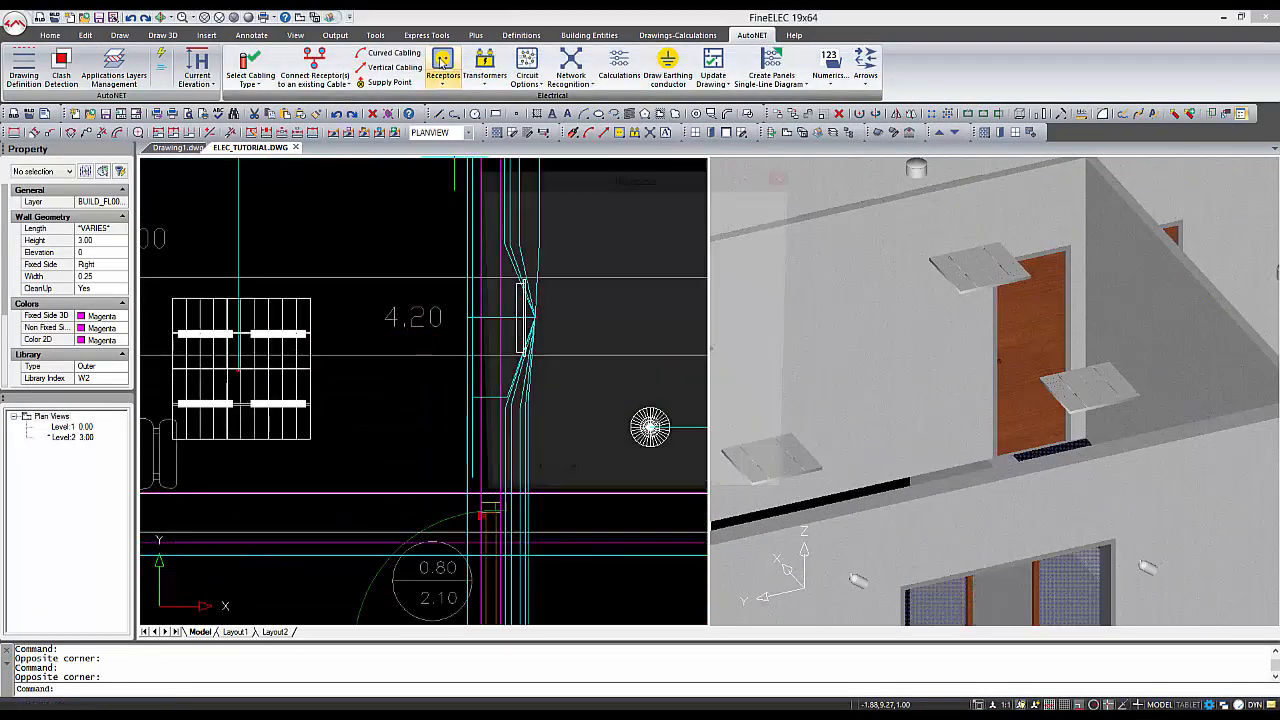
Insert two socket receptor symbols from the electrical library onto the wall.
click(442, 68)
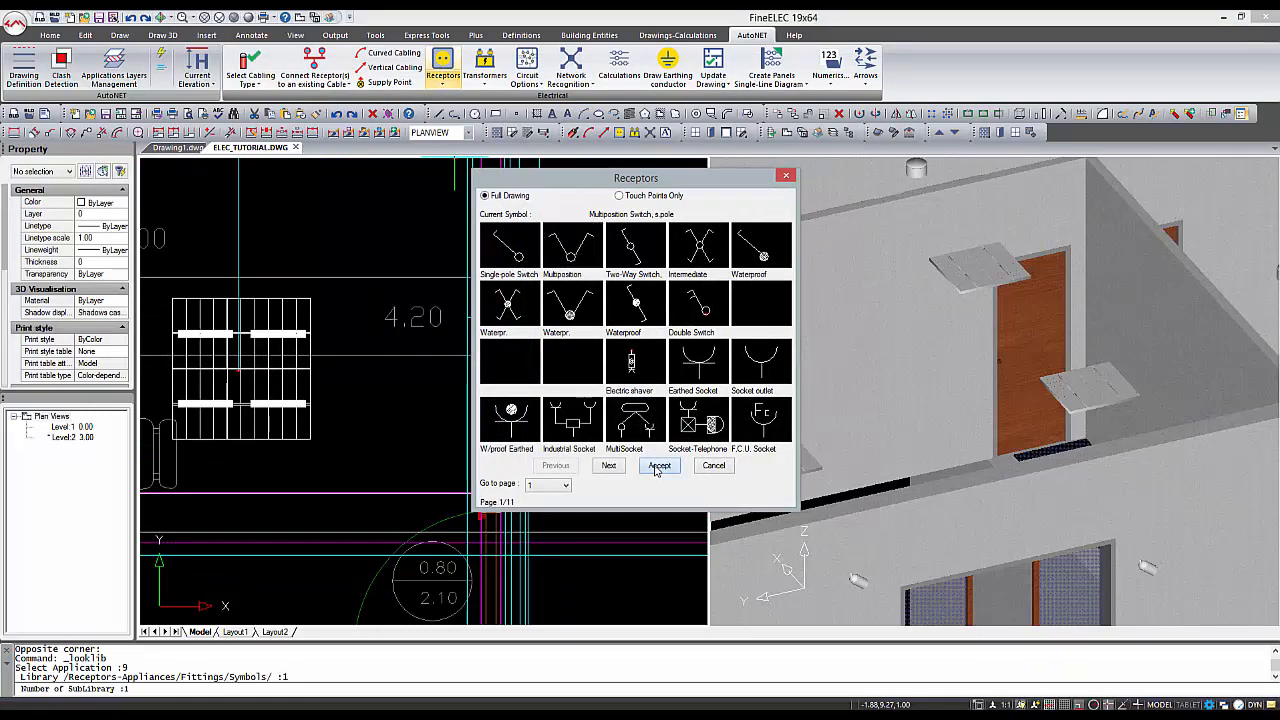
click(660, 464)
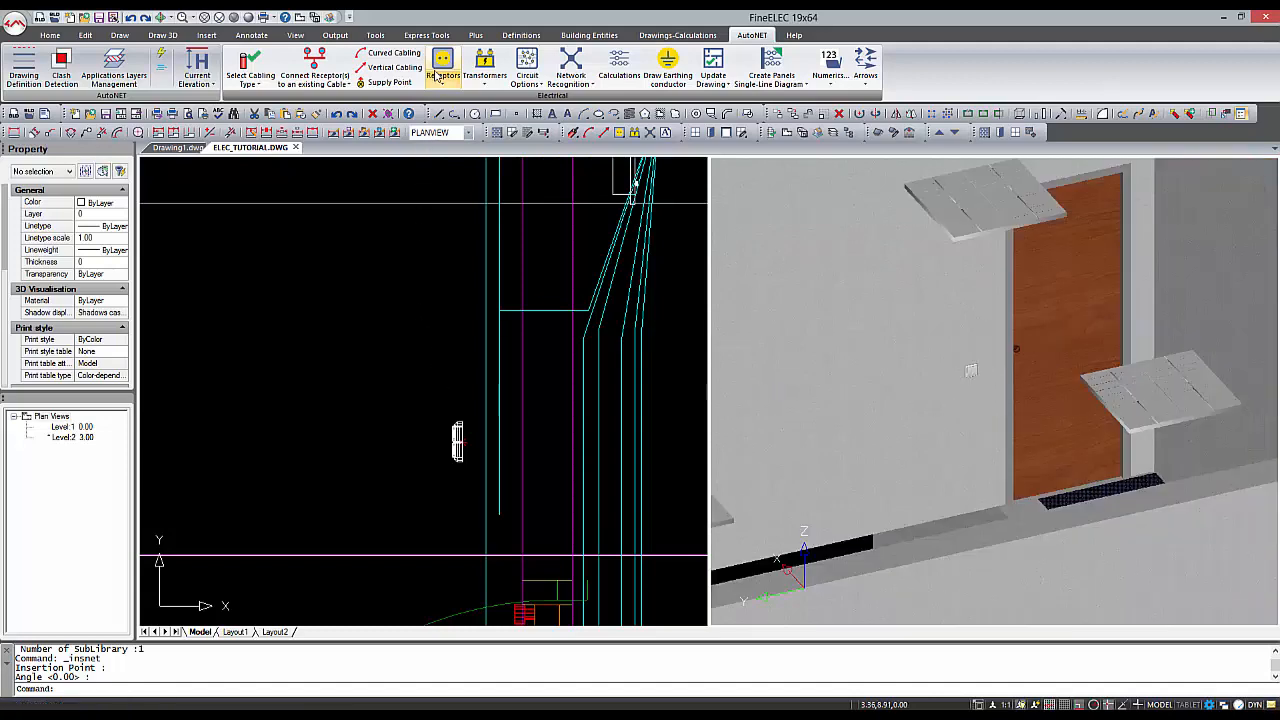
click(444, 62)
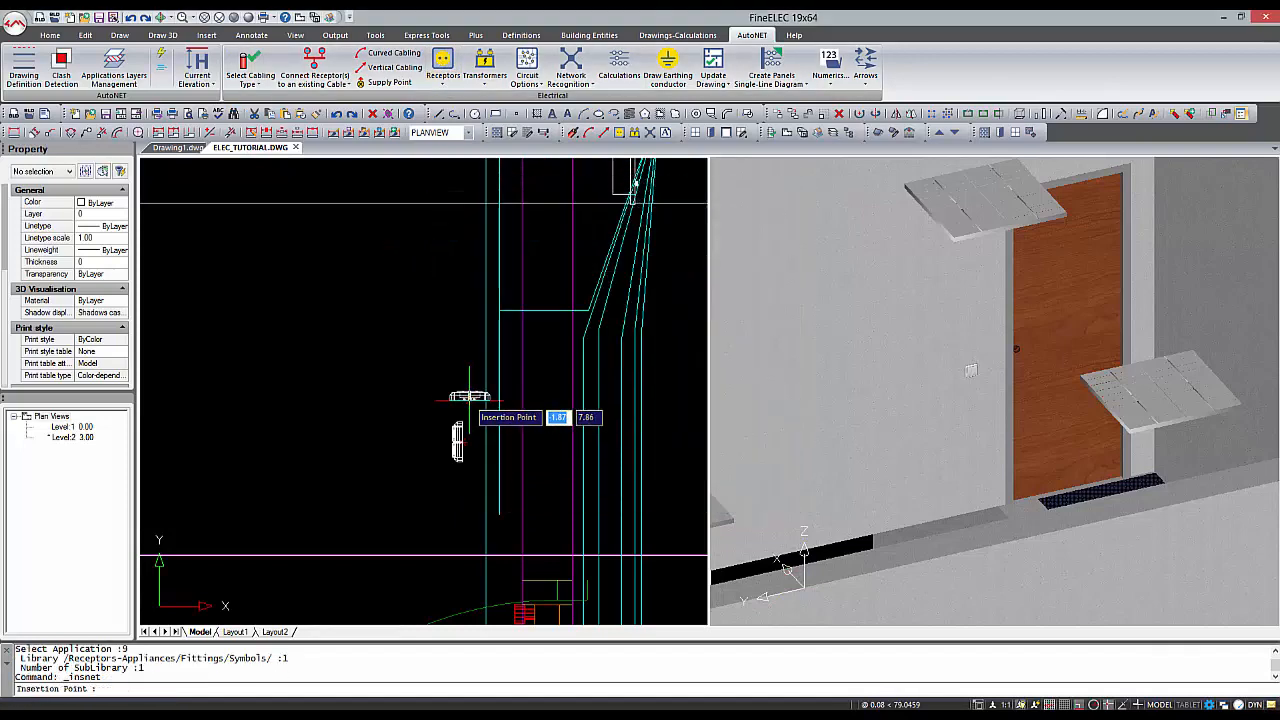
click(456, 390)
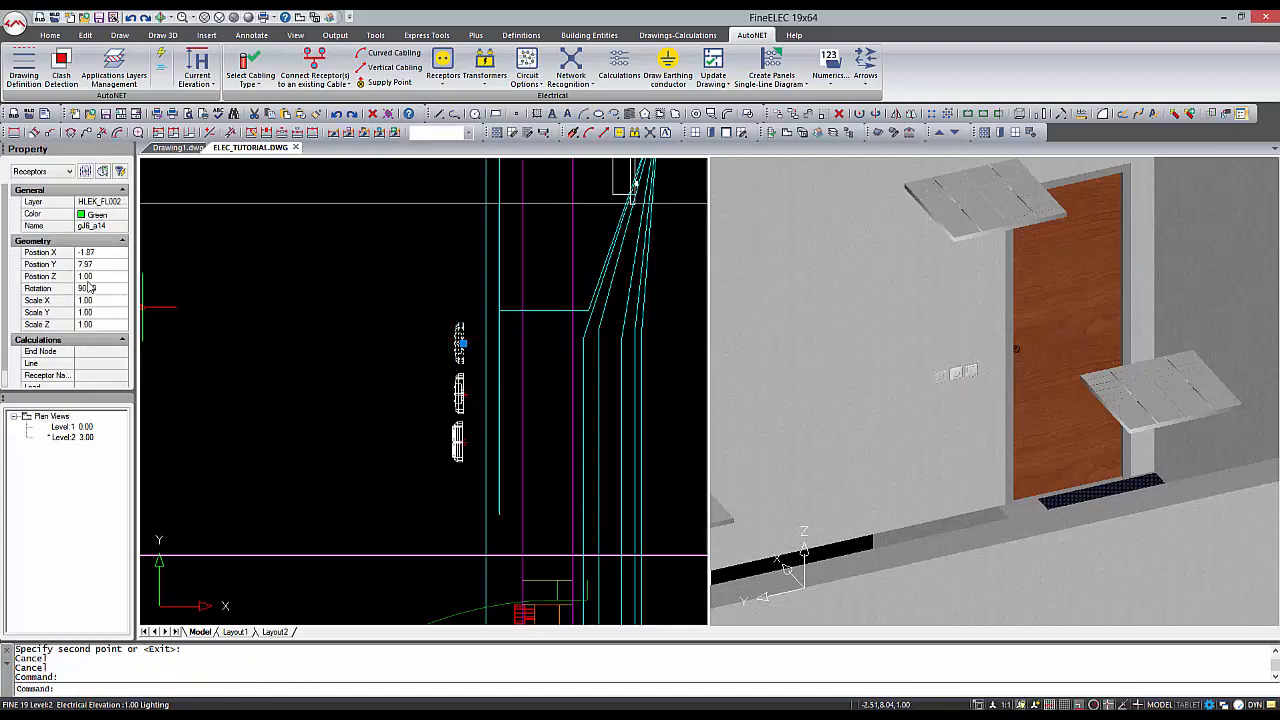
click(70, 276)
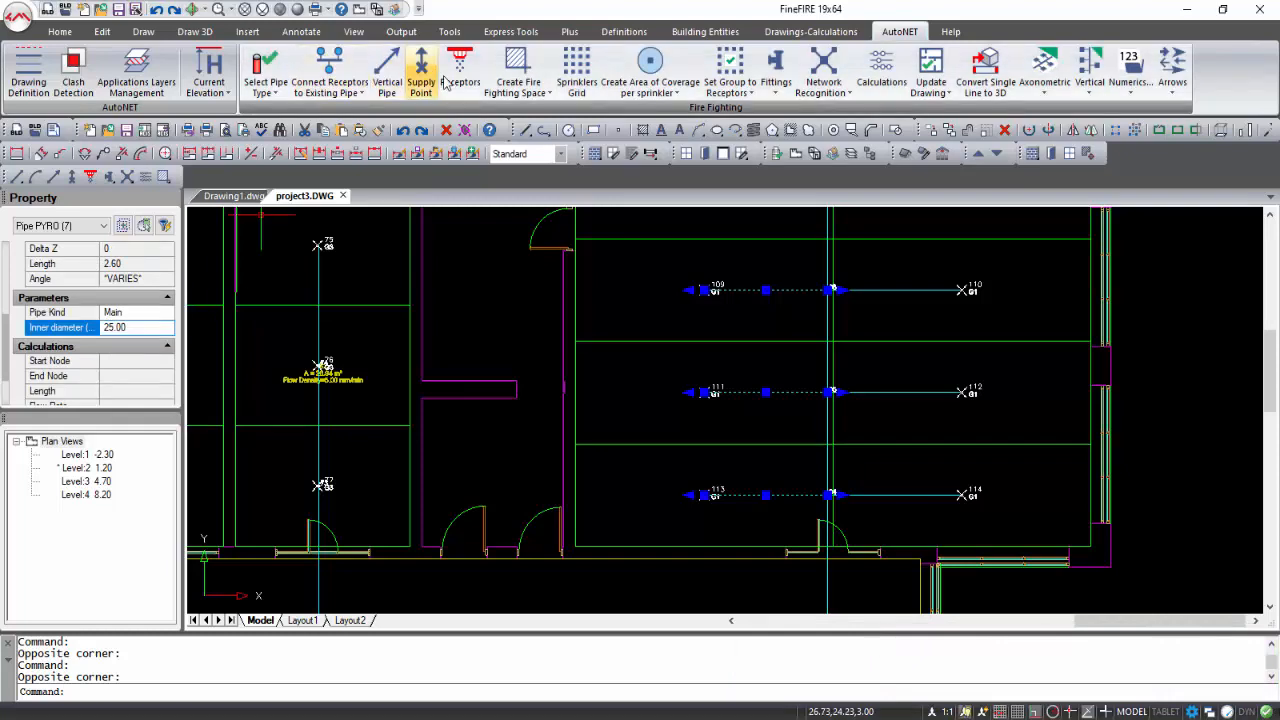
Run Network Recognition on the sprinkler pipes and send them to the calculation sheet.
click(824, 72)
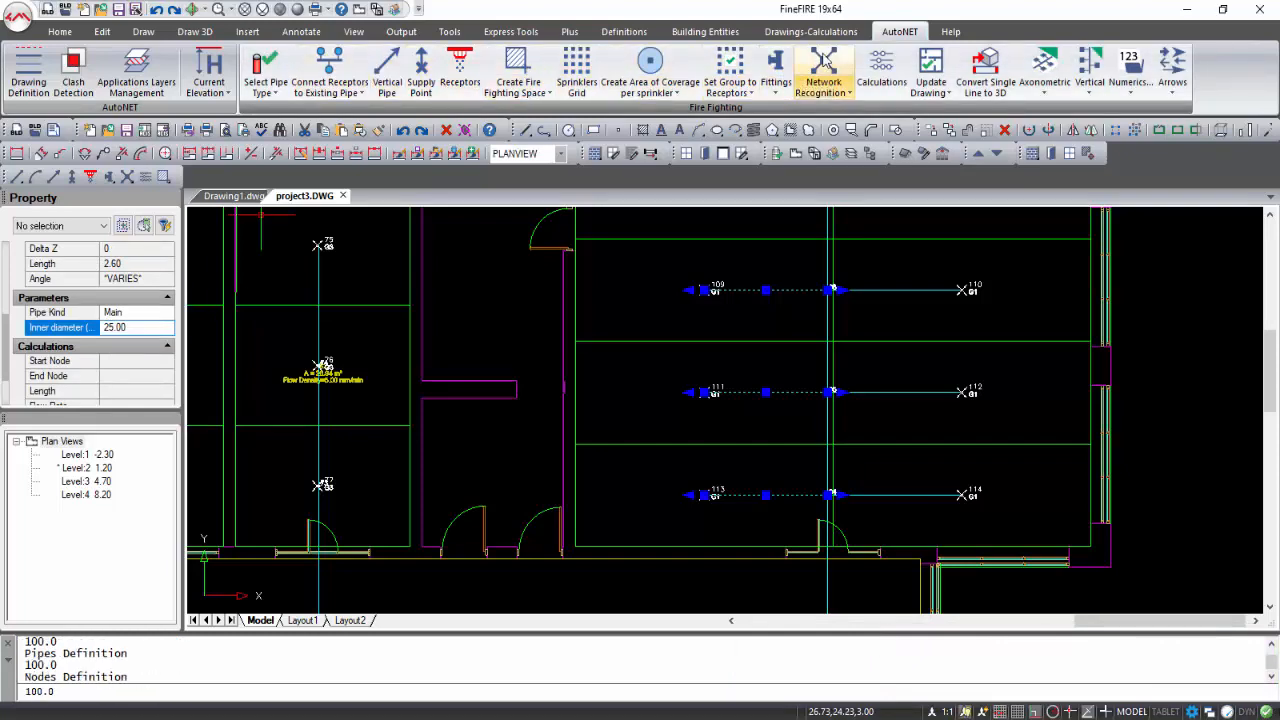
click(880, 72)
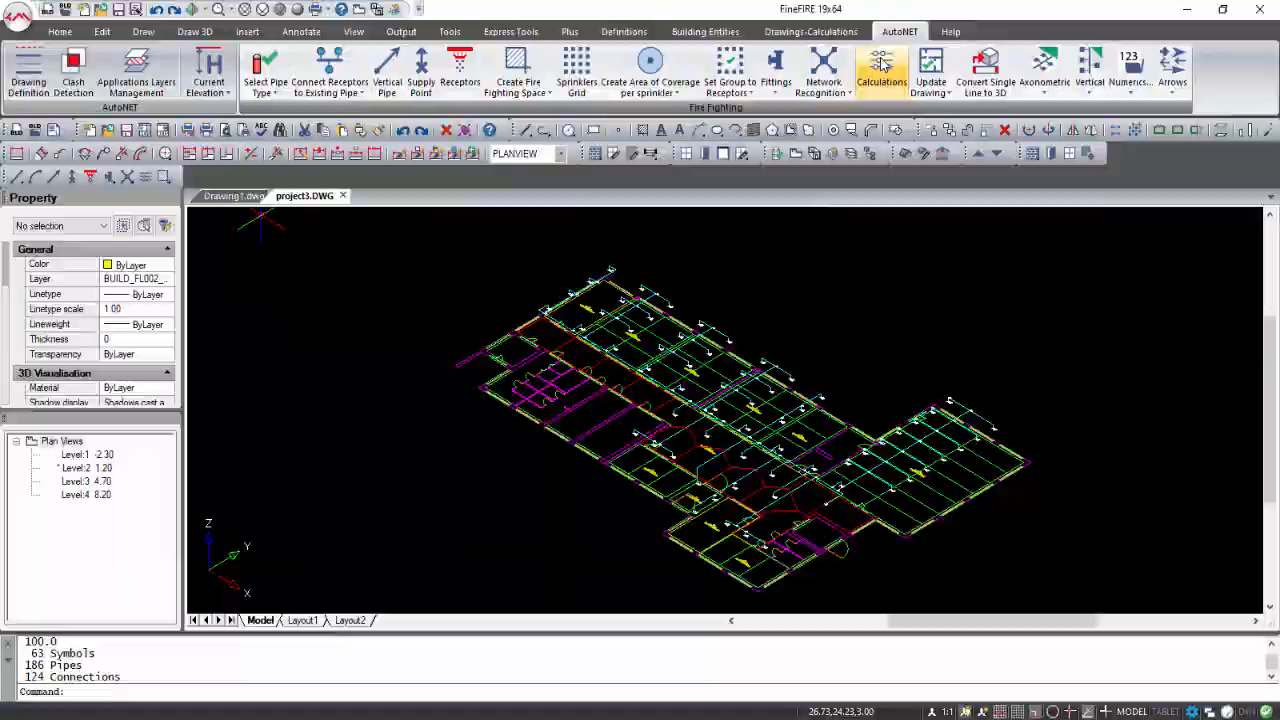
click(880, 70)
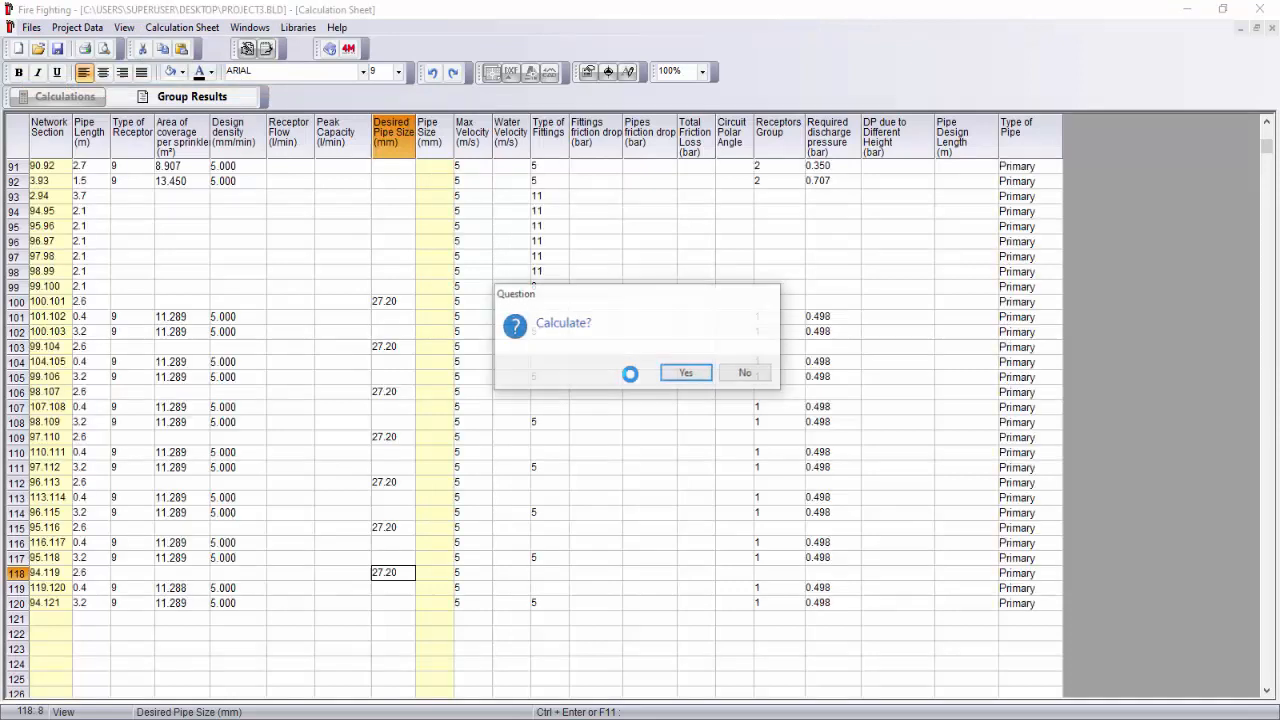
Answer Yes to calculate the sprinkler network.
click(684, 372)
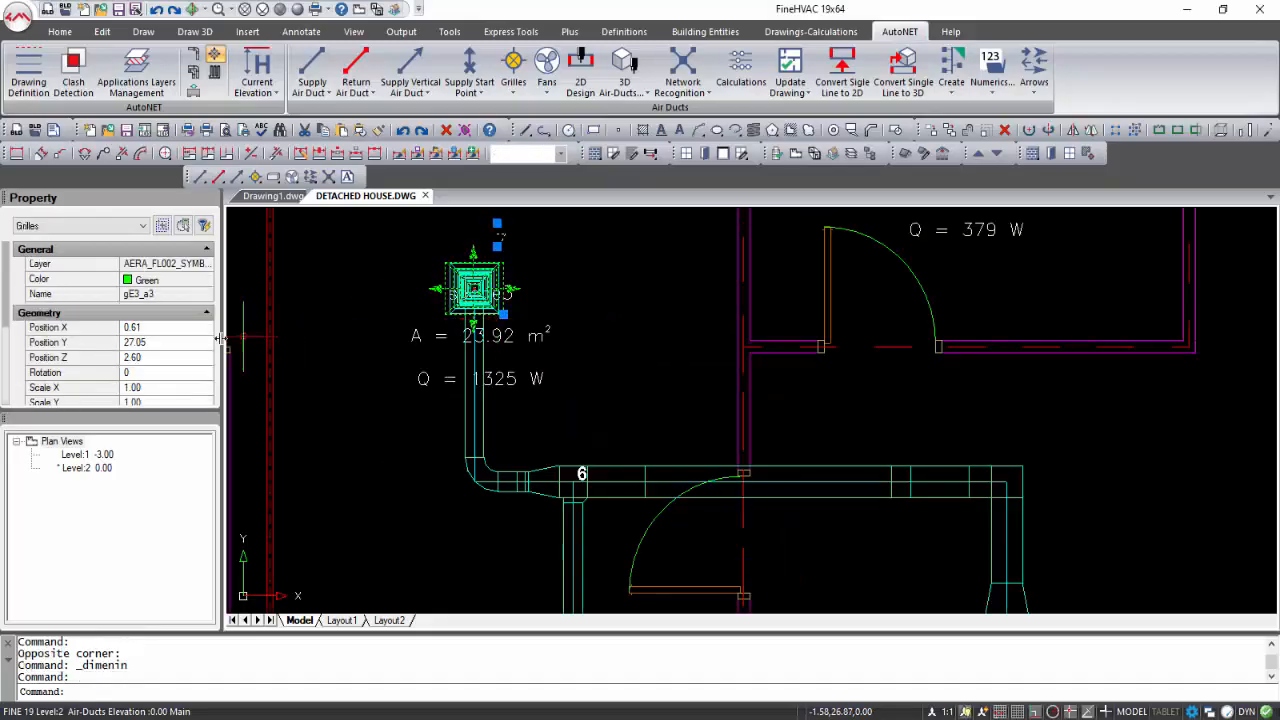
Set the grille's Air Supply to 500 m³/h and send the duct network to calculations.
click(70, 312)
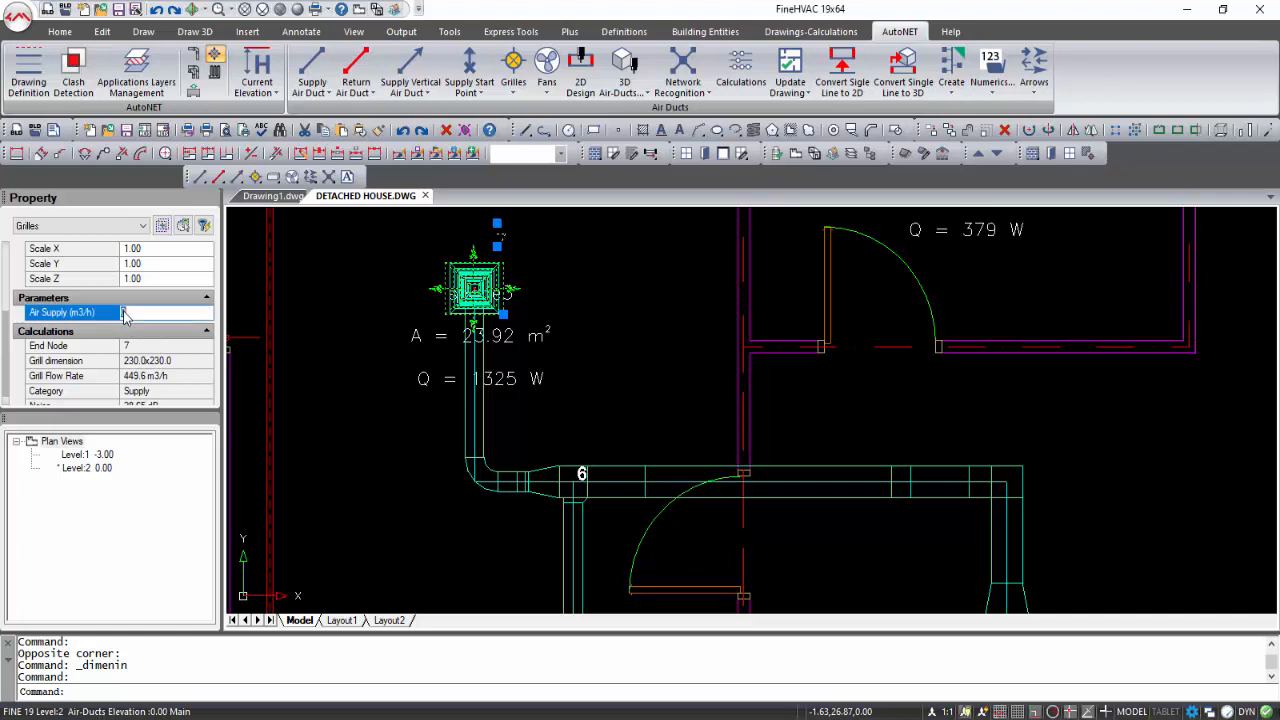
text(500)
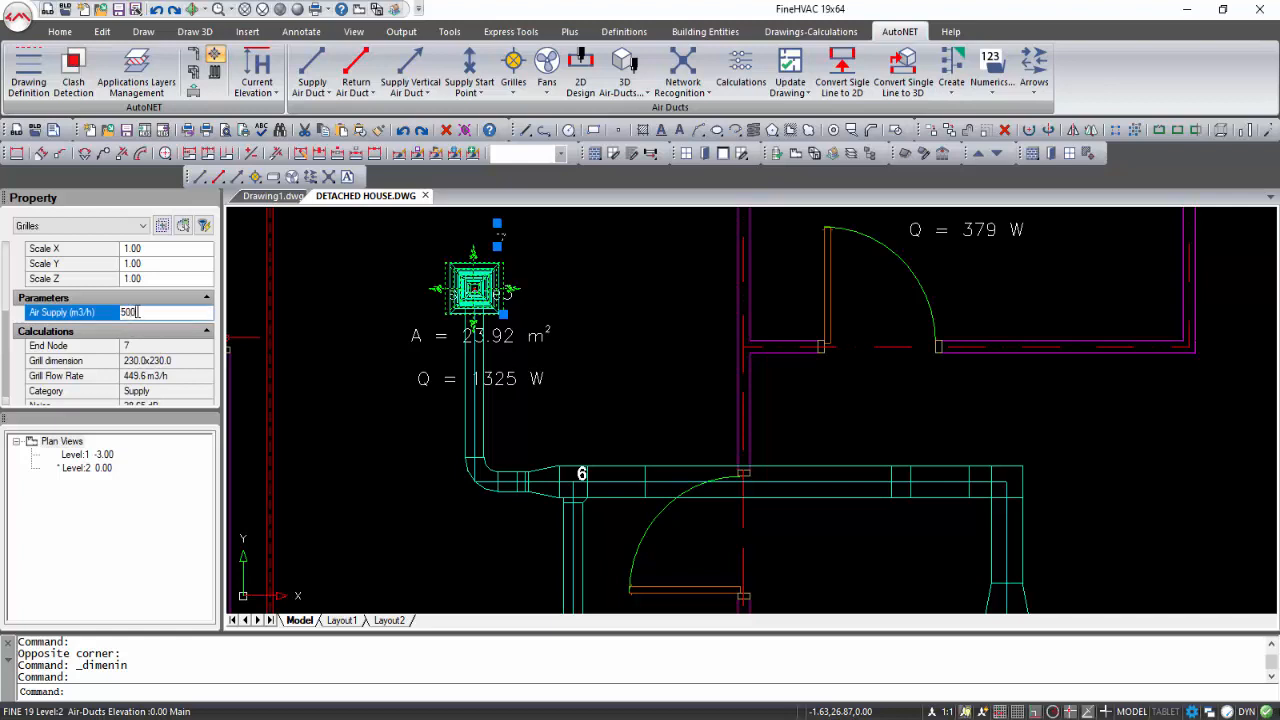
key(Enter)
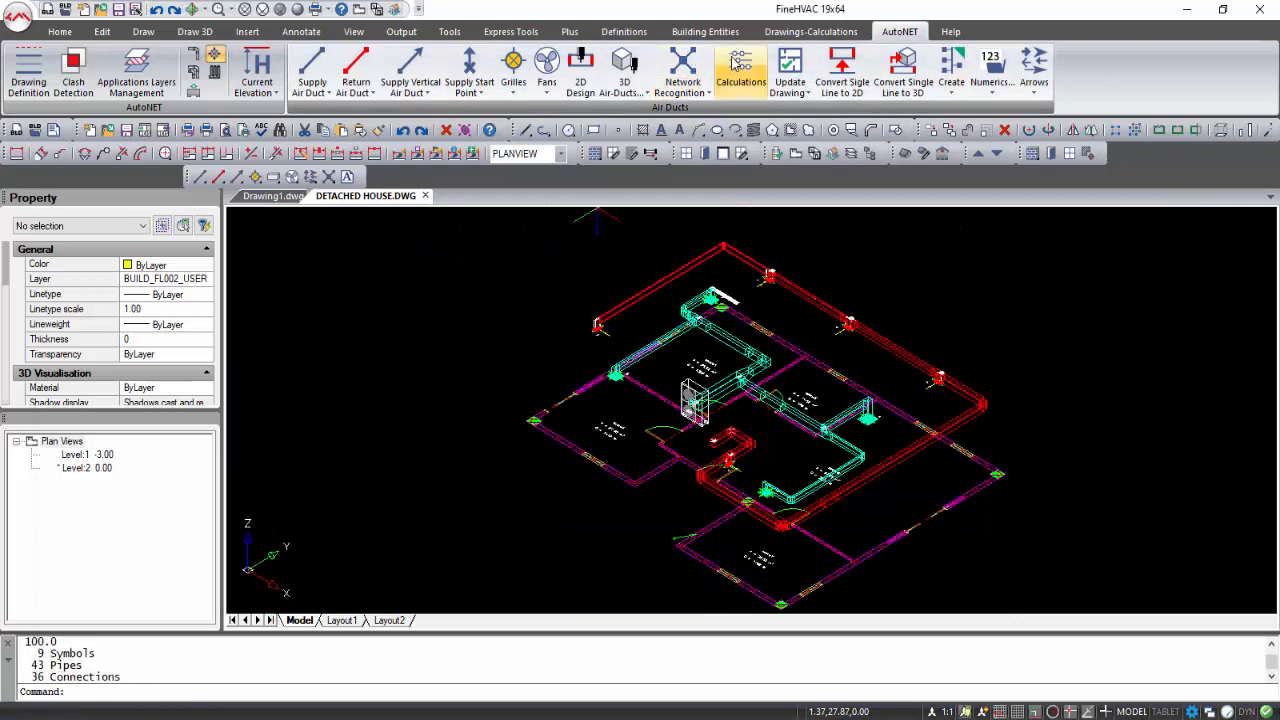
click(740, 70)
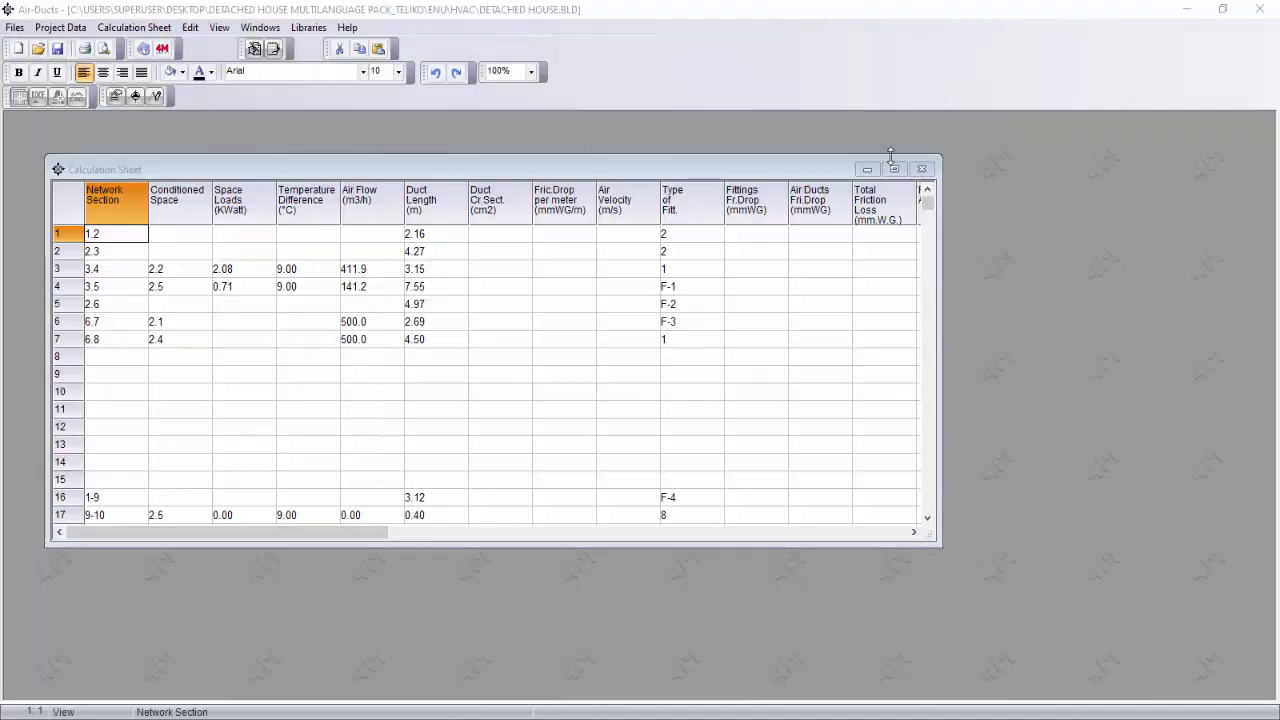
Update the duct sheet from the drawing, then show a duct's Air pipe connection fitting options.
click(16, 28)
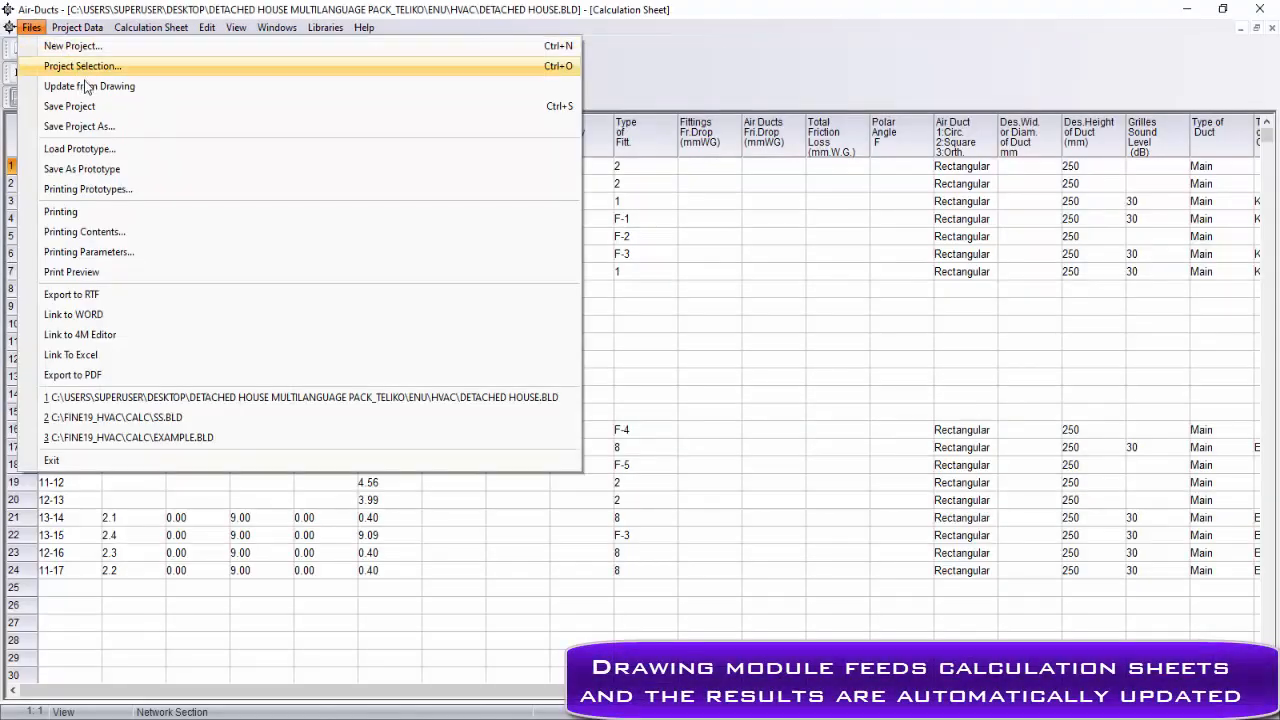
click(82, 66)
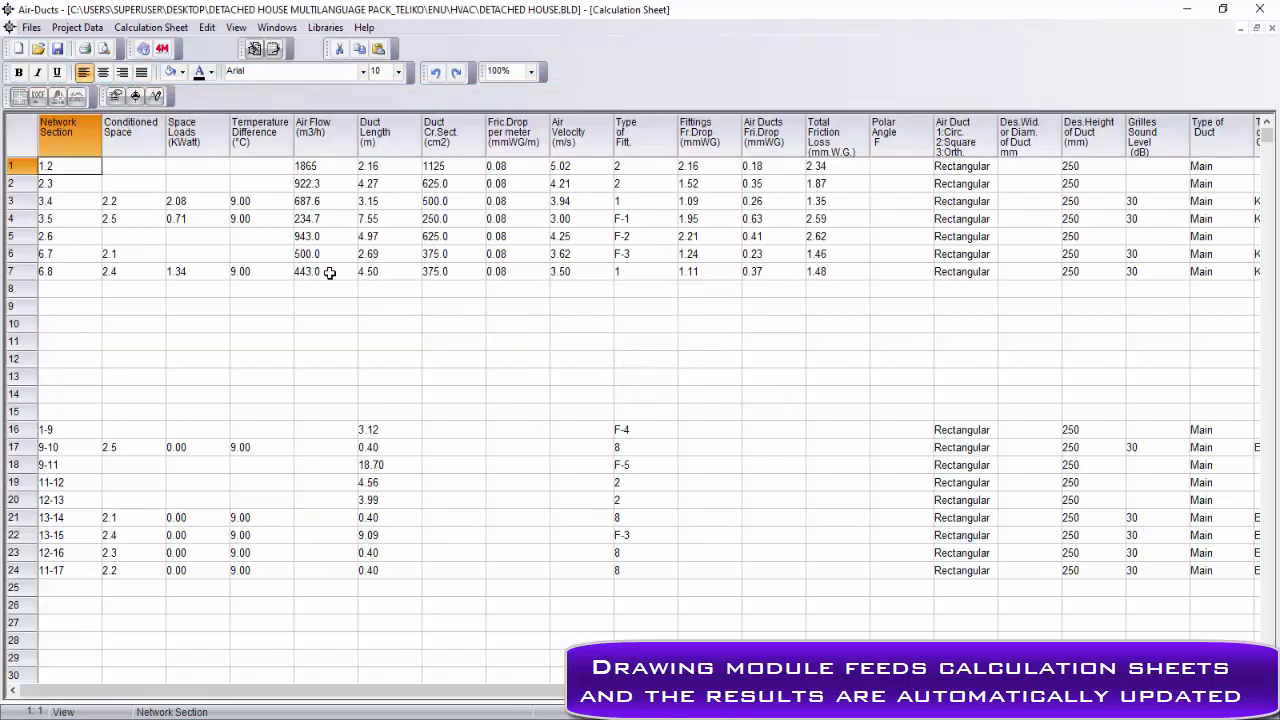
click(308, 252)
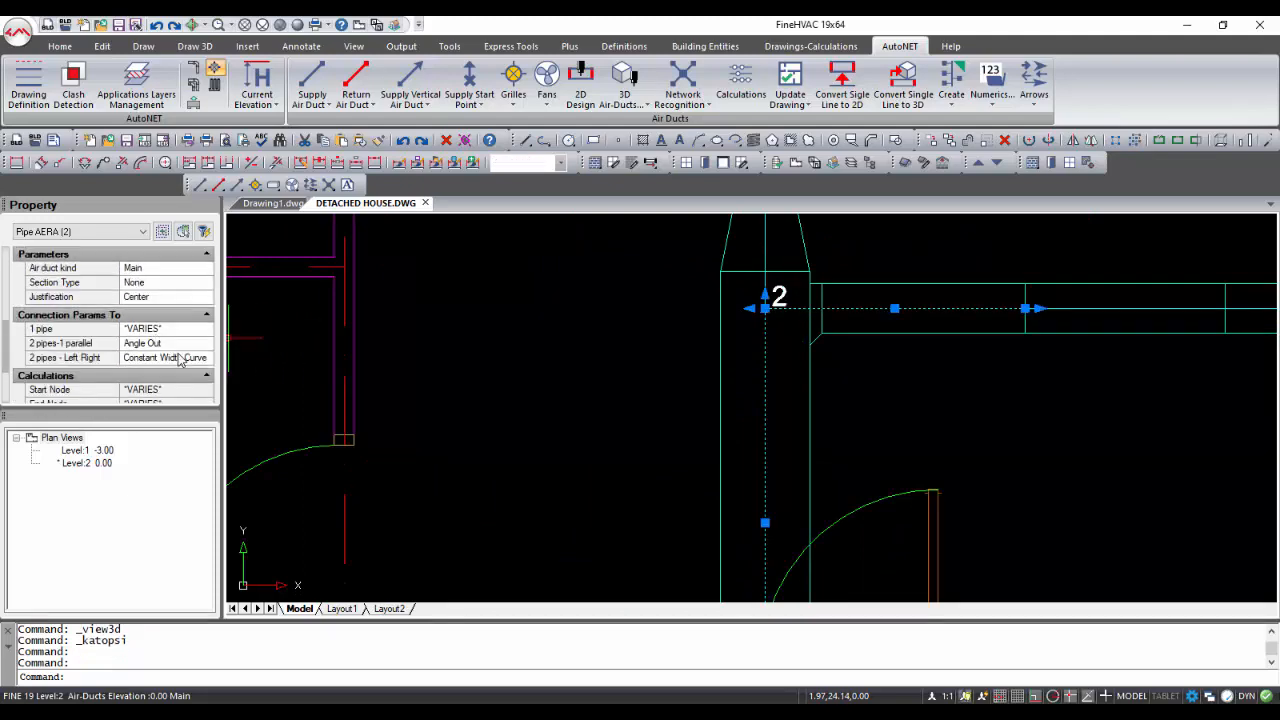
click(164, 356)
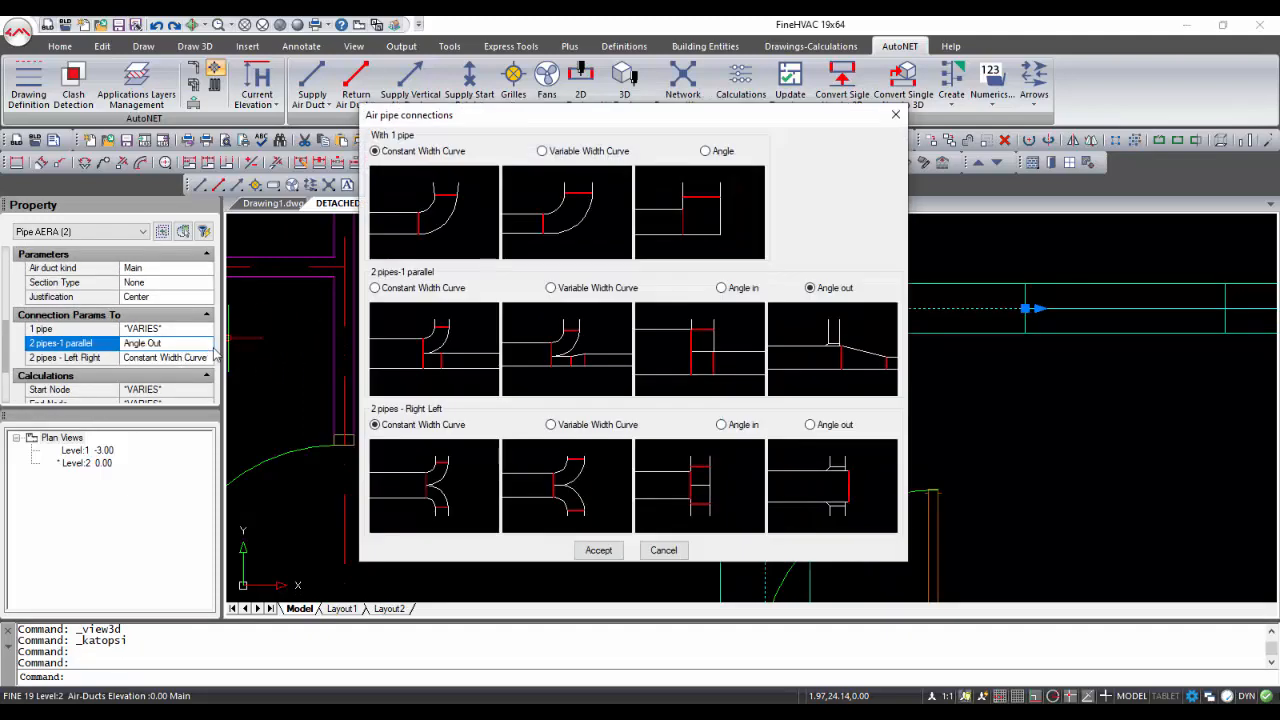